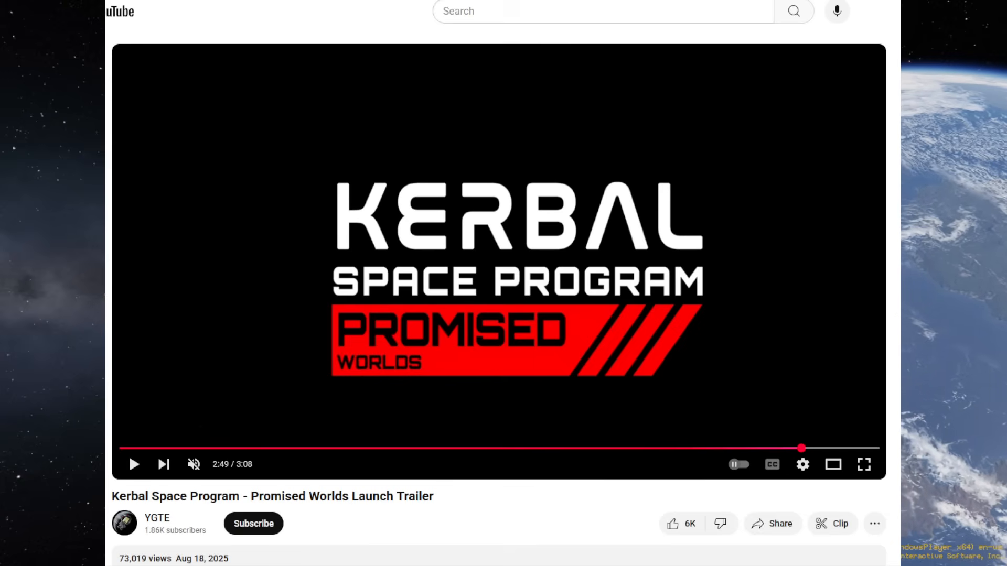
pyautogui.moveTo(538, 180)
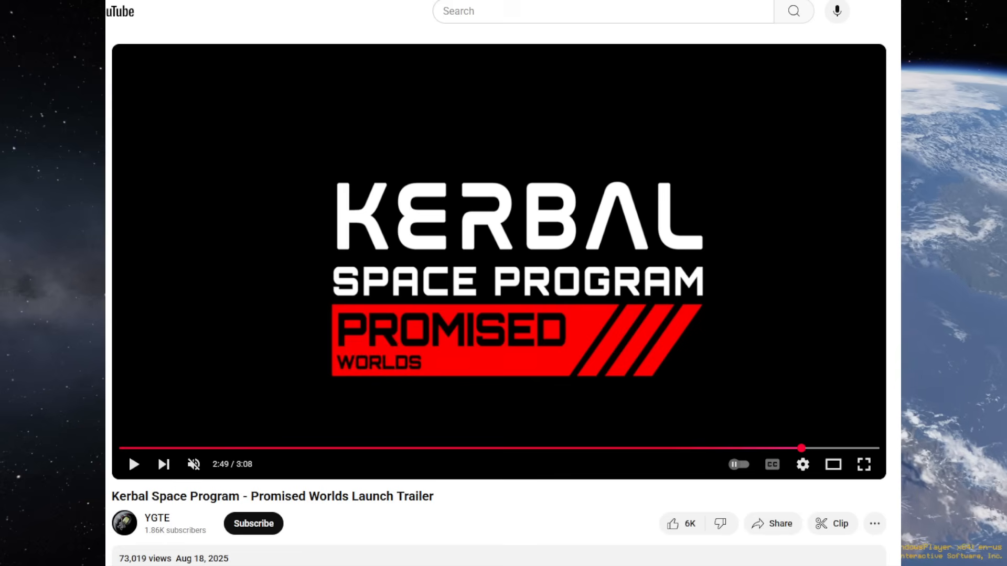
pyautogui.moveTo(415, 277)
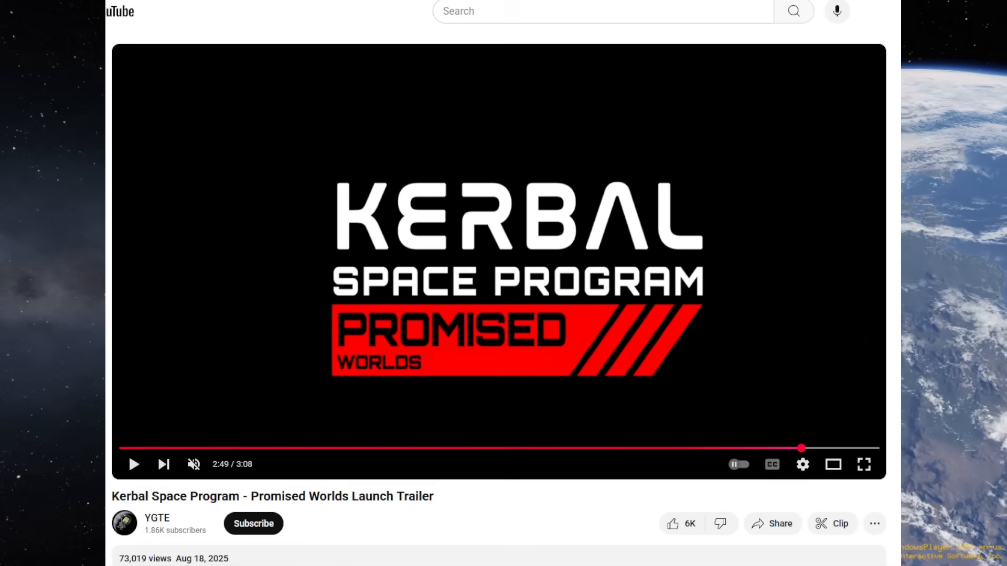
pyautogui.moveTo(141, 449)
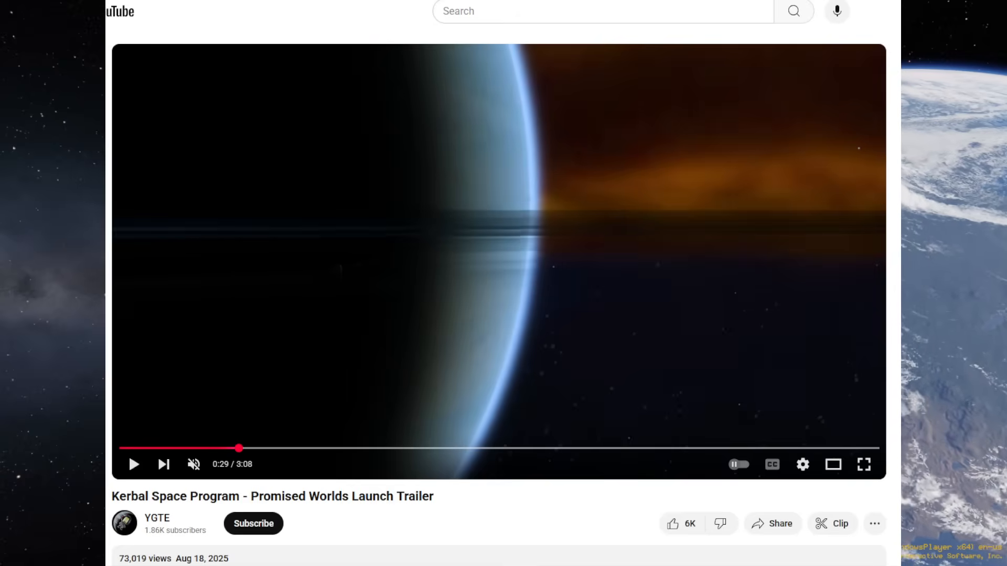
pyautogui.moveTo(243, 449)
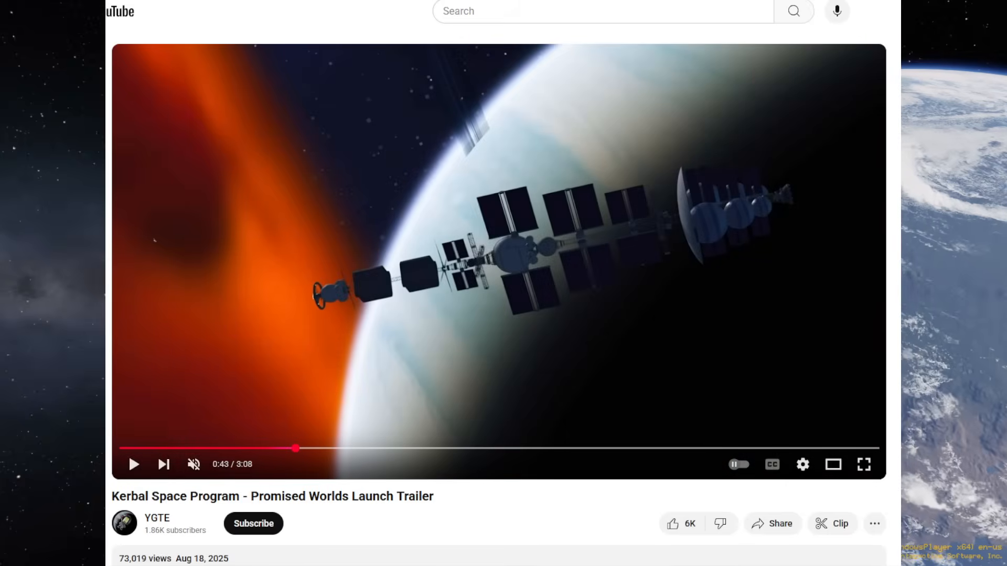
pyautogui.moveTo(312, 464)
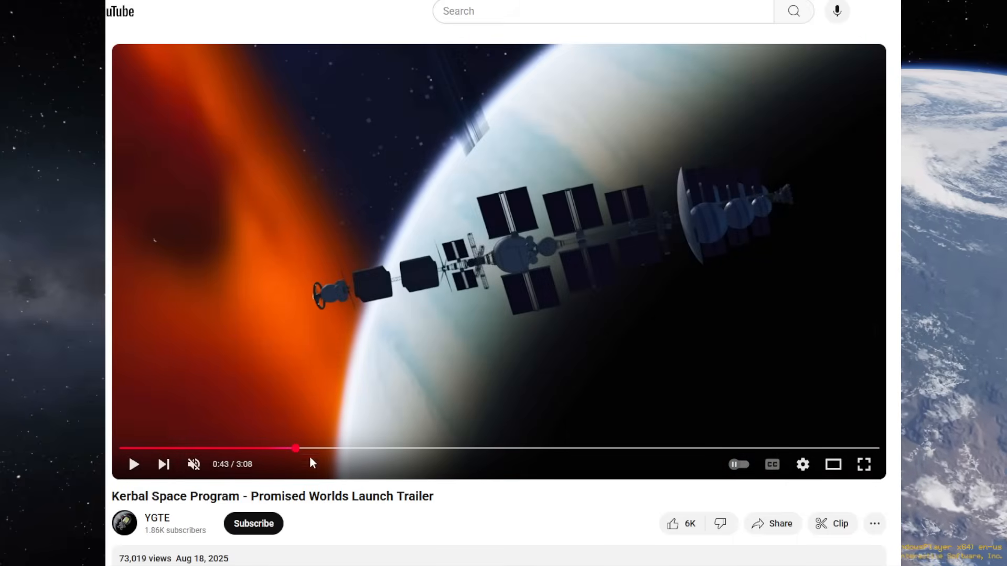
pyautogui.moveTo(439, 435)
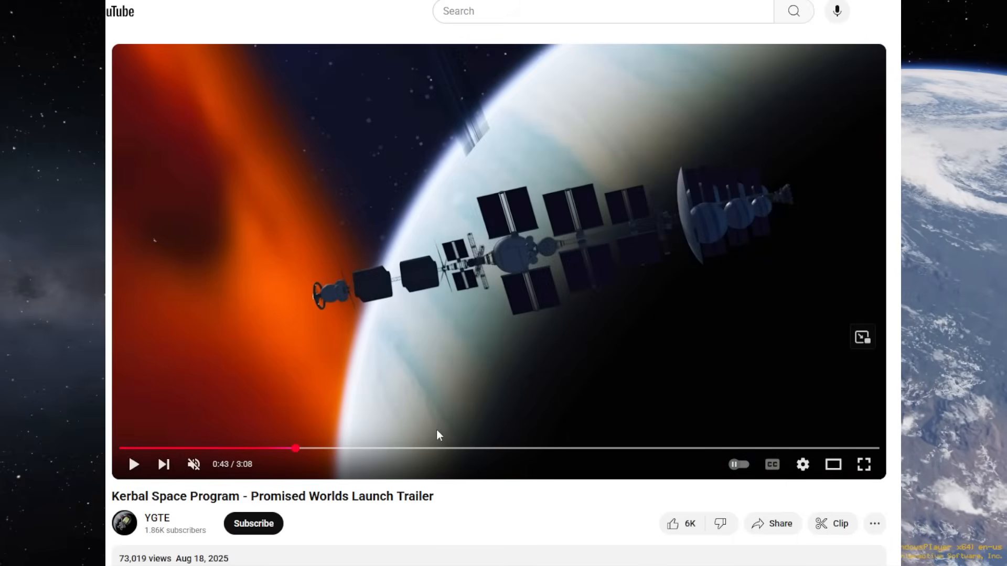
pyautogui.moveTo(302, 449)
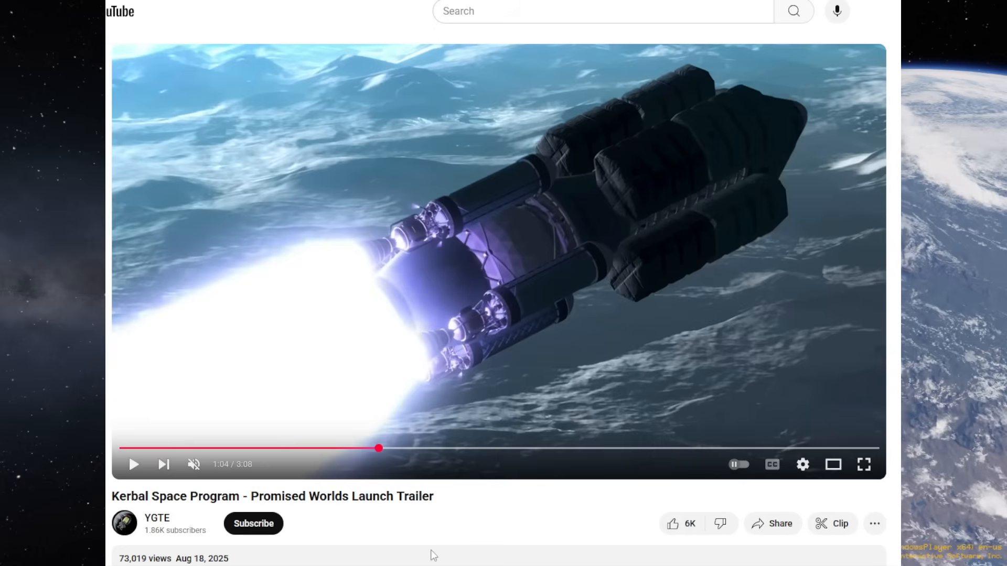
pyautogui.moveTo(468, 444)
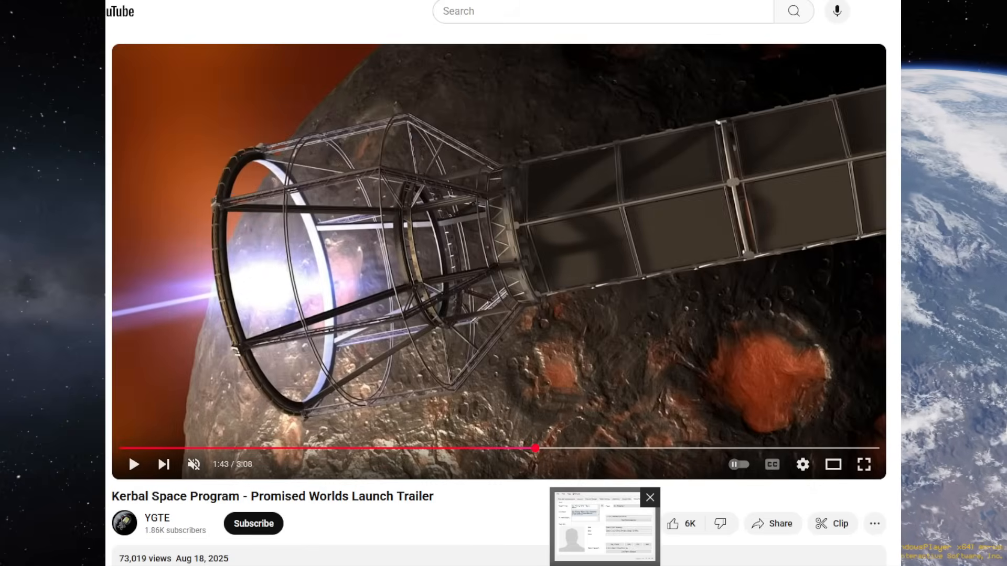
# Close the small pop-up preview window while the Promised Worlds trailer keeps playing.
pyautogui.click(648, 497)
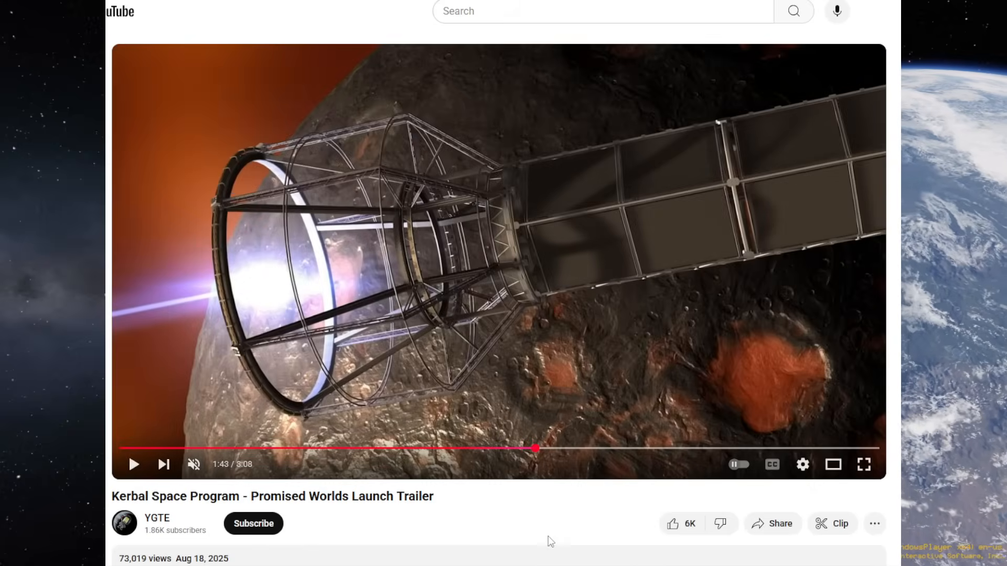
# Scroll down to the trailer's description with the download and Discord links.
pyautogui.scroll(-3)
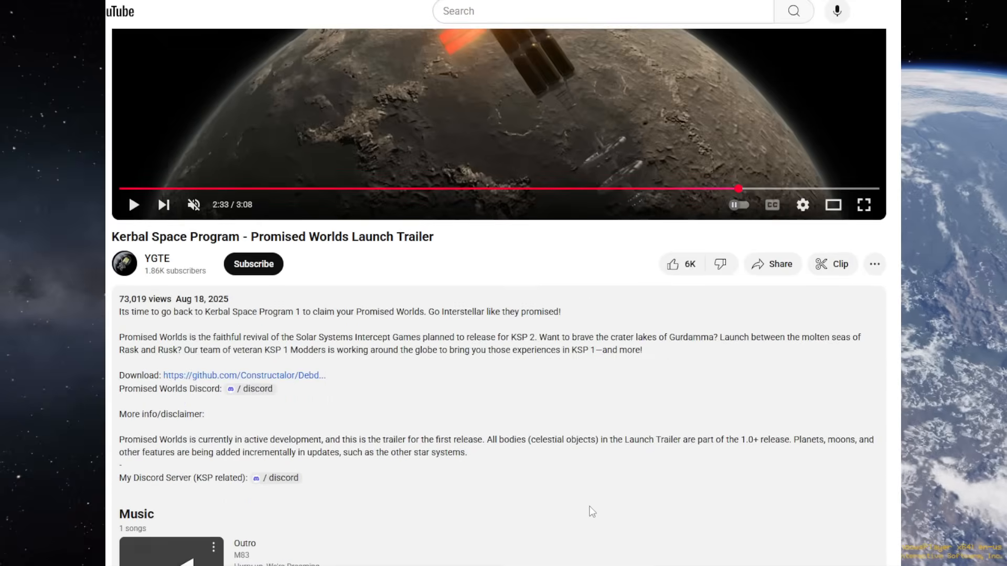
pyautogui.scroll(-3)
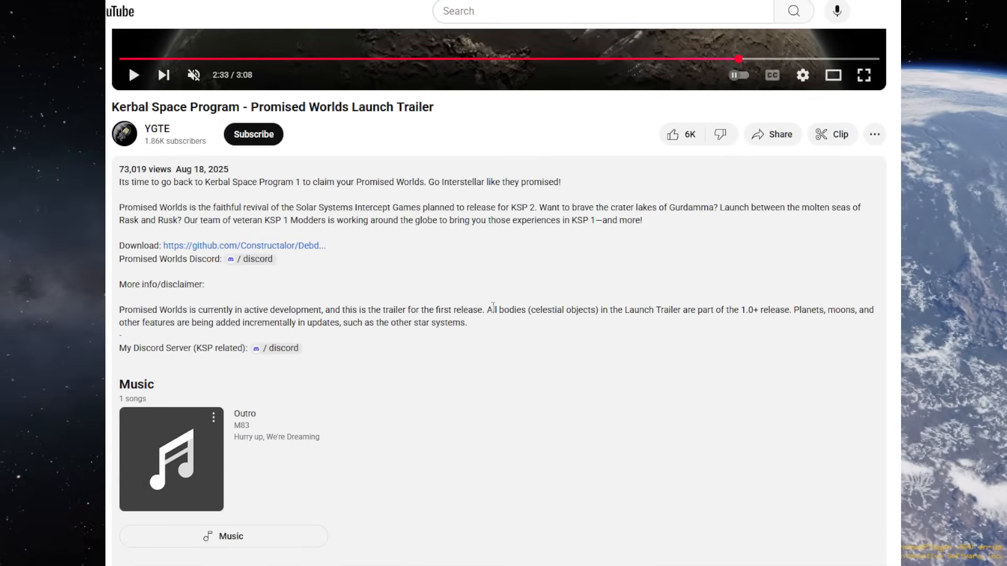
pyautogui.moveTo(384, 200)
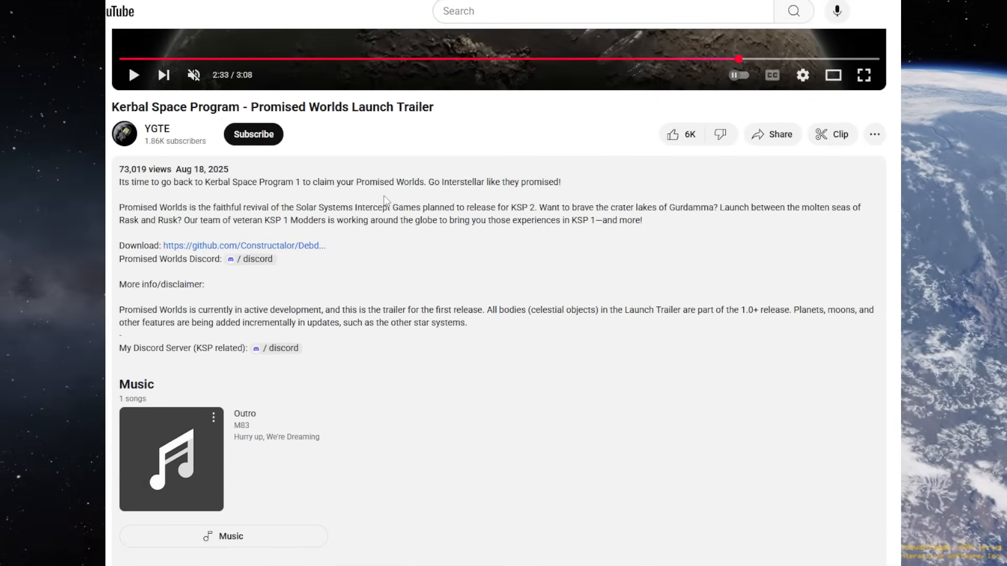
pyautogui.moveTo(503, 200)
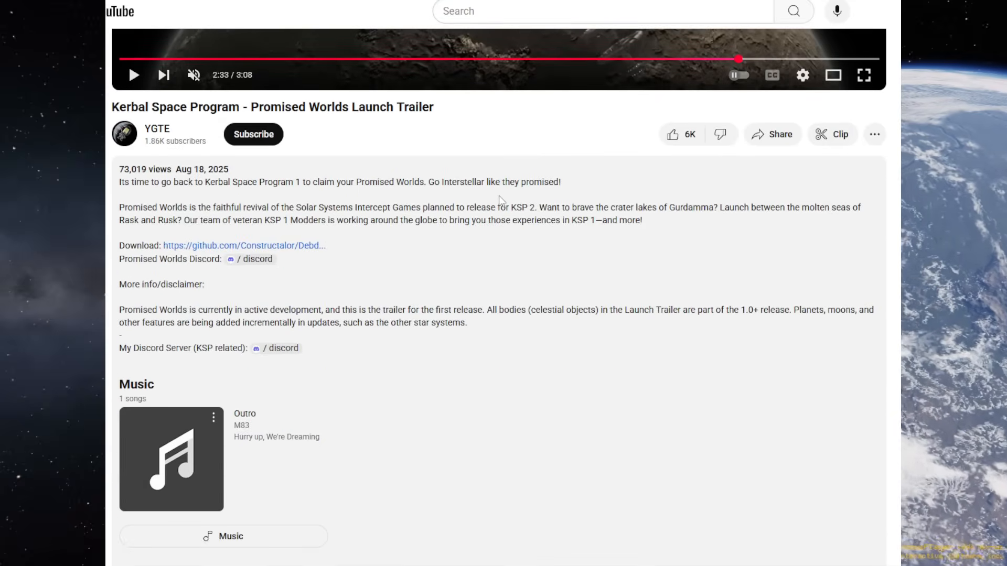
pyautogui.moveTo(221, 225)
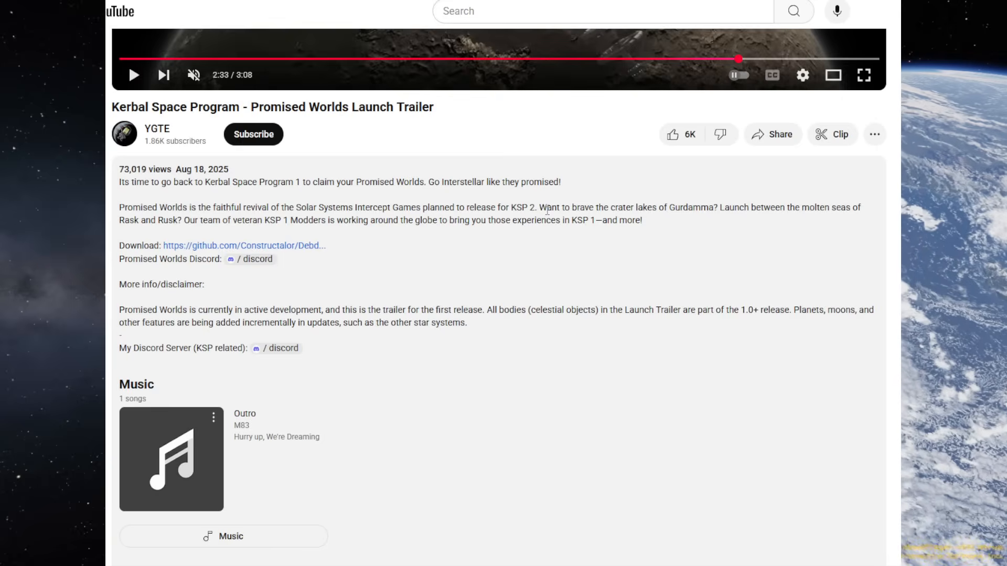
pyautogui.moveTo(719, 224)
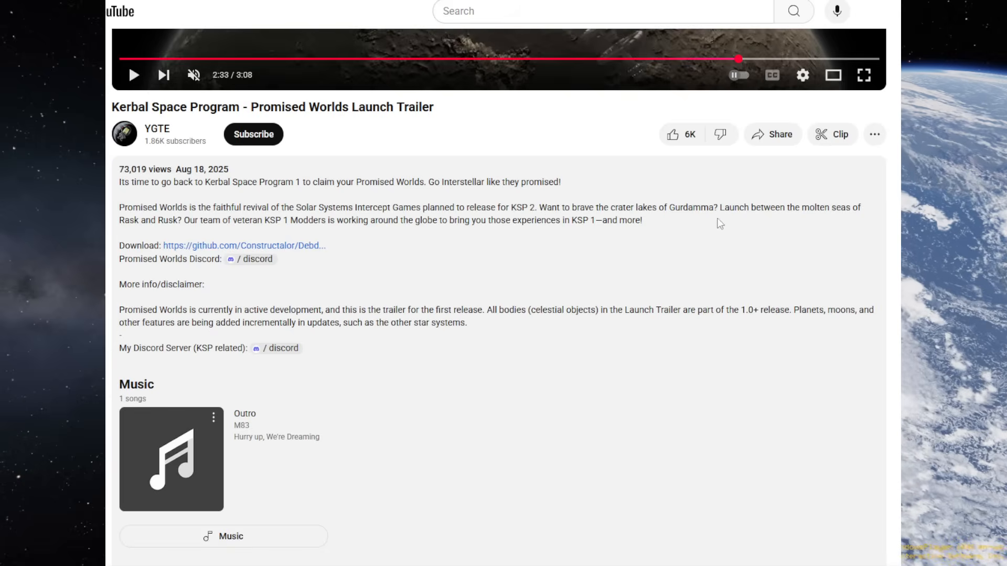
pyautogui.moveTo(789, 221)
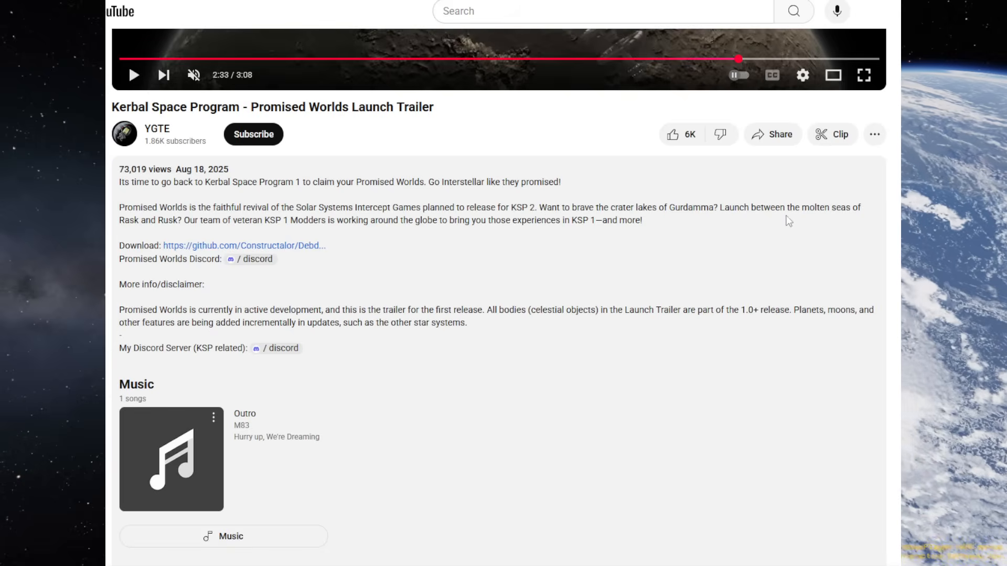
pyautogui.moveTo(174, 233)
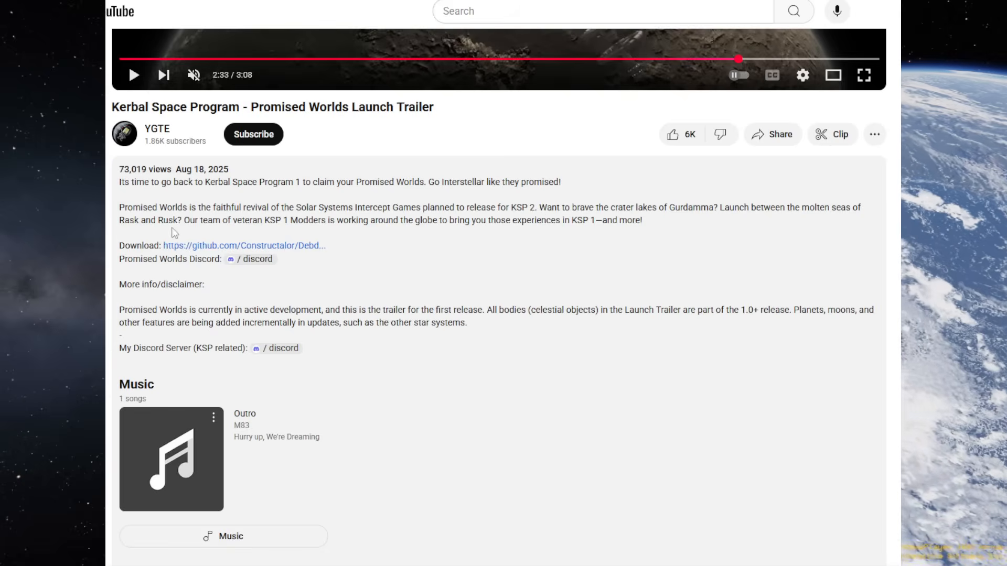
pyautogui.moveTo(269, 232)
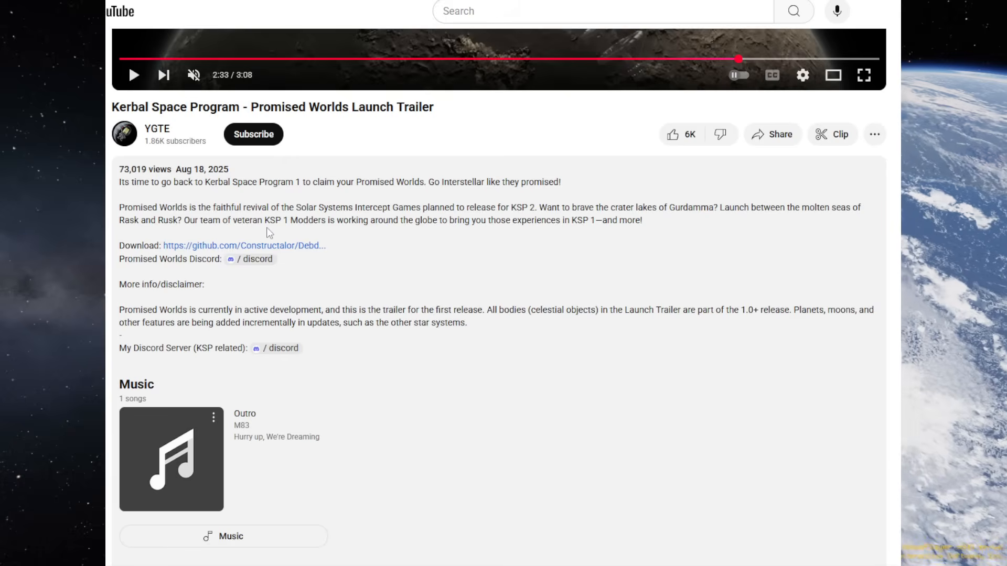
pyautogui.moveTo(351, 237)
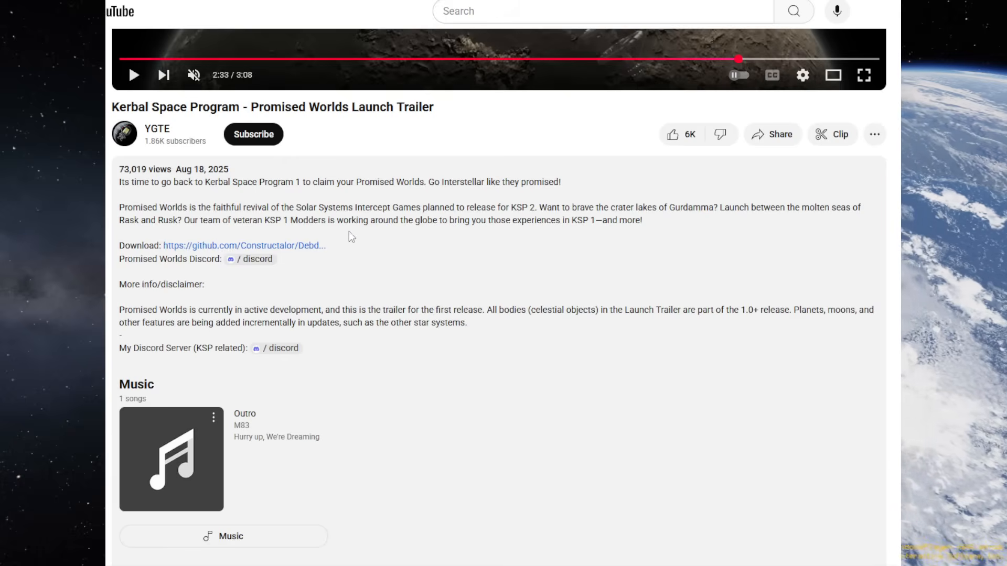
pyautogui.moveTo(469, 236)
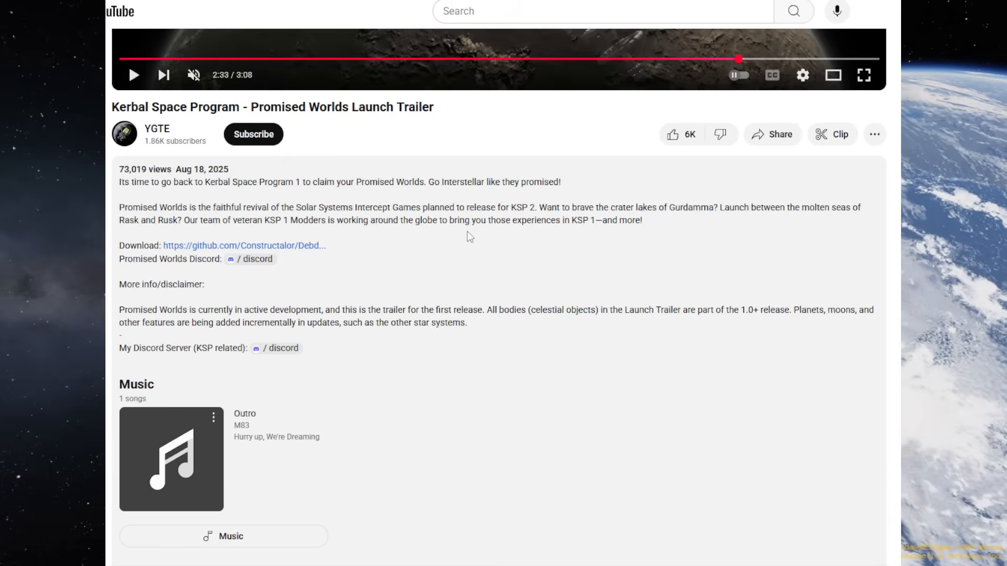
pyautogui.moveTo(457, 227)
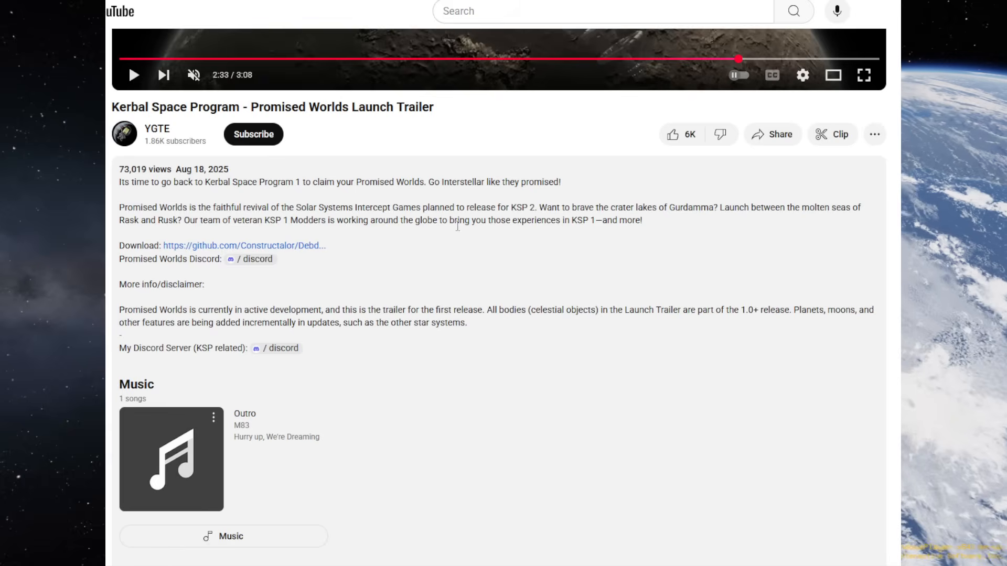
pyautogui.moveTo(581, 237)
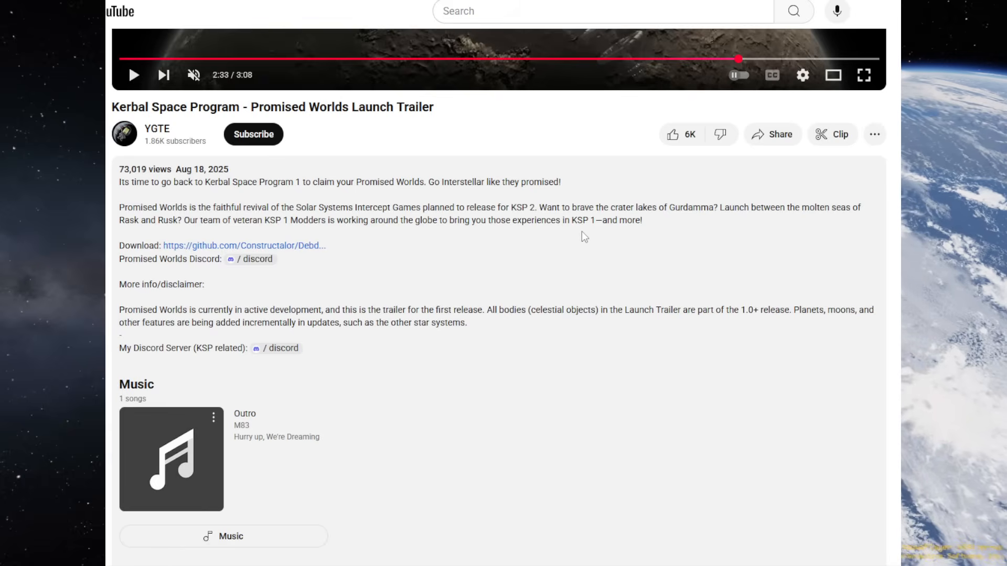
pyautogui.moveTo(629, 239)
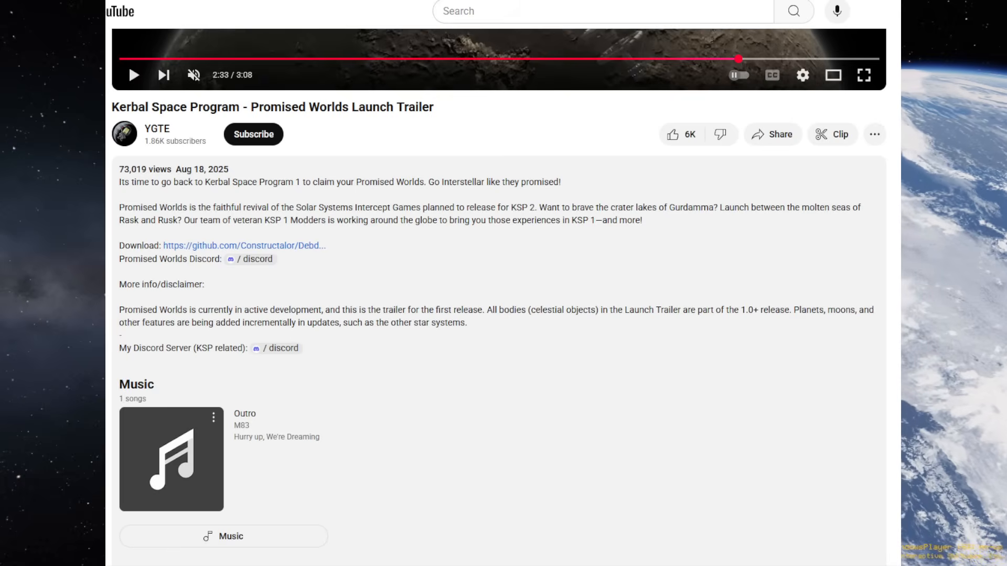
# Open the PromisedWorlds GitHub repository and scroll its README to the Installation section.
pyautogui.click(243, 246)
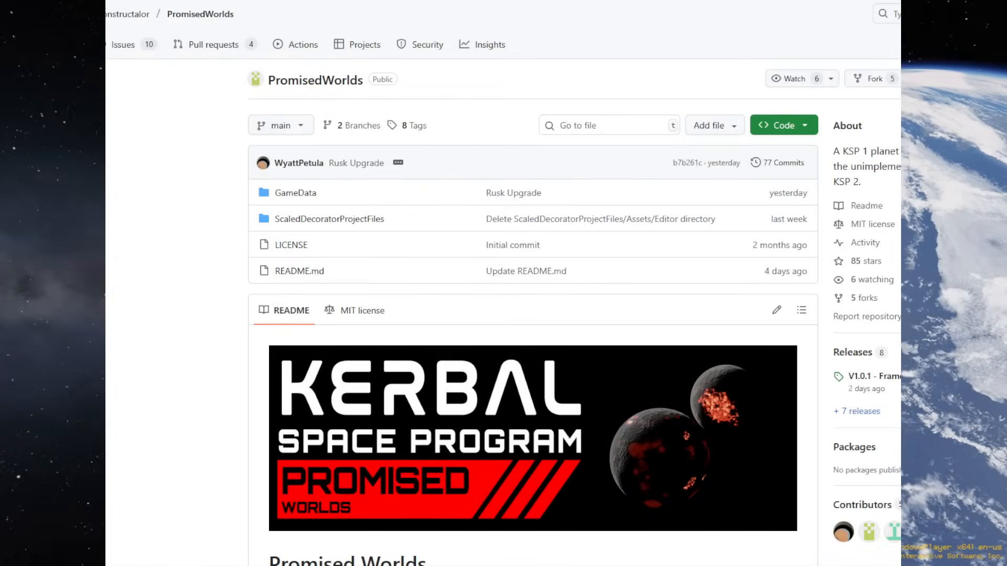
pyautogui.scroll(-3)
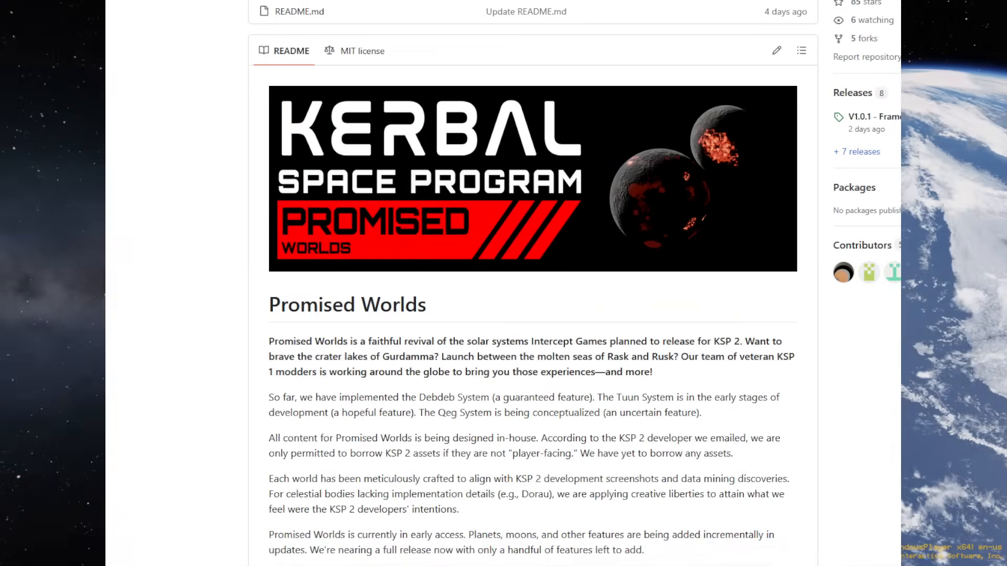
pyautogui.scroll(-3)
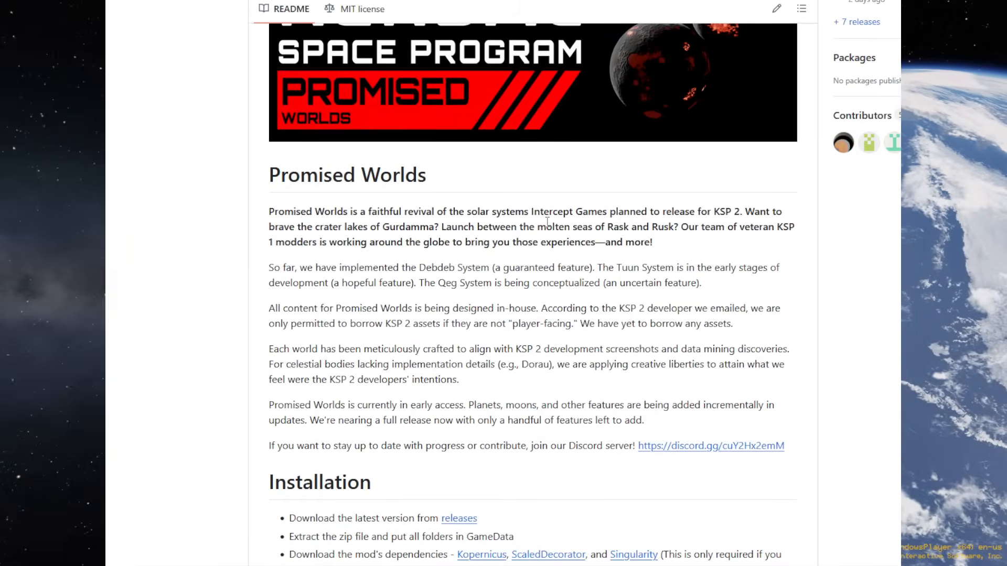
pyautogui.moveTo(429, 273)
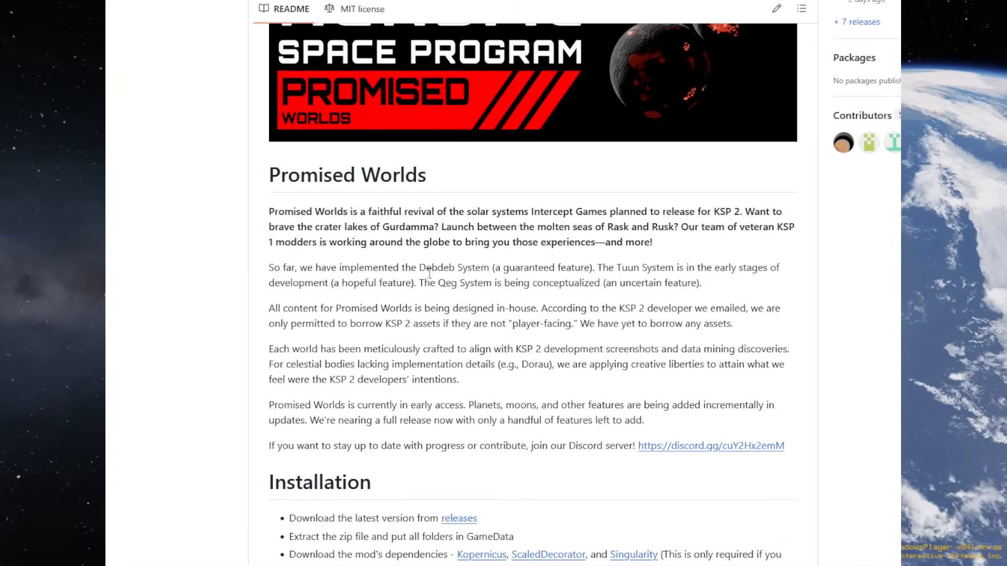
pyautogui.scroll(-3)
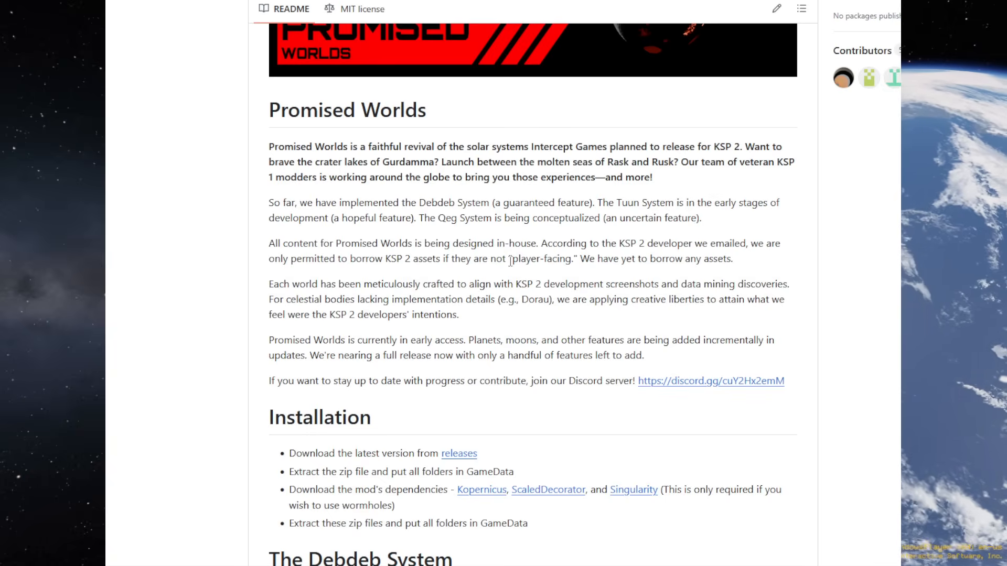
pyautogui.moveTo(377, 271)
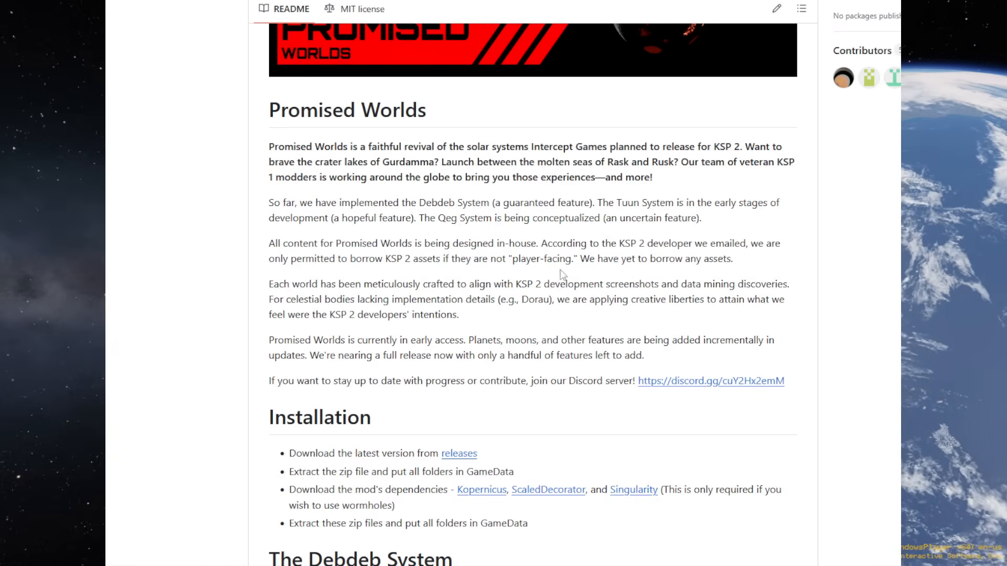
pyautogui.moveTo(501, 288)
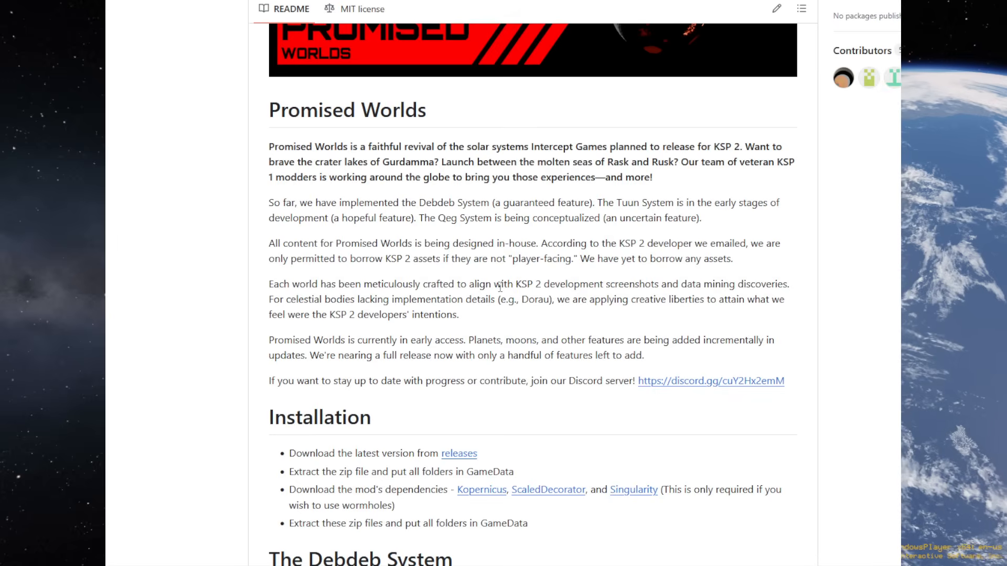
pyautogui.moveTo(596, 285)
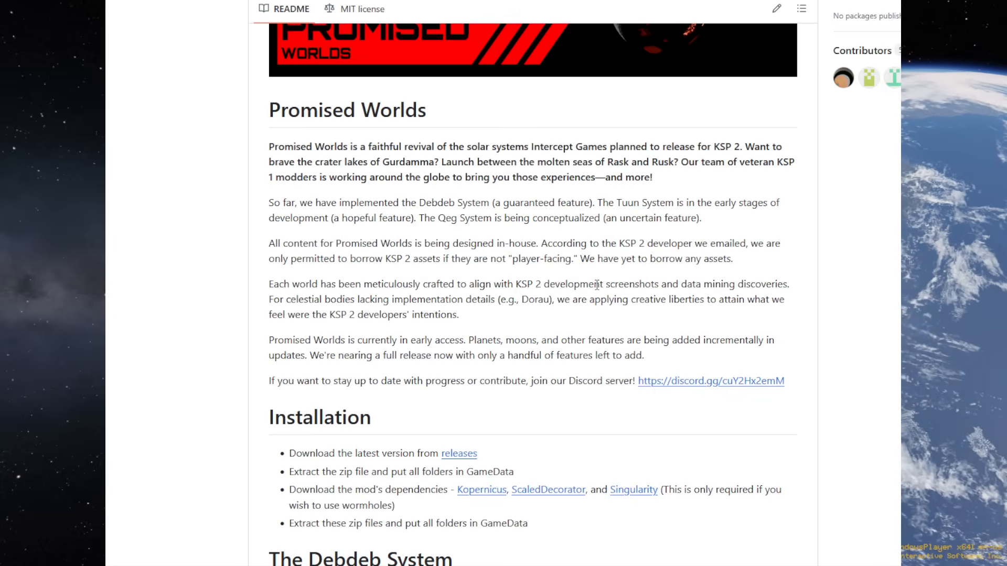
pyautogui.moveTo(615, 297)
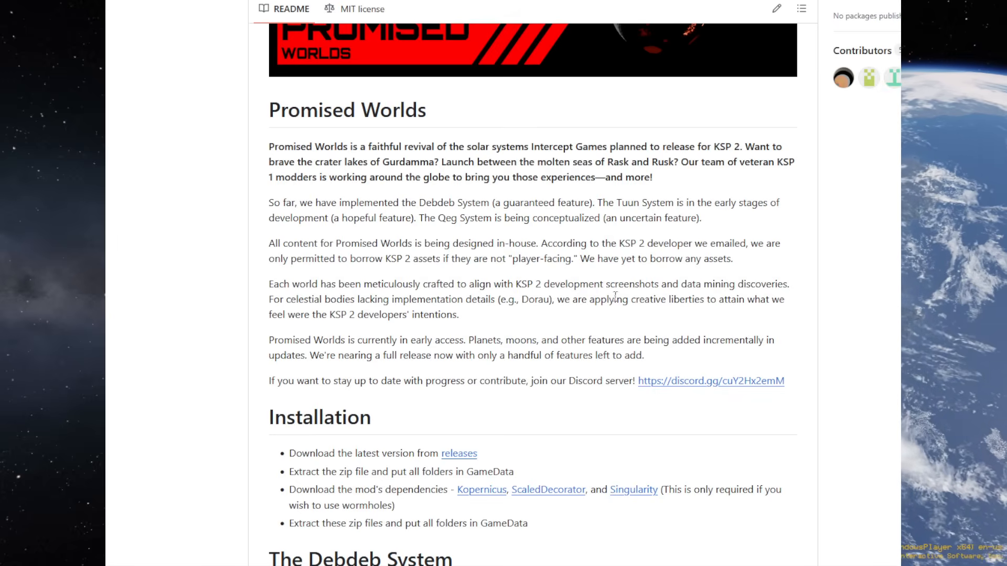
pyautogui.scroll(-3)
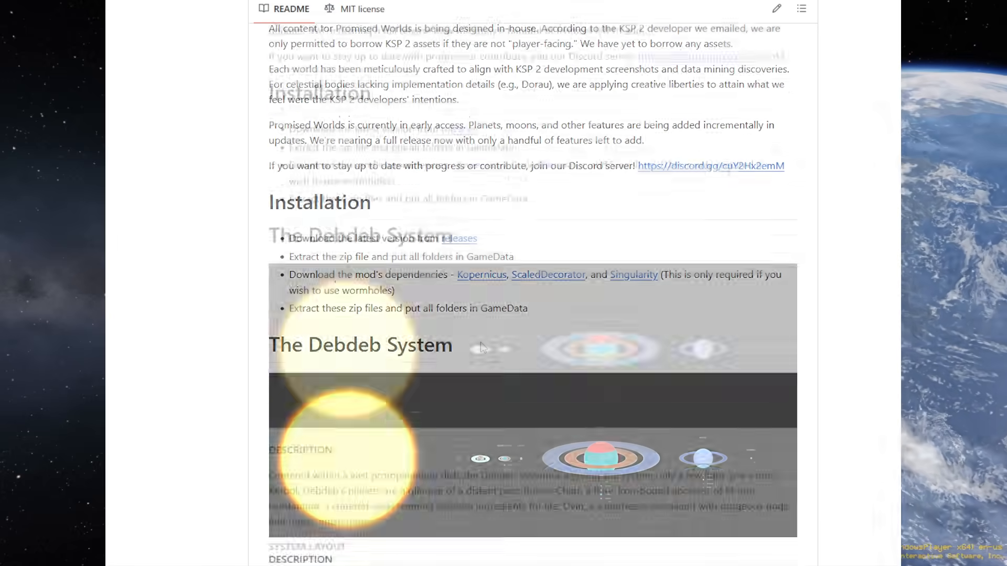
pyautogui.scroll(-3)
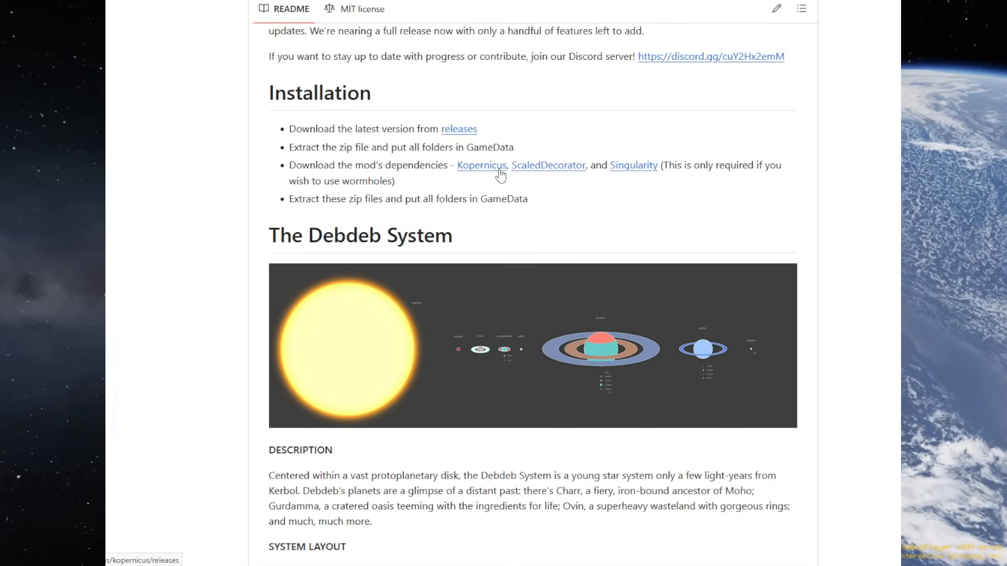
pyautogui.moveTo(639, 174)
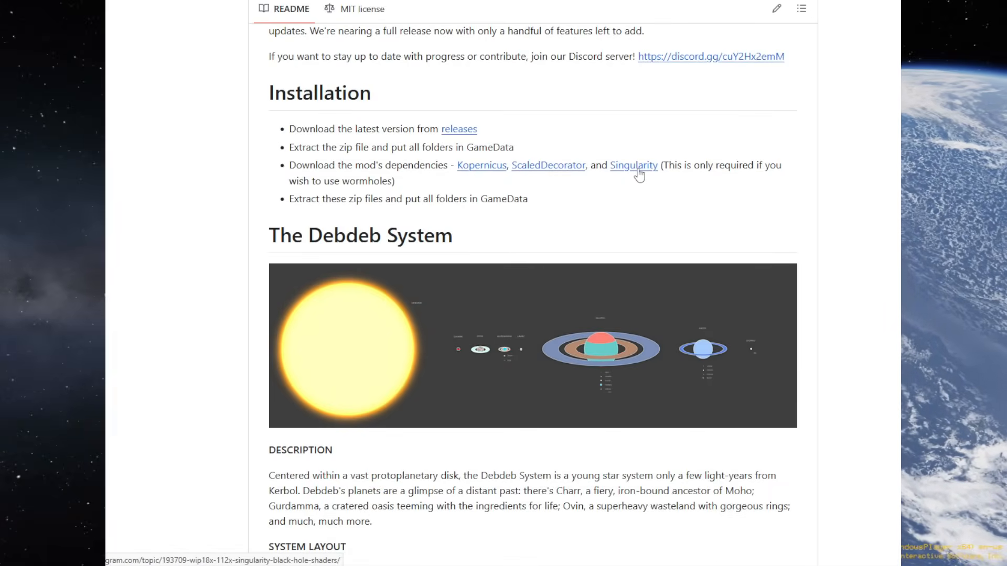
pyautogui.moveTo(609, 222)
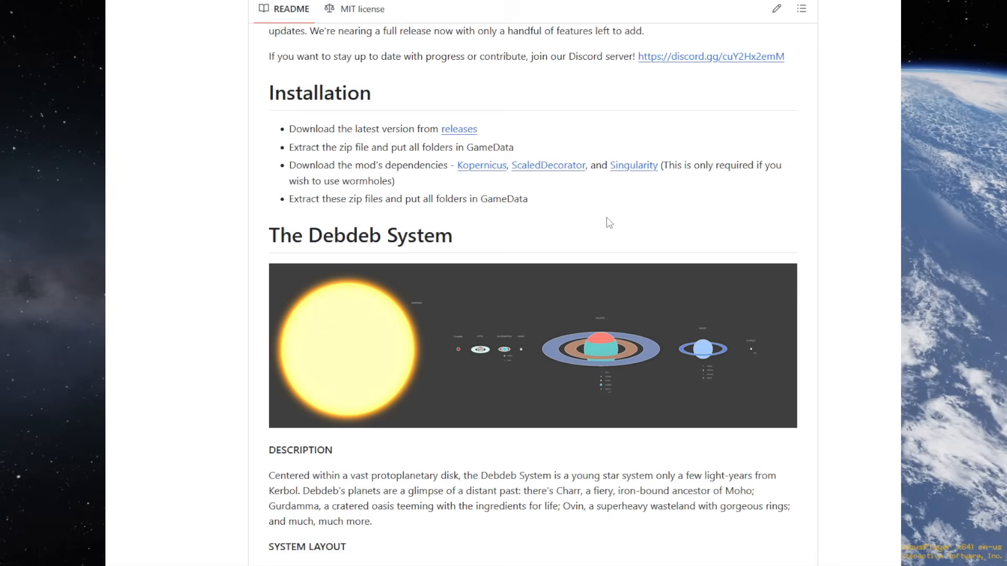
pyautogui.moveTo(857, 340)
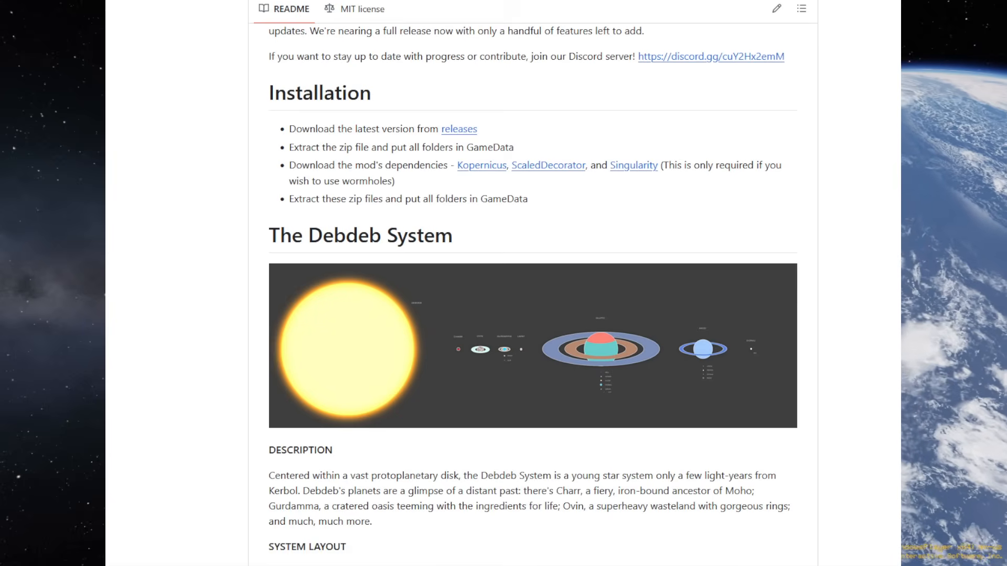
pyautogui.scroll(-3)
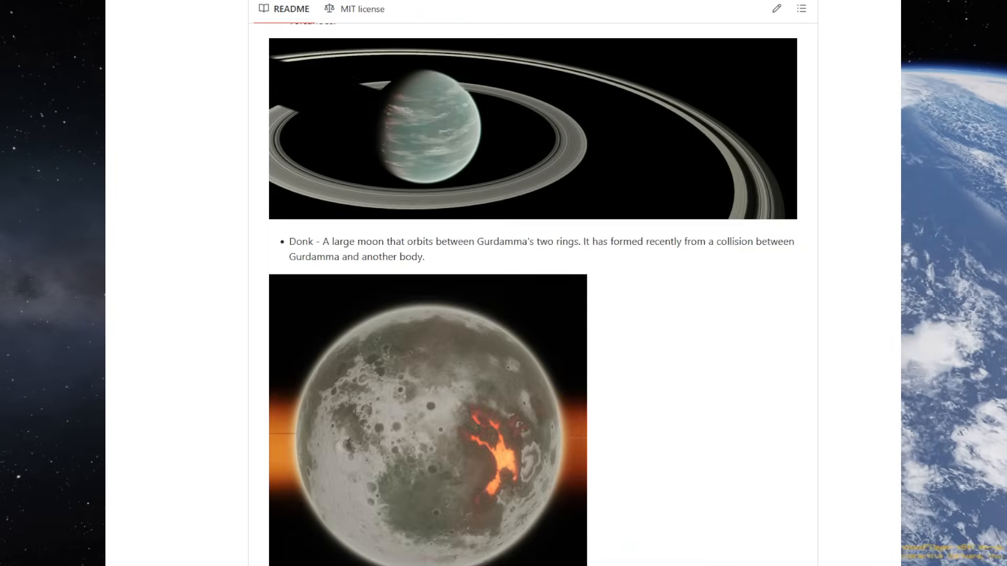
pyautogui.scroll(-3)
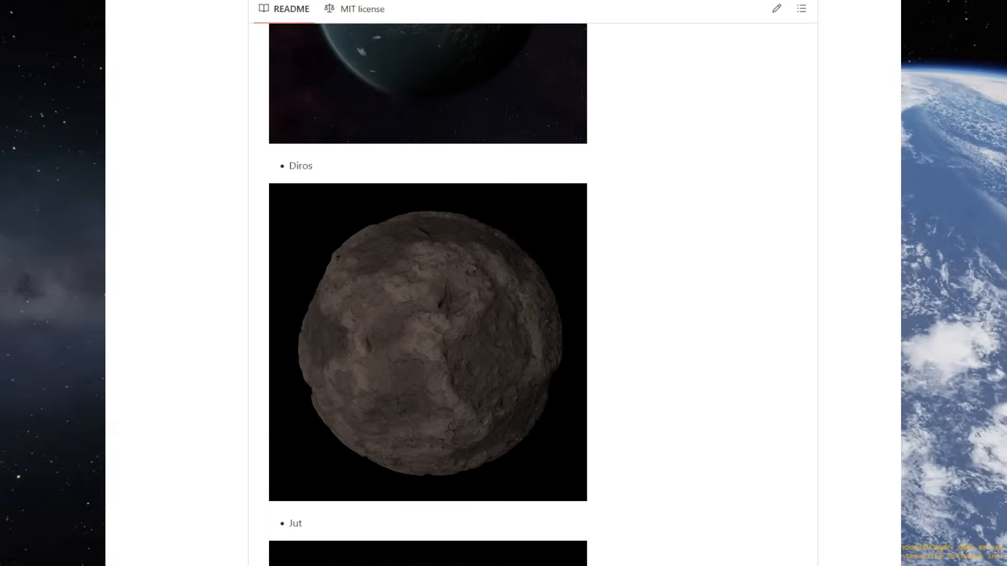
pyautogui.scroll(-3)
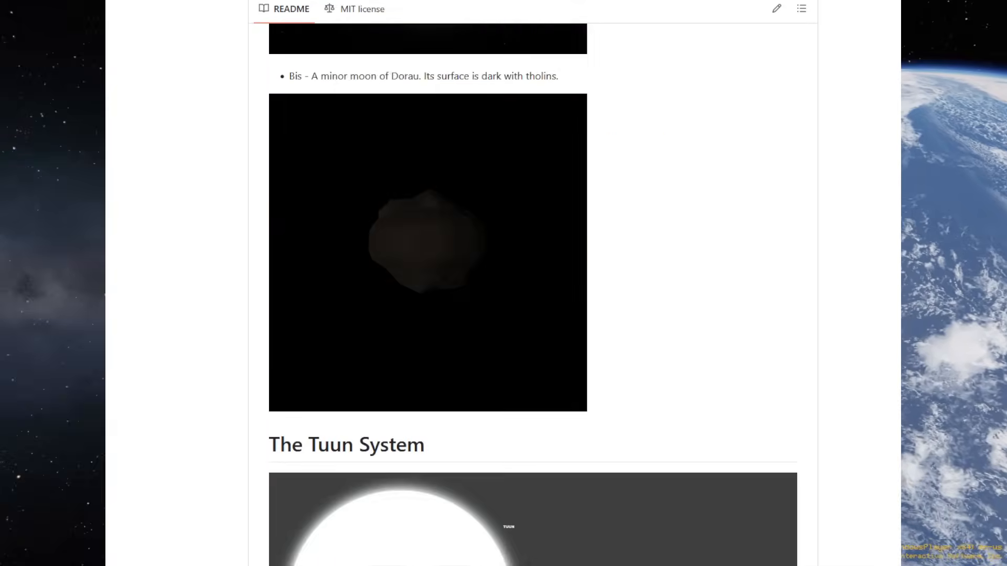
pyautogui.scroll(-3)
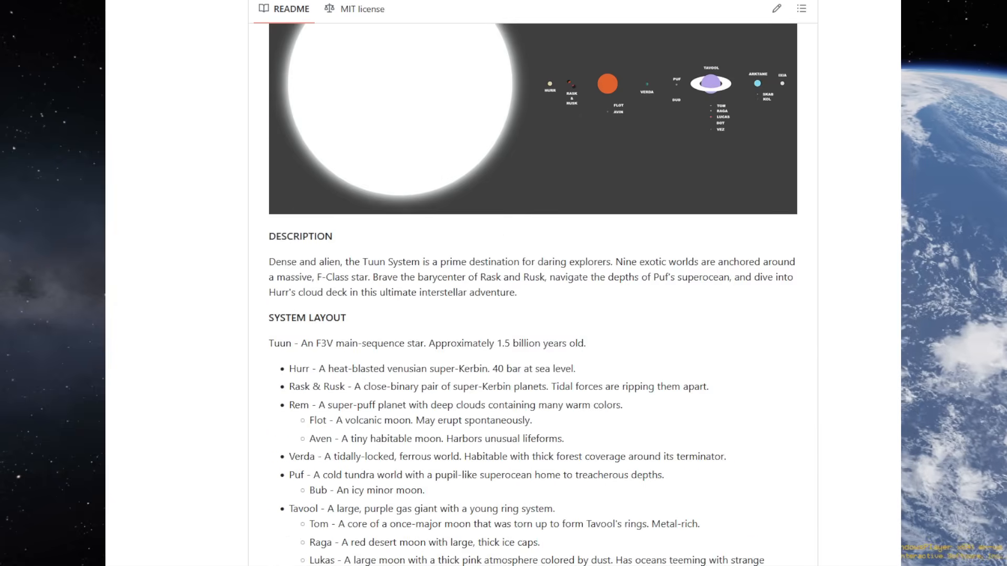
pyautogui.scroll(-3)
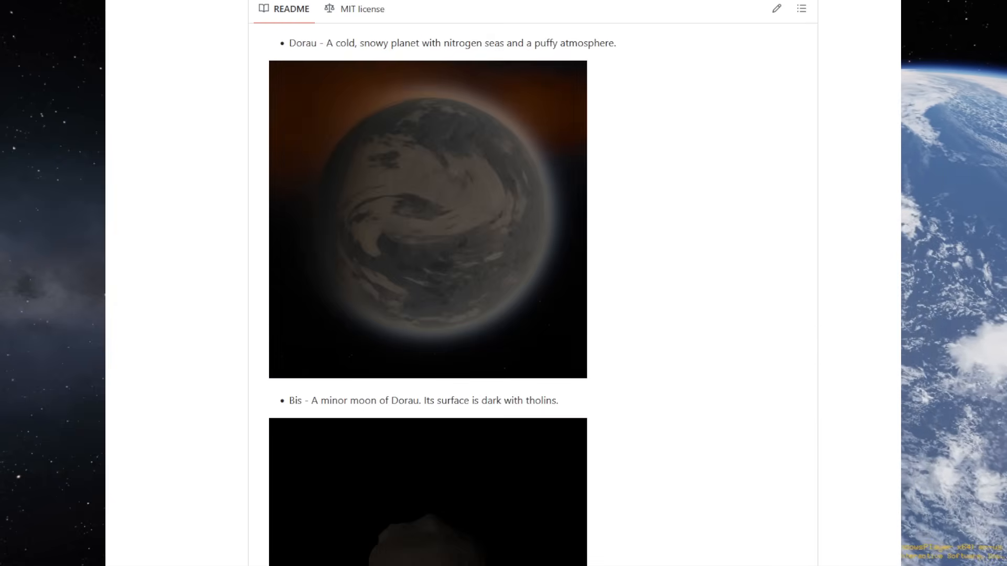
pyautogui.scroll(3)
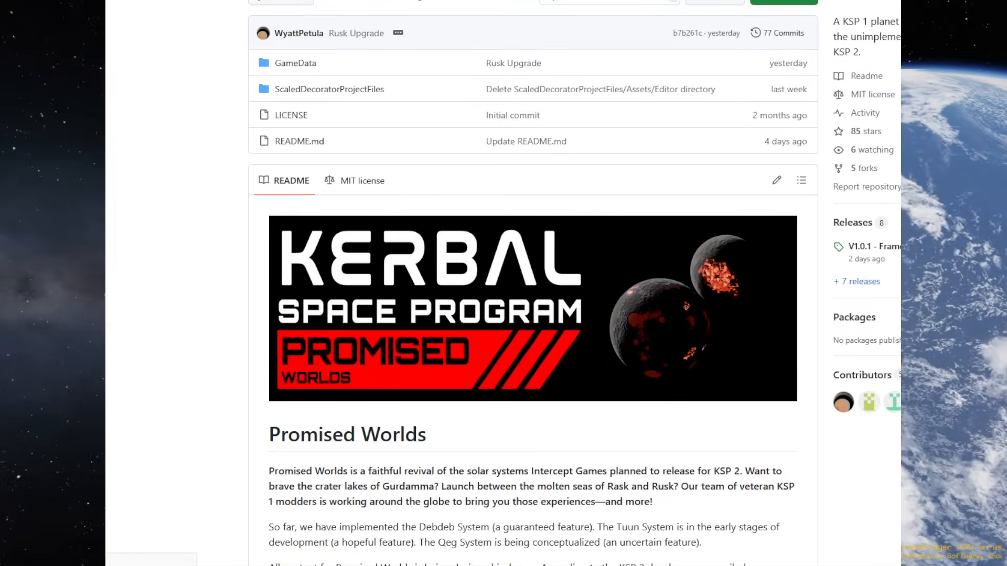
# View the V1.0.1 Framework Restructure and V1.0 Debdeb System release notes.
pyautogui.click(872, 246)
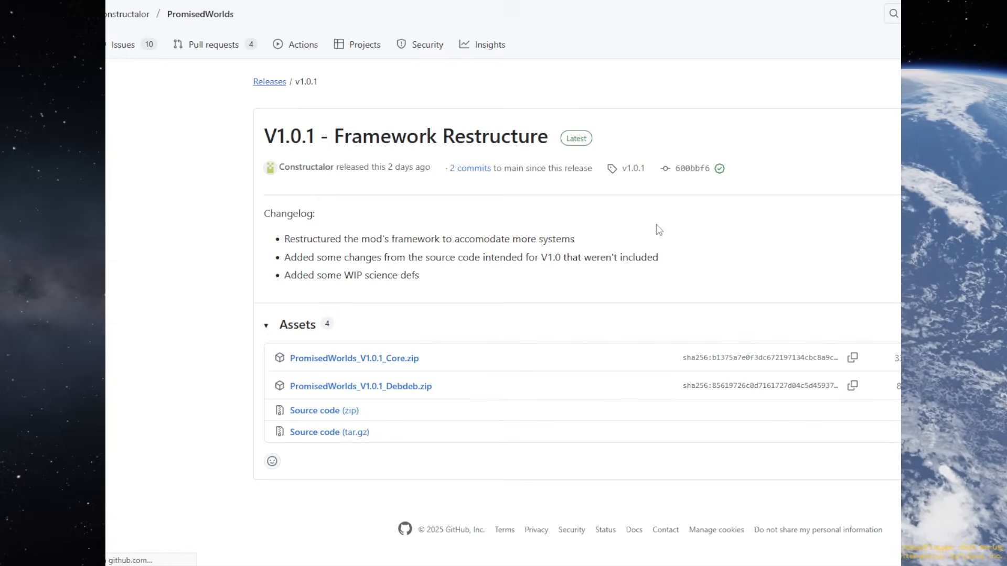
pyautogui.scroll(-3)
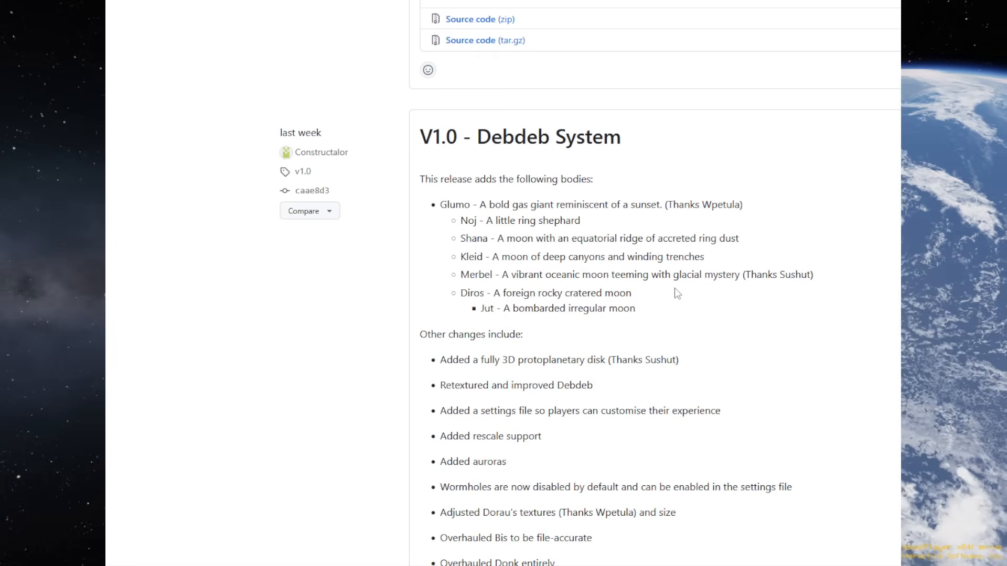
pyautogui.scroll(3)
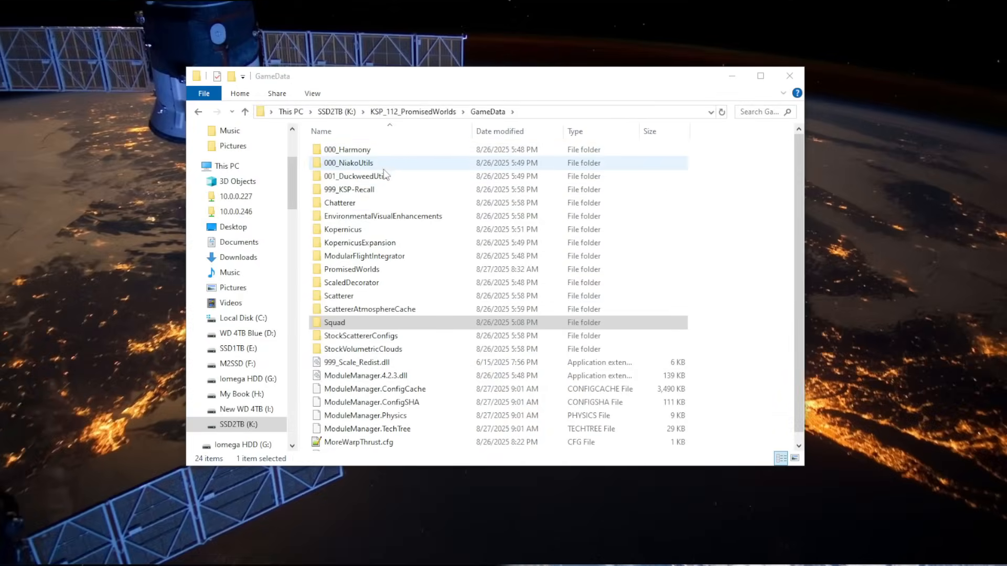
# Browse the GameData mod folders, then open PromisedWorldsSettings.cfg in Notepad++.
pyautogui.click(357, 176)
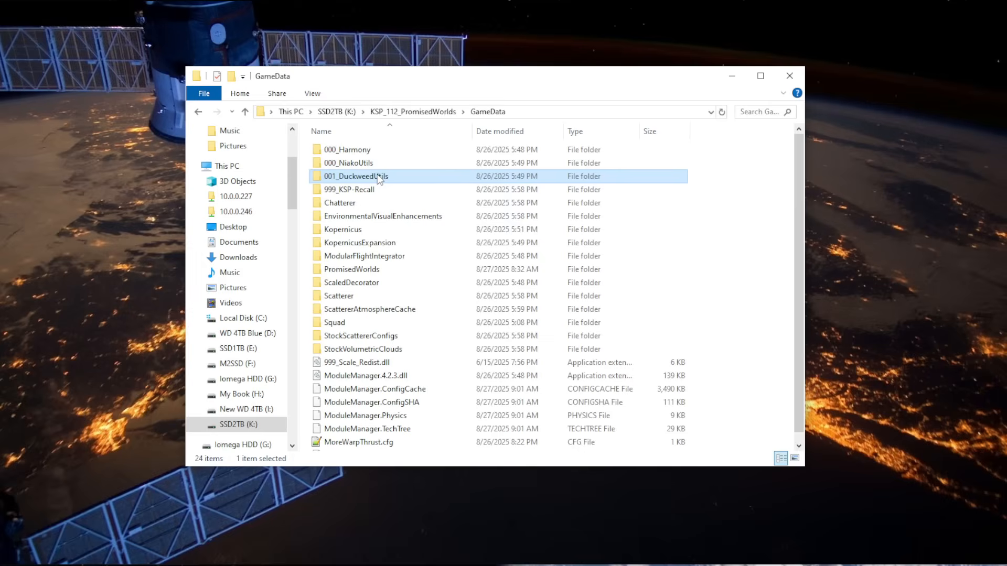
pyautogui.click(360, 243)
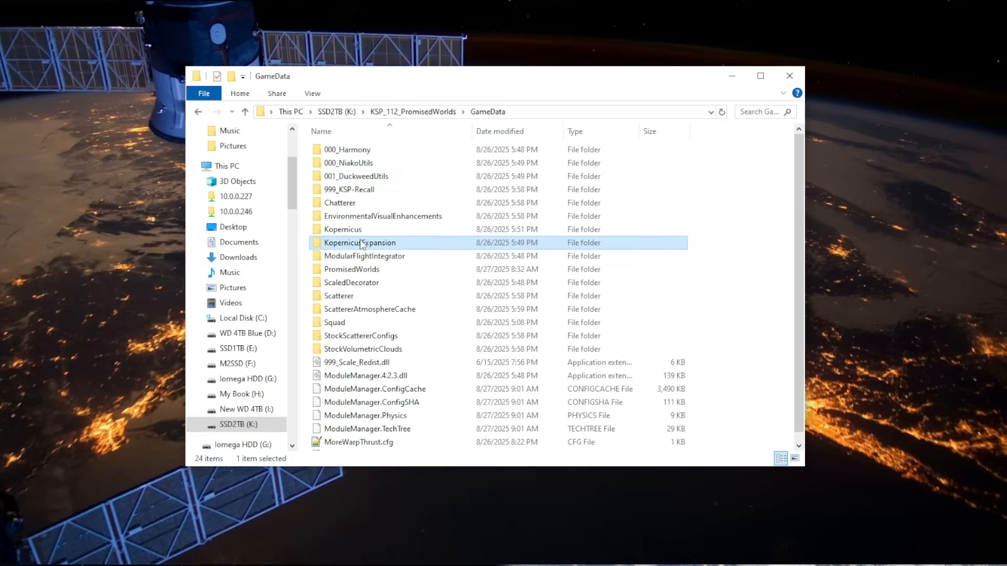
pyautogui.click(351, 269)
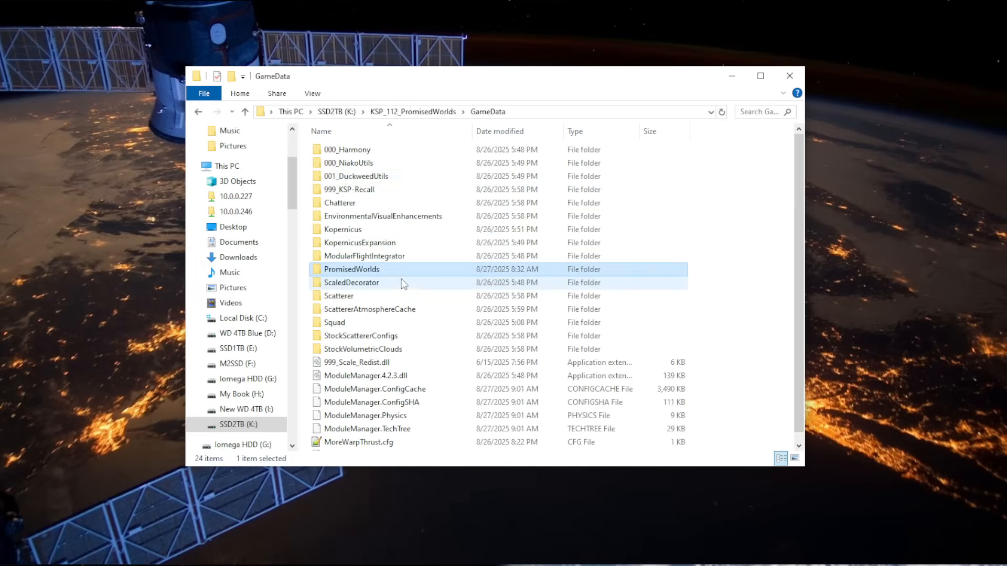
pyautogui.click(351, 283)
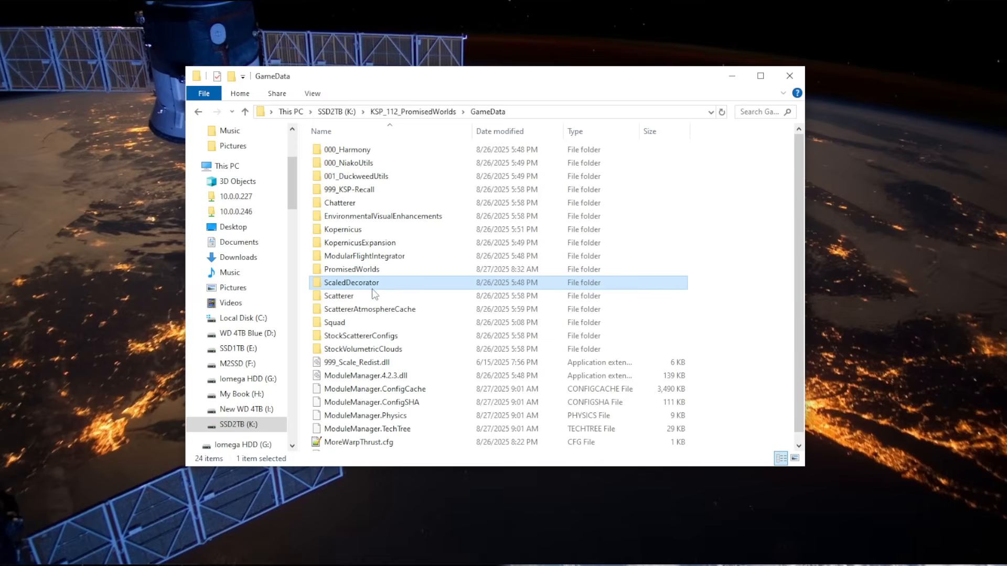
pyautogui.moveTo(385, 287)
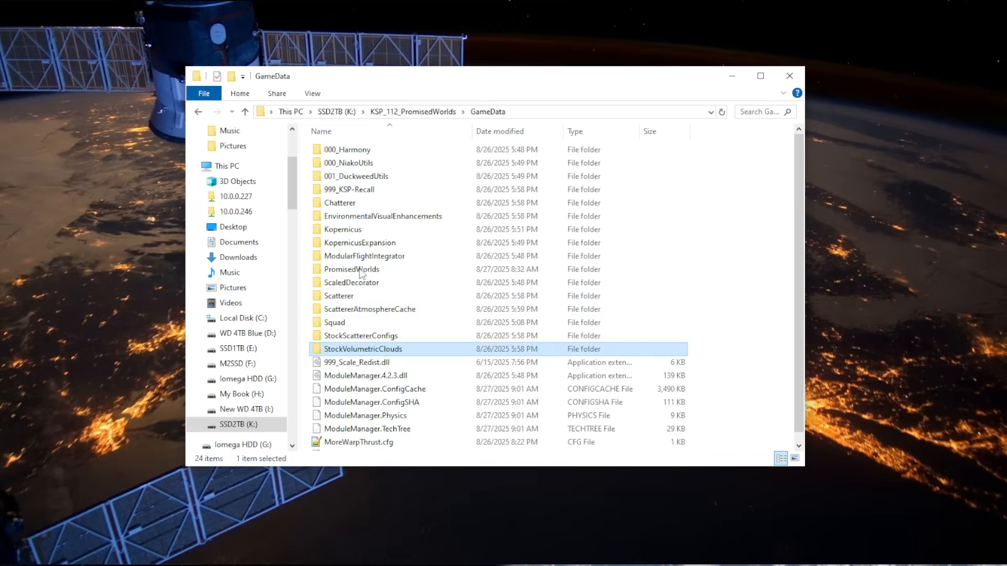
pyautogui.click(339, 296)
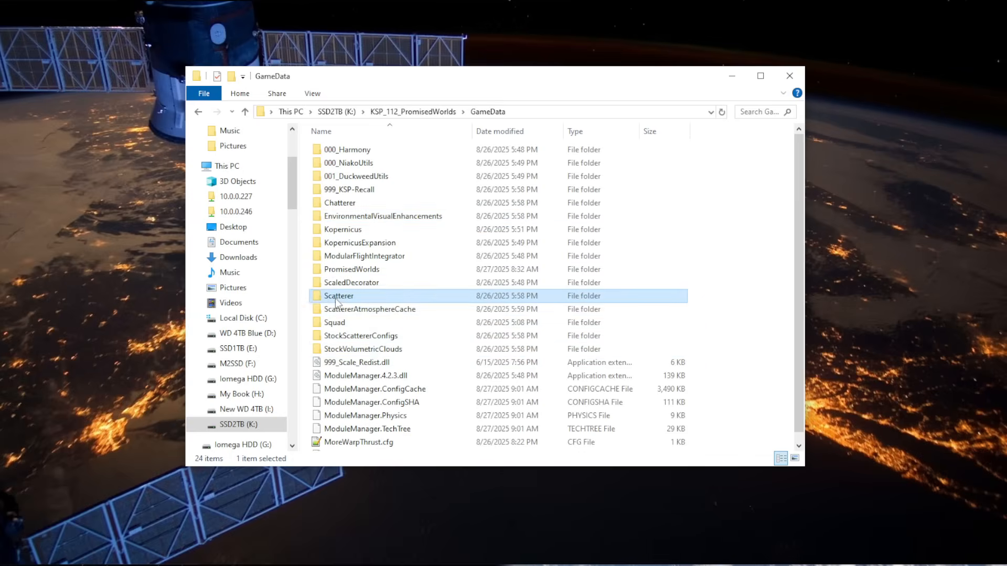
pyautogui.click(363, 348)
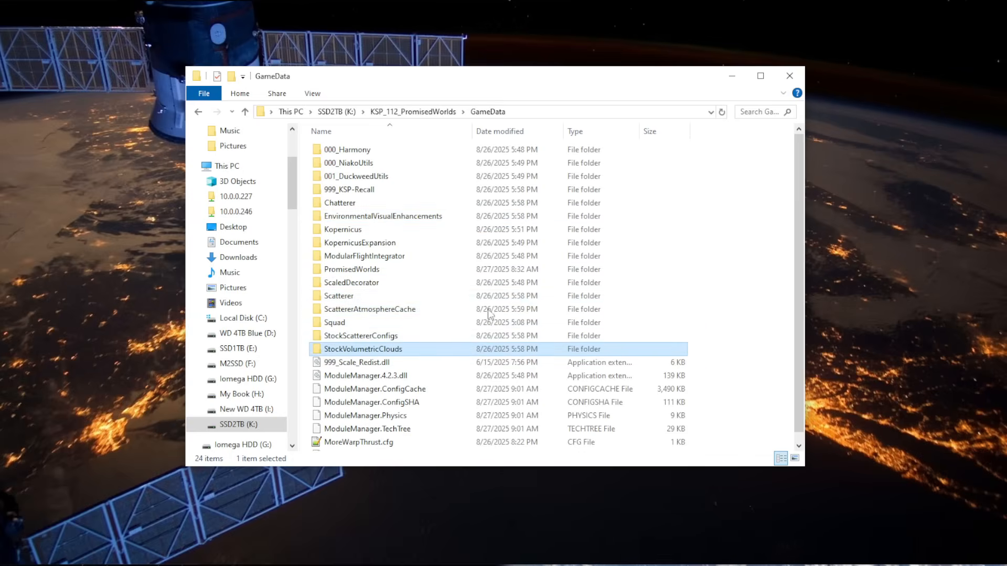
pyautogui.moveTo(418, 215)
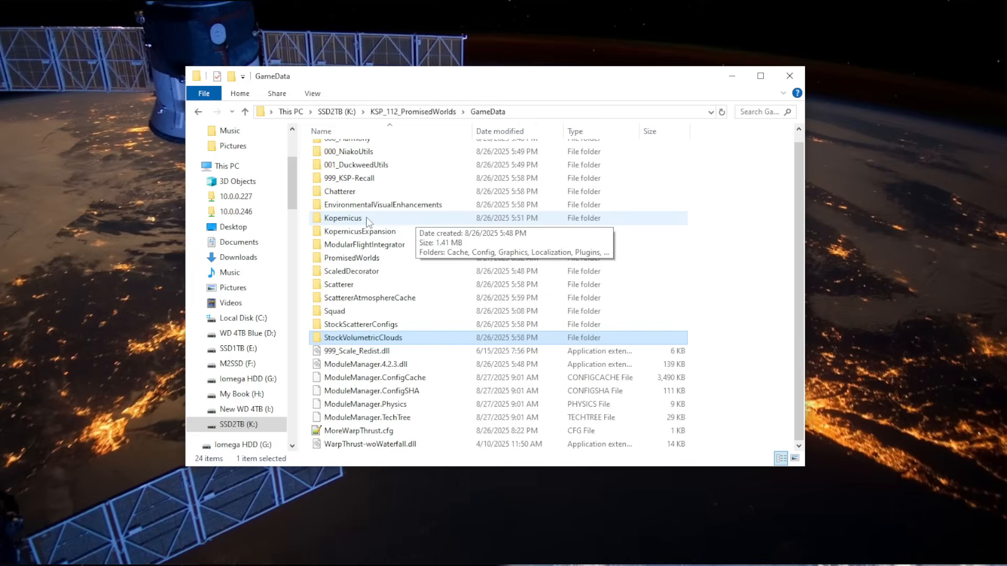
pyautogui.click(344, 218)
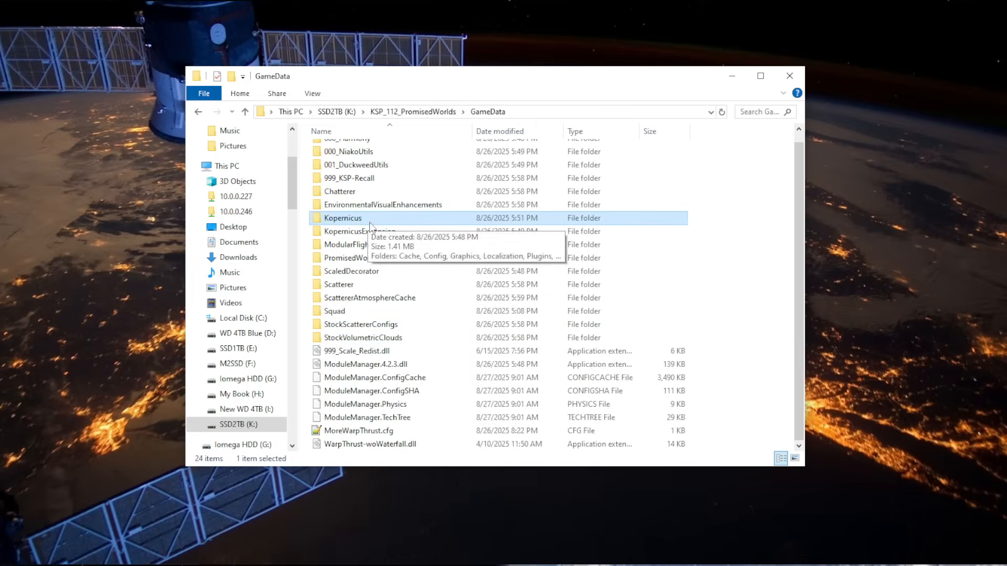
pyautogui.moveTo(484, 327)
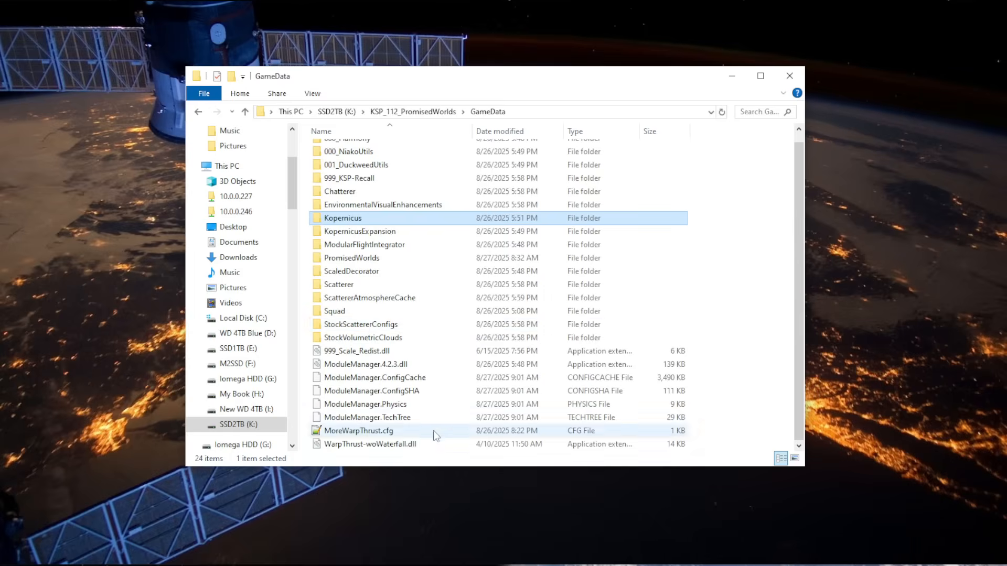
pyautogui.click(369, 443)
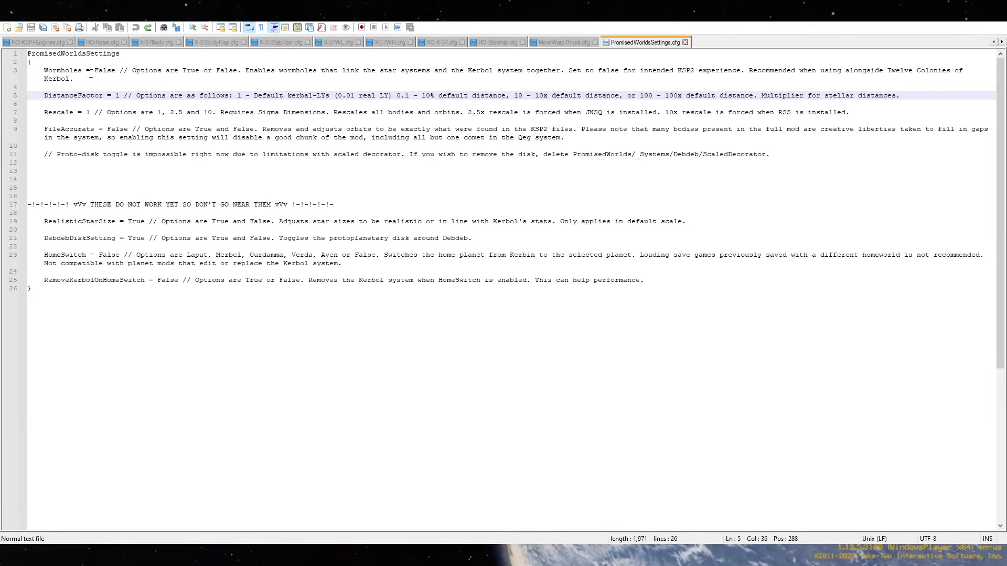
pyautogui.doubleClick(104, 70)
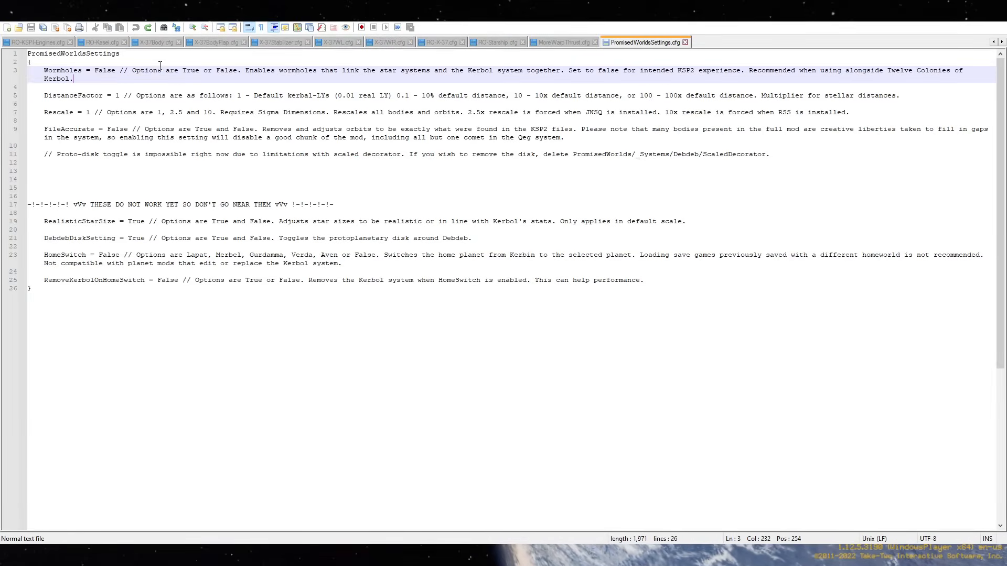
pyautogui.moveTo(137, 68)
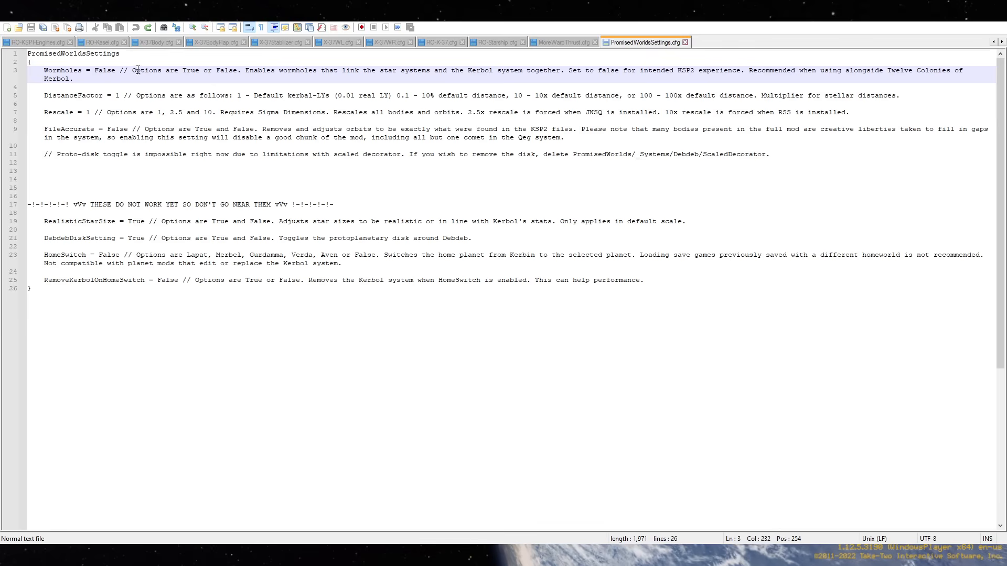
pyautogui.moveTo(501, 72)
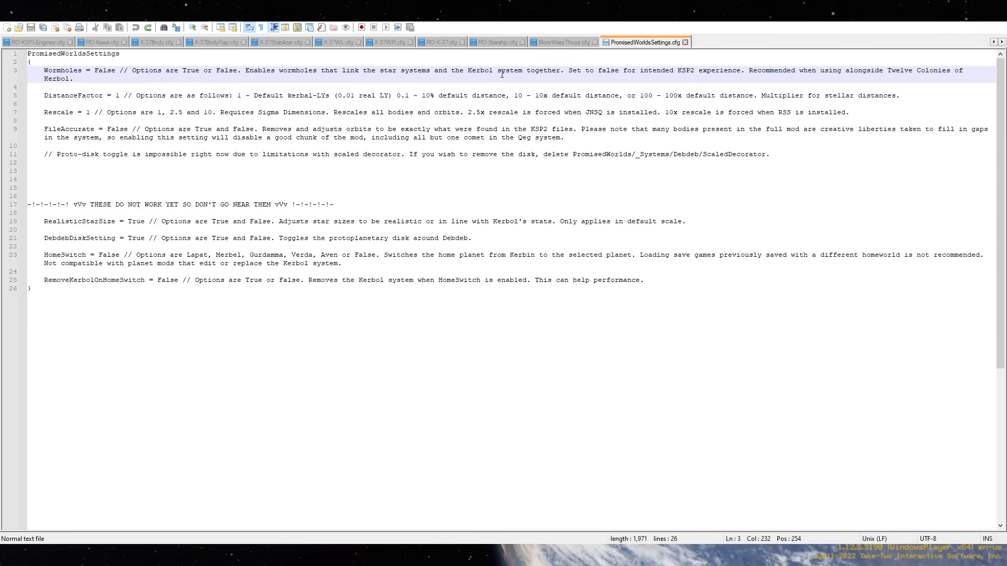
pyautogui.moveTo(527, 100)
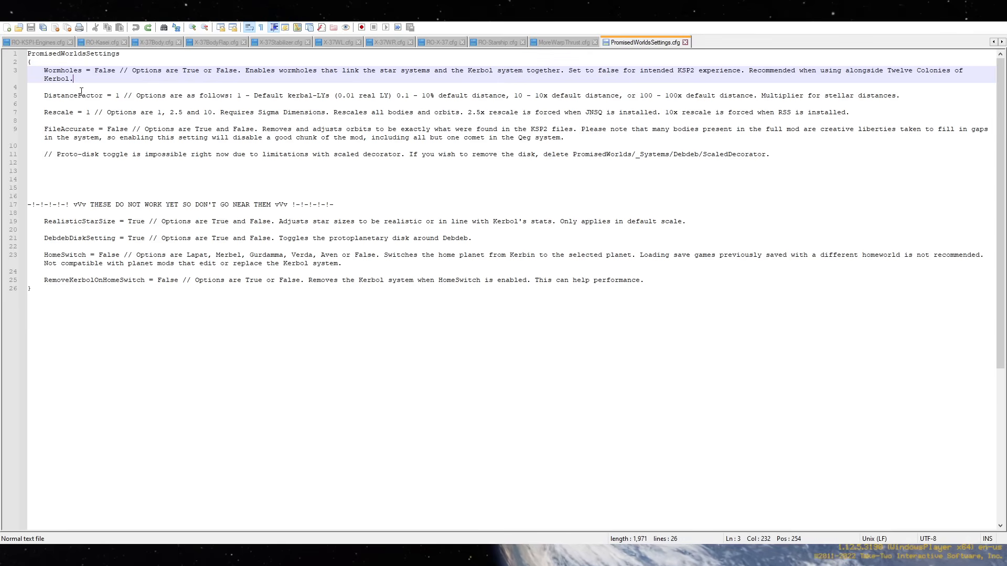
pyautogui.moveTo(329, 93)
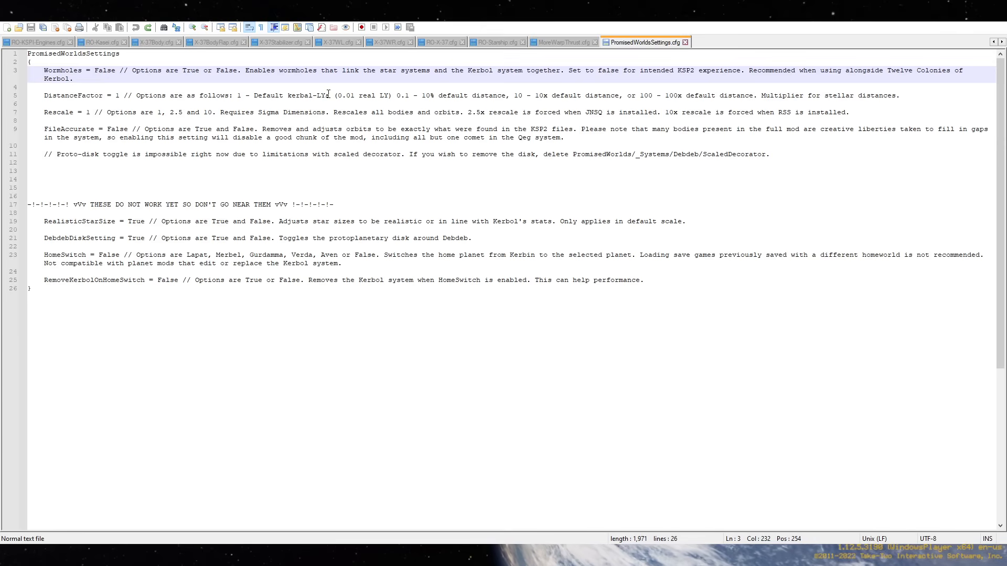
pyautogui.click(383, 96)
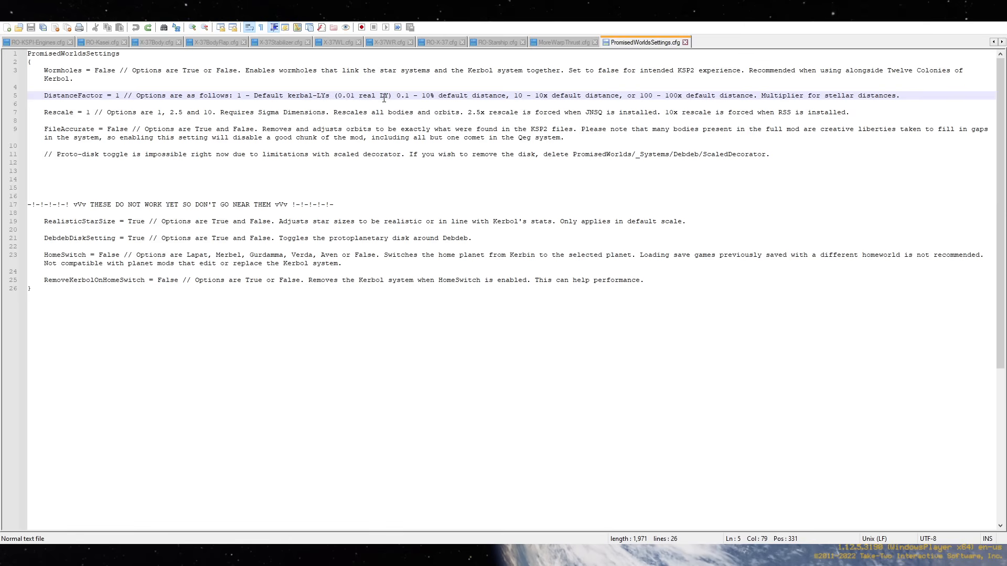
pyautogui.click(719, 96)
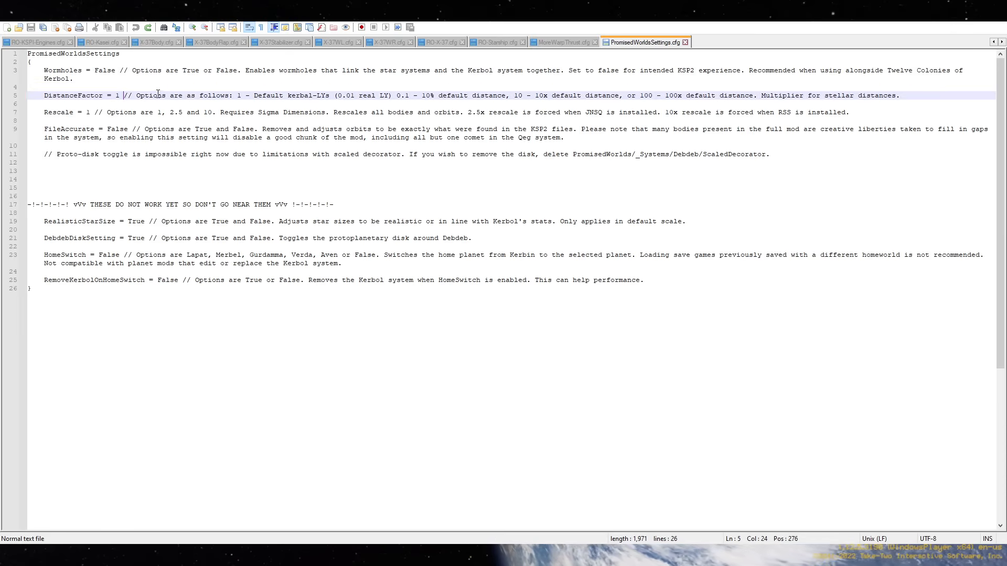
# Highlight the Rescale setting: value 1, 2.5x forced by JNSQ, 10x by RSS.
pyautogui.click(186, 112)
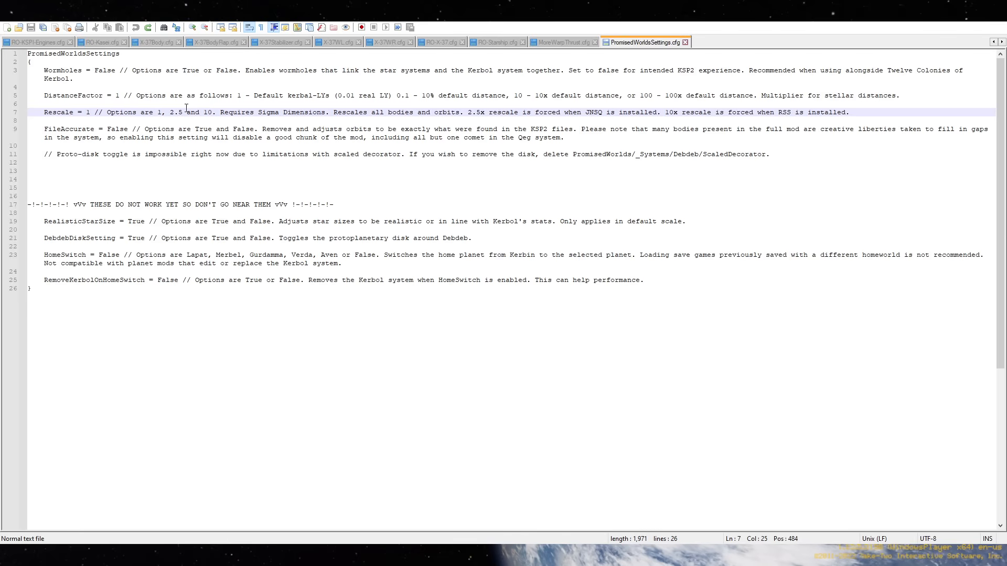
pyautogui.moveTo(95, 114)
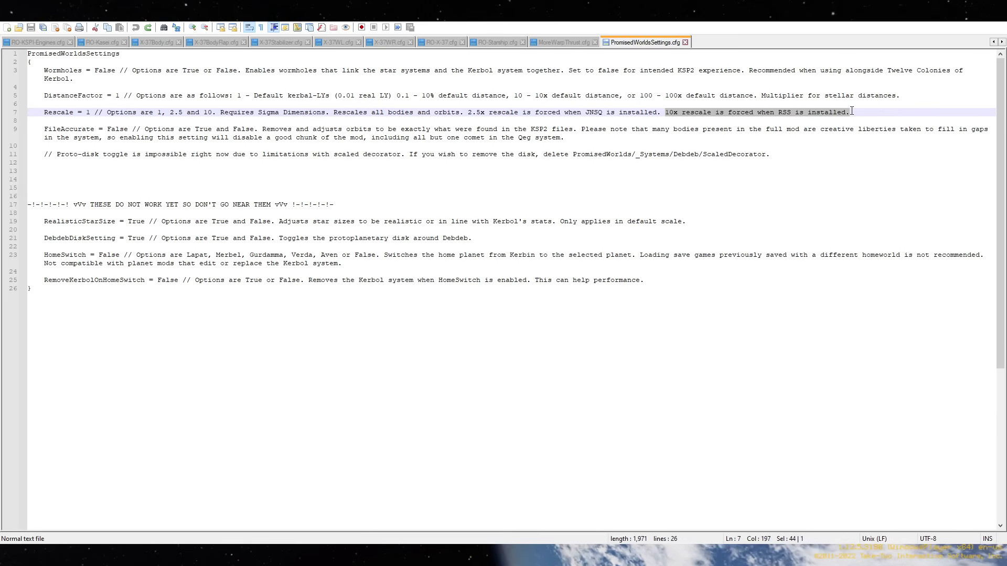
pyautogui.click(96, 111)
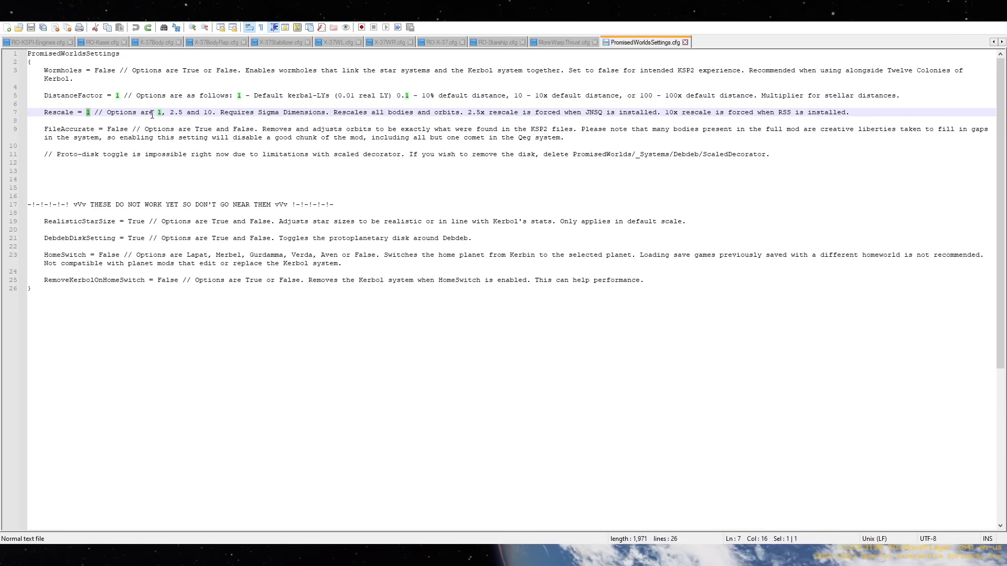
pyautogui.moveTo(470, 132)
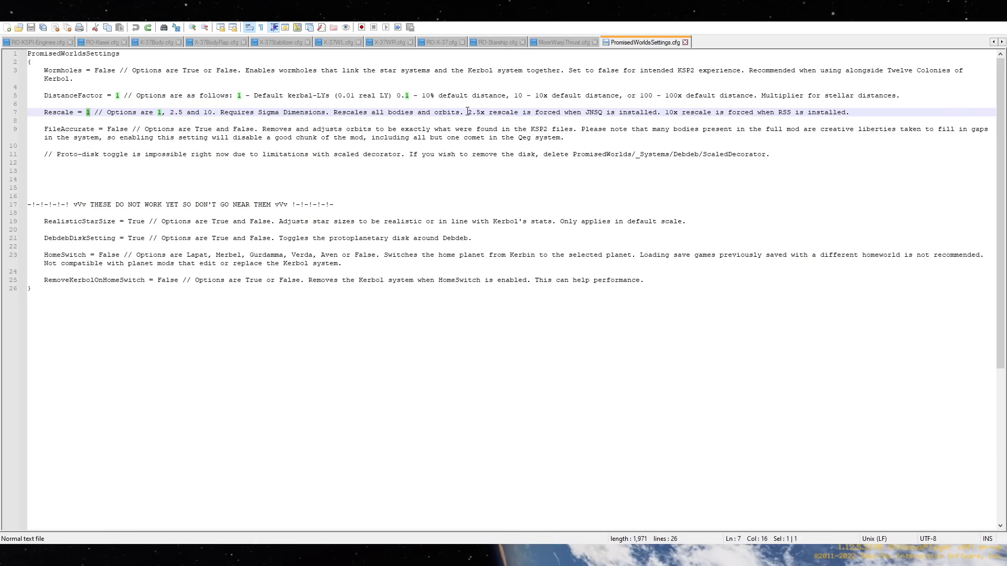
pyautogui.doubleClick(476, 112)
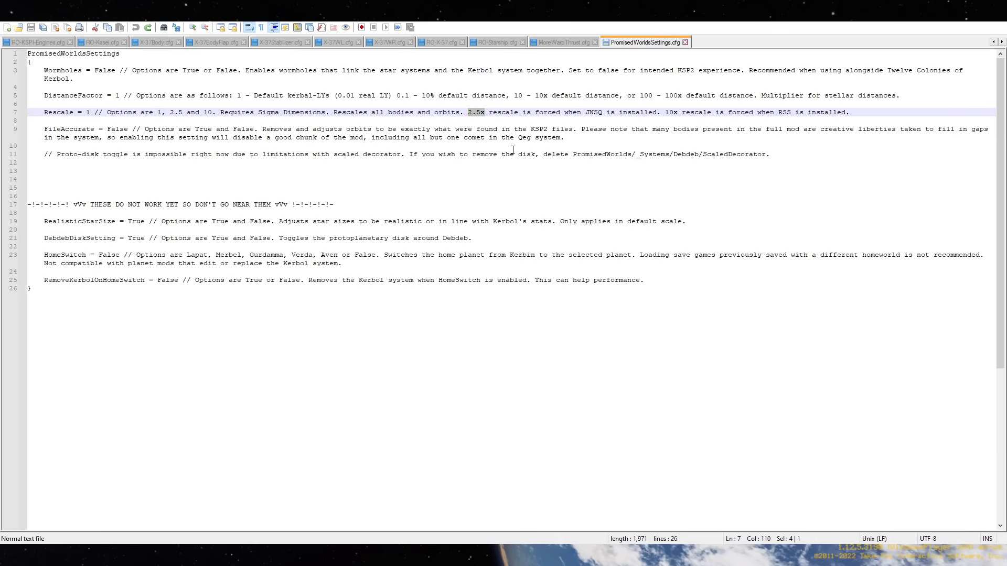
pyautogui.click(678, 112)
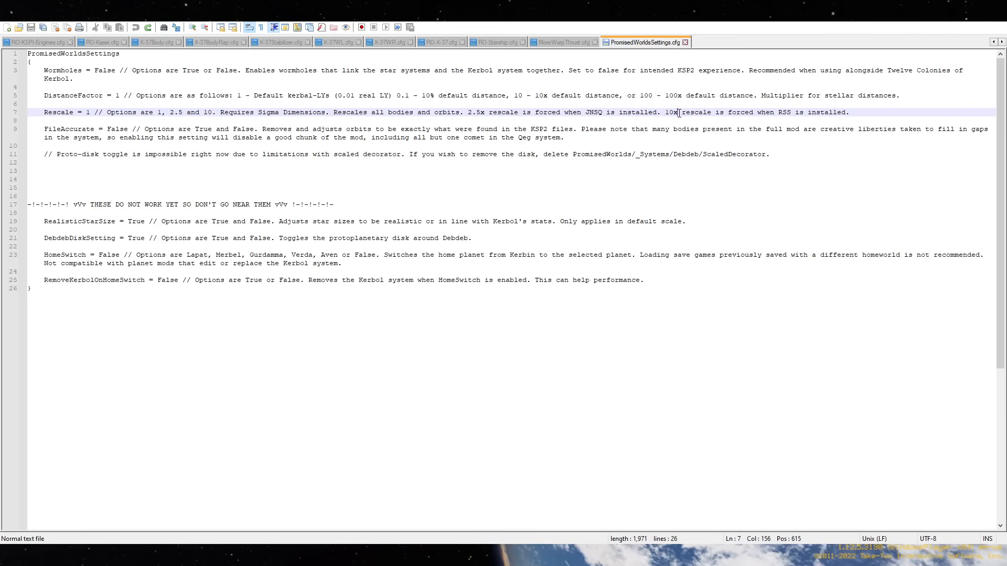
pyautogui.moveTo(510, 143)
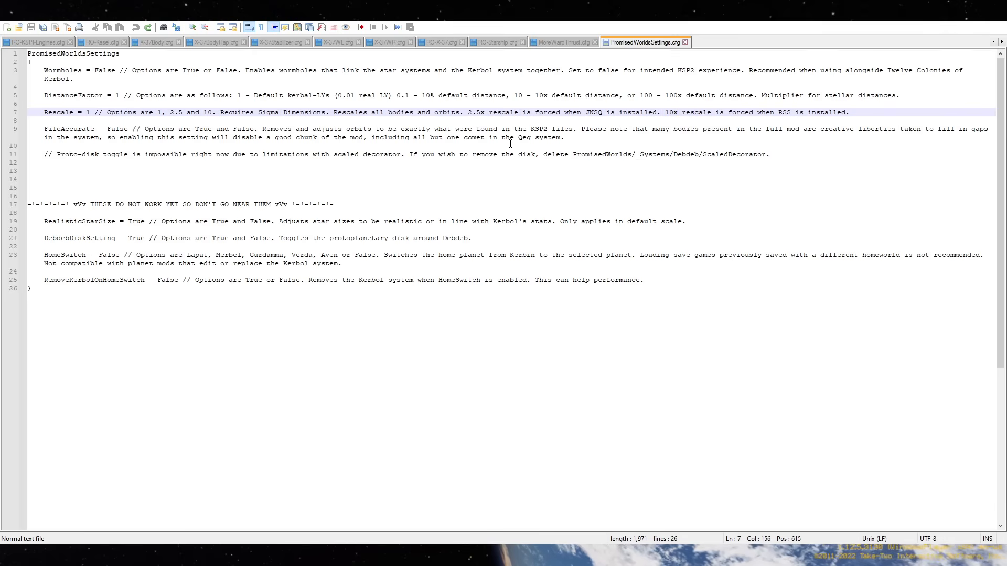
# Review the FileAccurate, HomeSwitch (False) and RemoveKerbolOnHomeSwitch settings and their warnings.
pyautogui.click(101, 137)
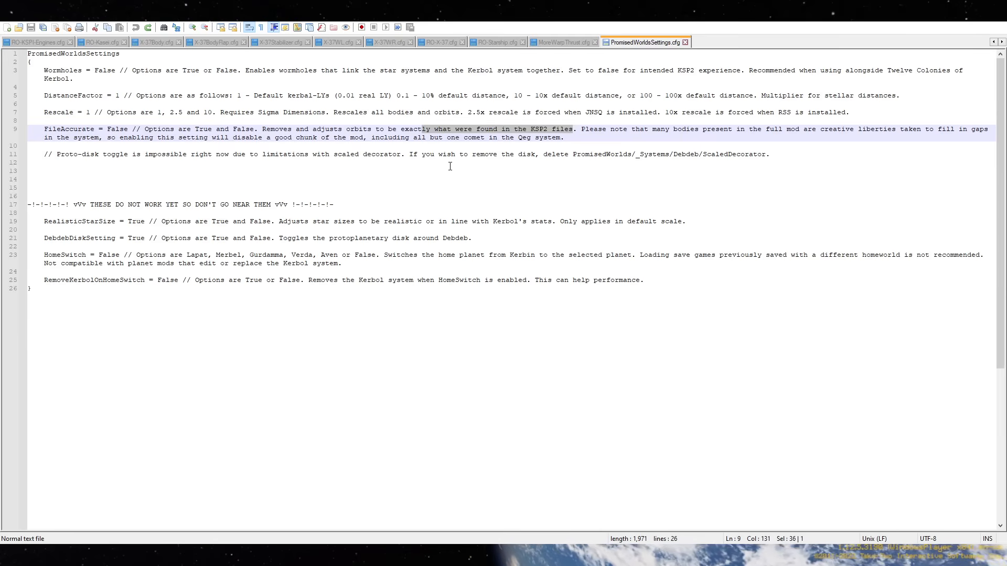
pyautogui.click(69, 229)
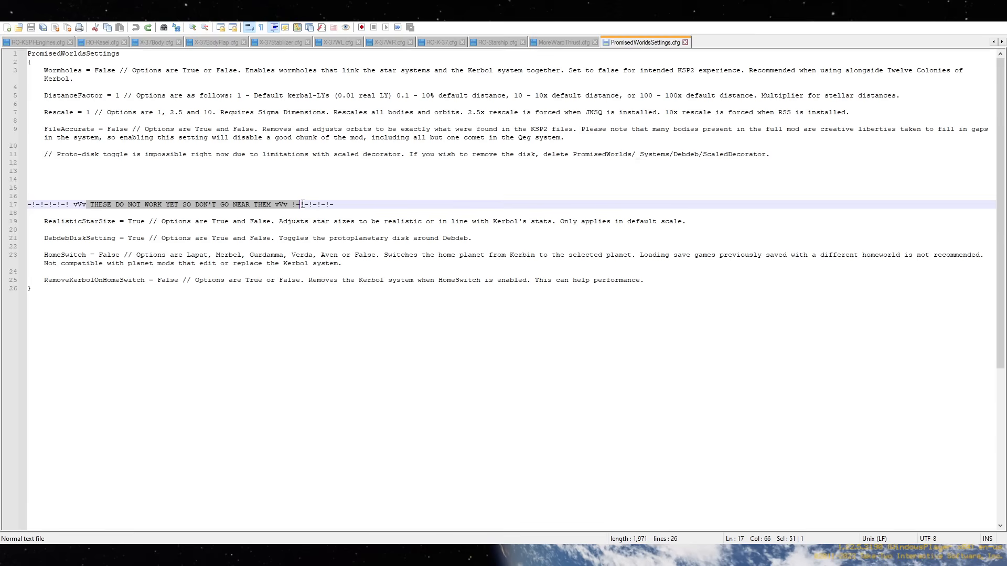
pyautogui.click(225, 228)
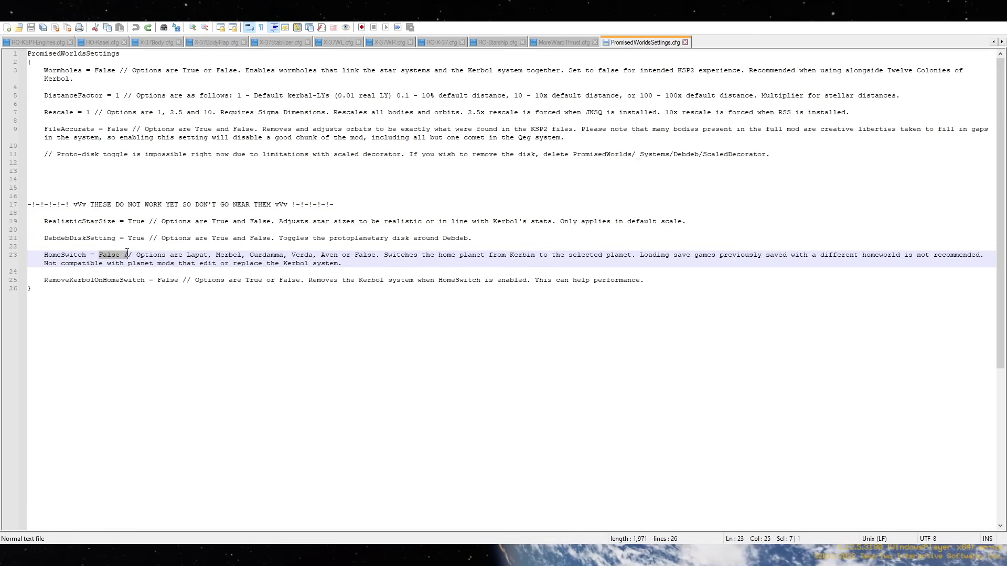
pyautogui.moveTo(349, 255)
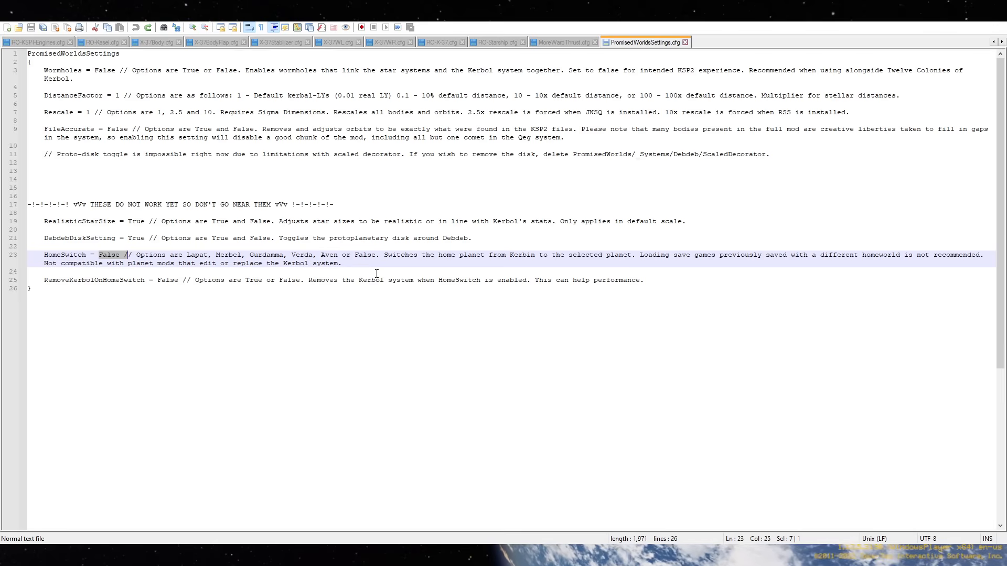
pyautogui.click(181, 255)
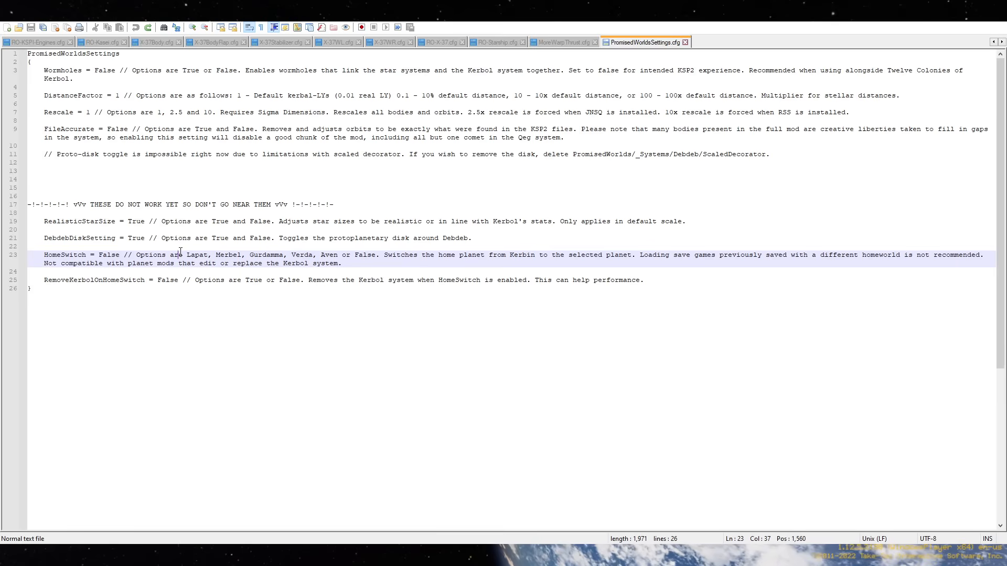
pyautogui.moveTo(376, 247)
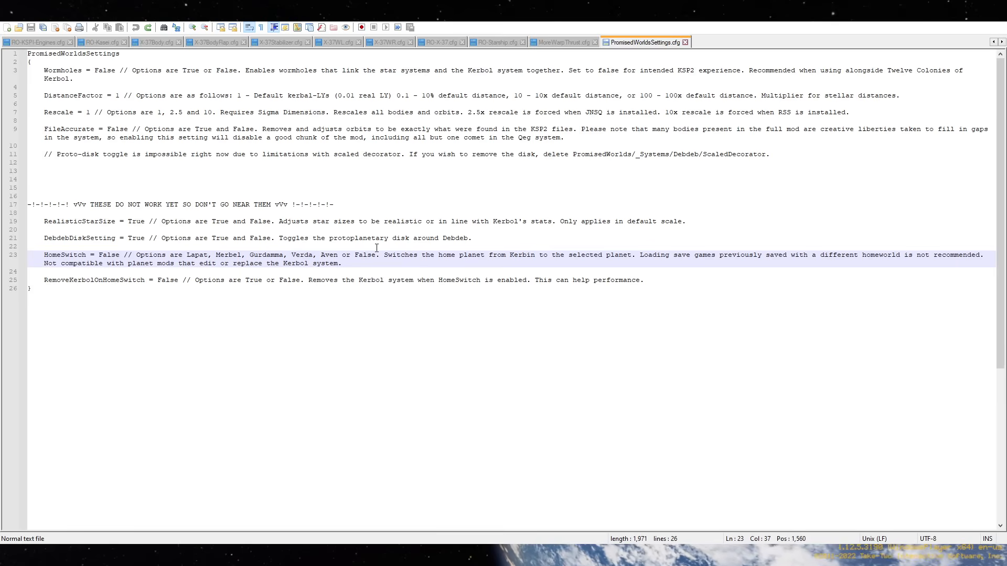
pyautogui.click(145, 279)
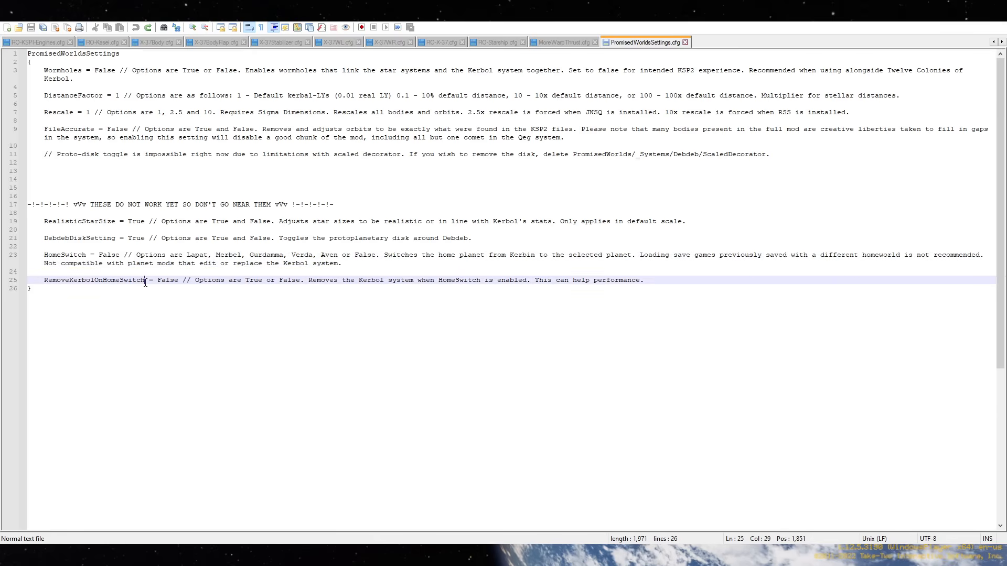
pyautogui.click(104, 221)
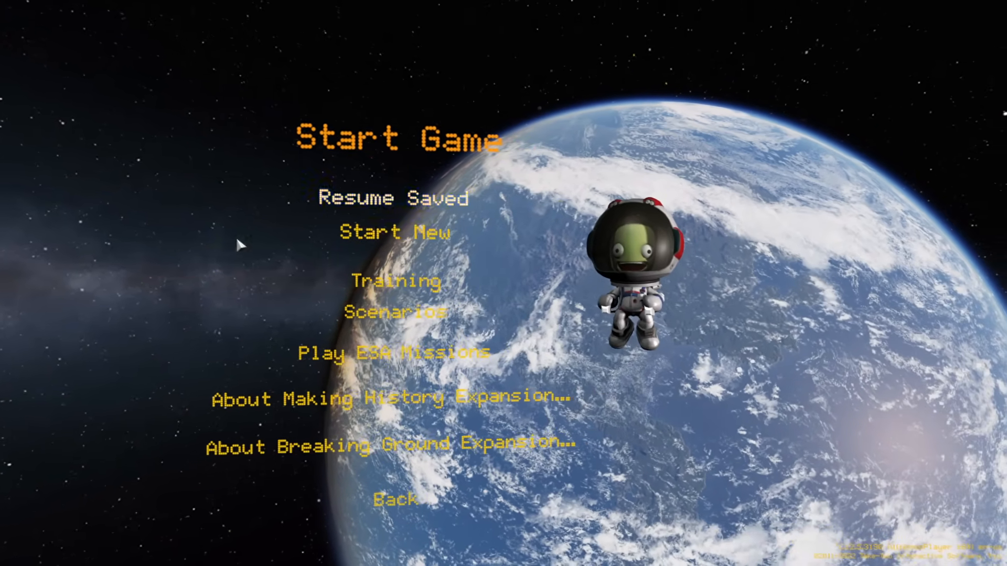
# Set up and start a new Sandbox game on Normal difficulty.
pyautogui.click(395, 232)
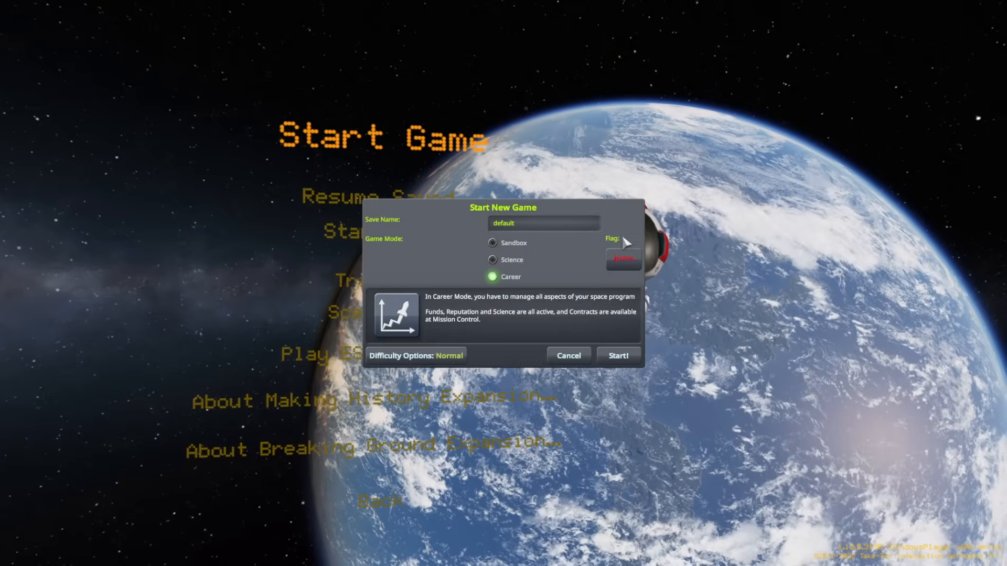
pyautogui.click(492, 243)
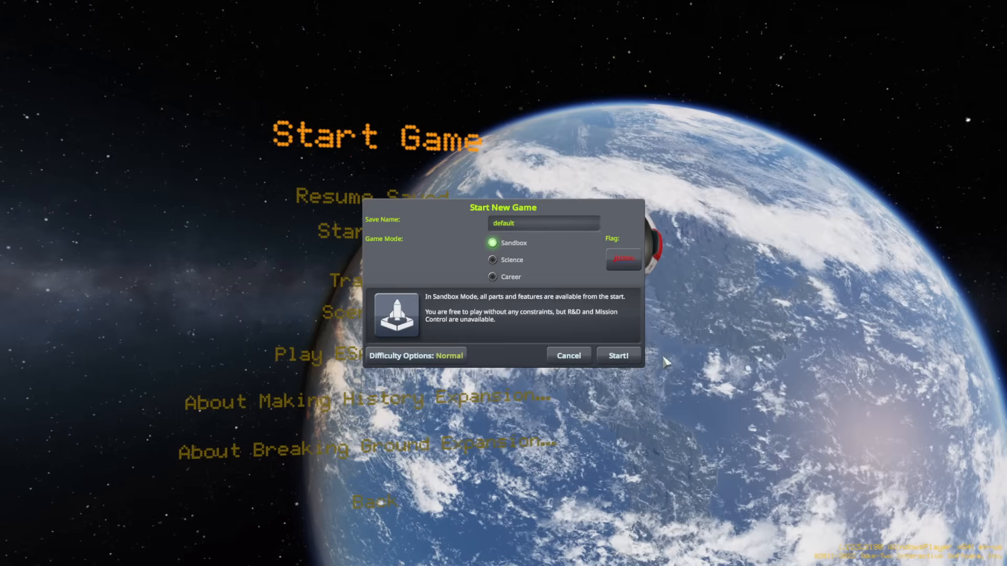
pyautogui.moveTo(618, 356)
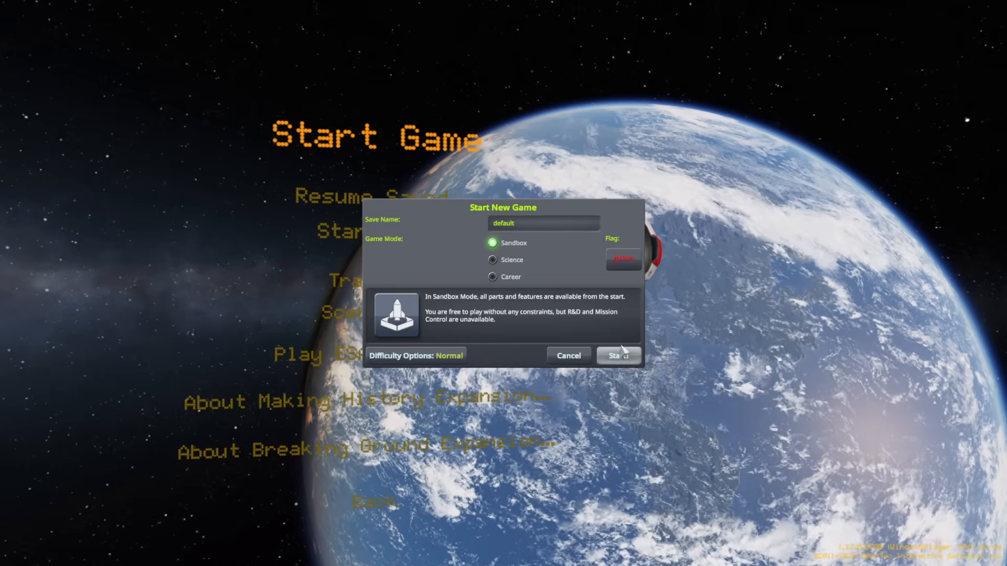
pyautogui.click(617, 355)
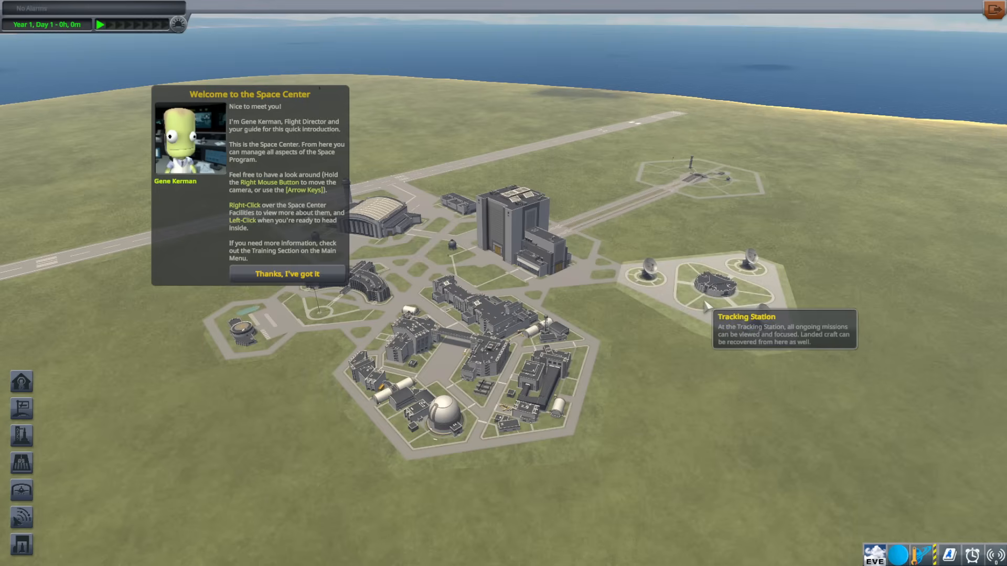
# Dismiss the Space Center welcome message and zoom out over the facility.
pyautogui.click(287, 274)
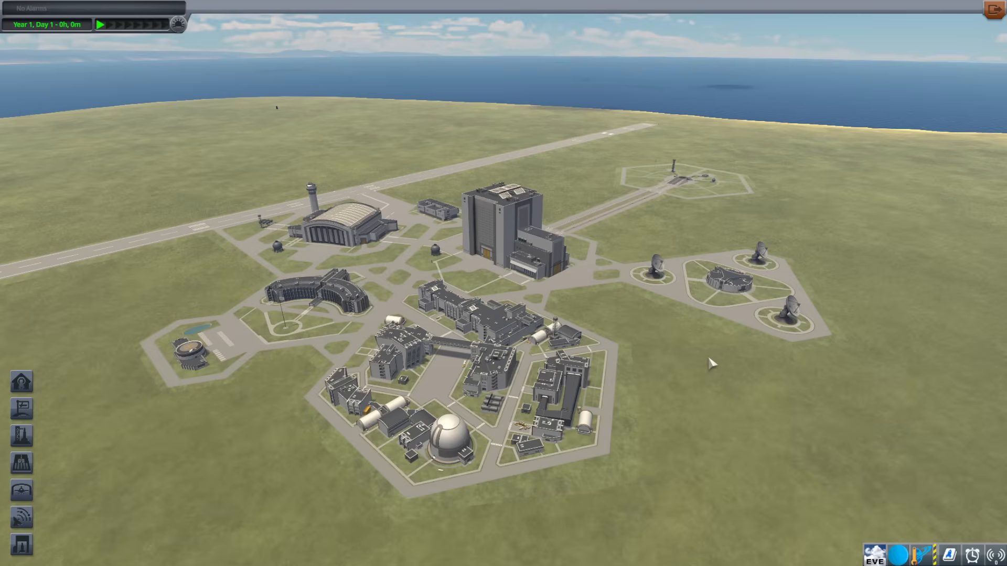
pyautogui.scroll(-3)
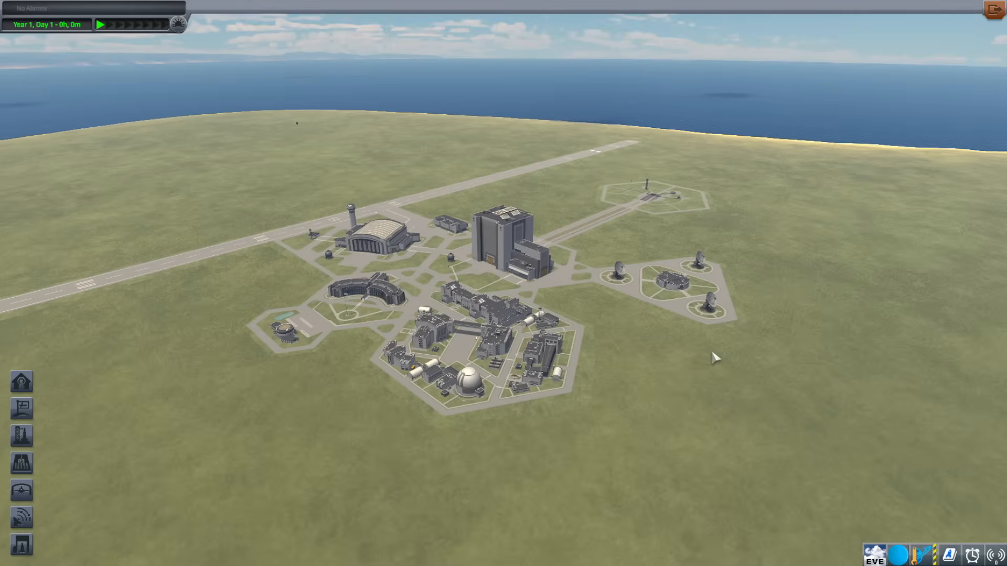
pyautogui.moveTo(447, 244)
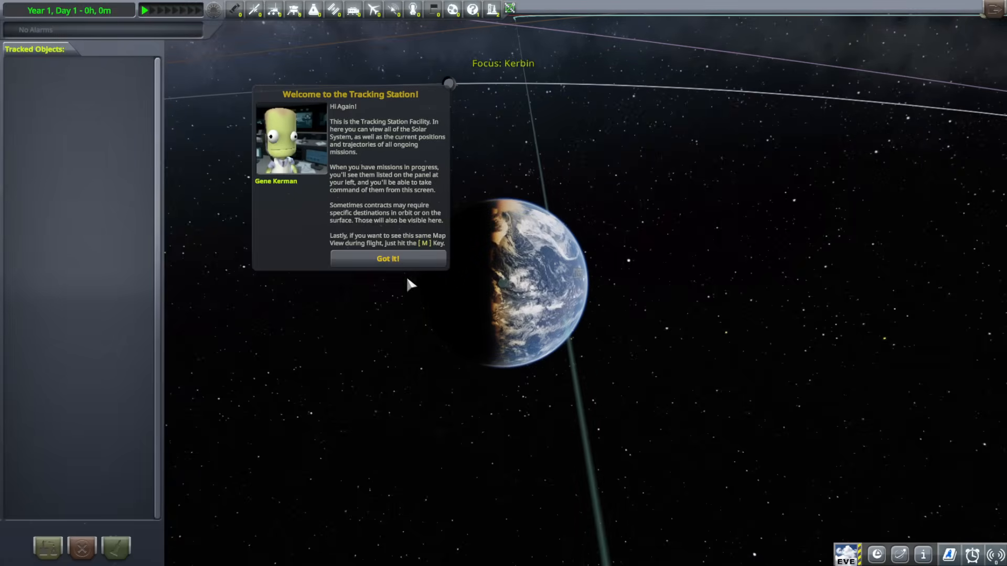
# Dismiss the Tracking Station welcome dialog and zoom toward the dark lava-spotted planet.
pyautogui.click(387, 258)
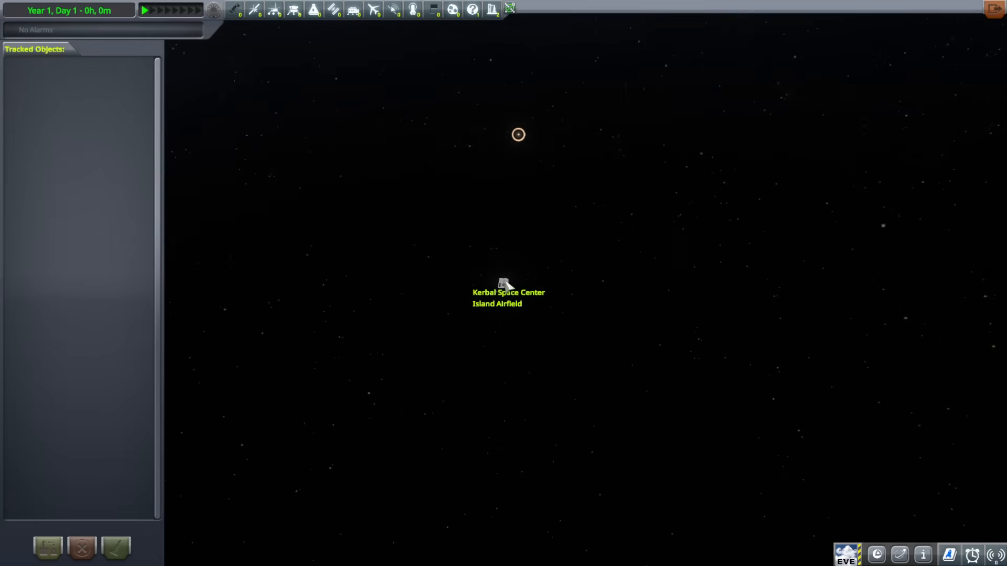
pyautogui.moveTo(518, 134)
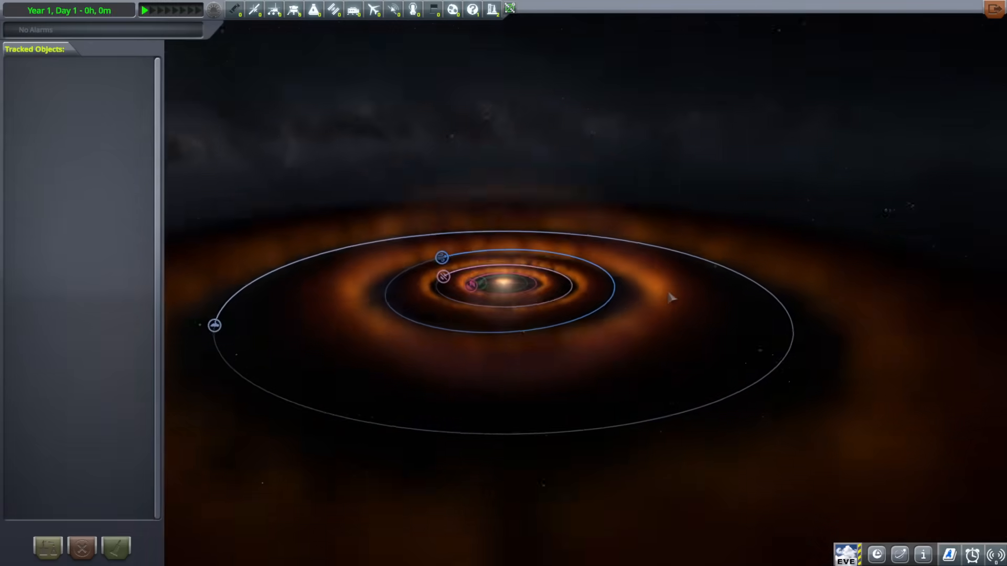
pyautogui.scroll(3)
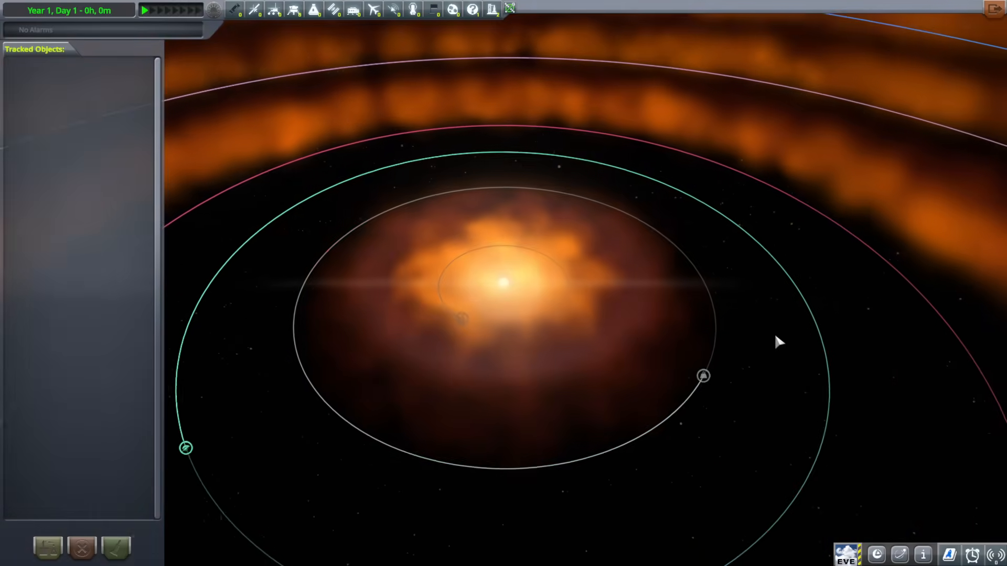
pyautogui.scroll(-3)
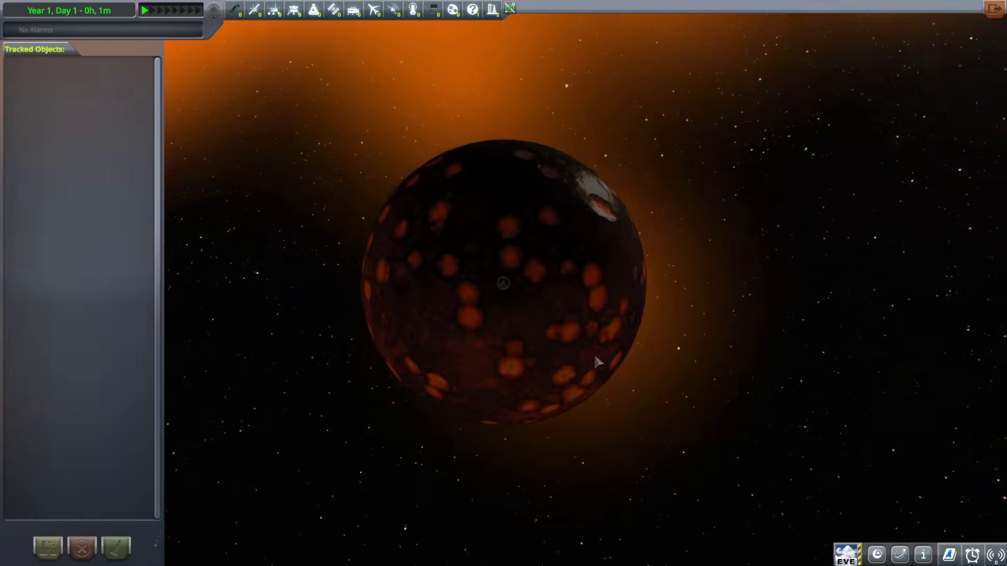
# Zoom in on the molten lava planet, then zoom back out to Ovin's surrounding orbits.
pyautogui.scroll(3)
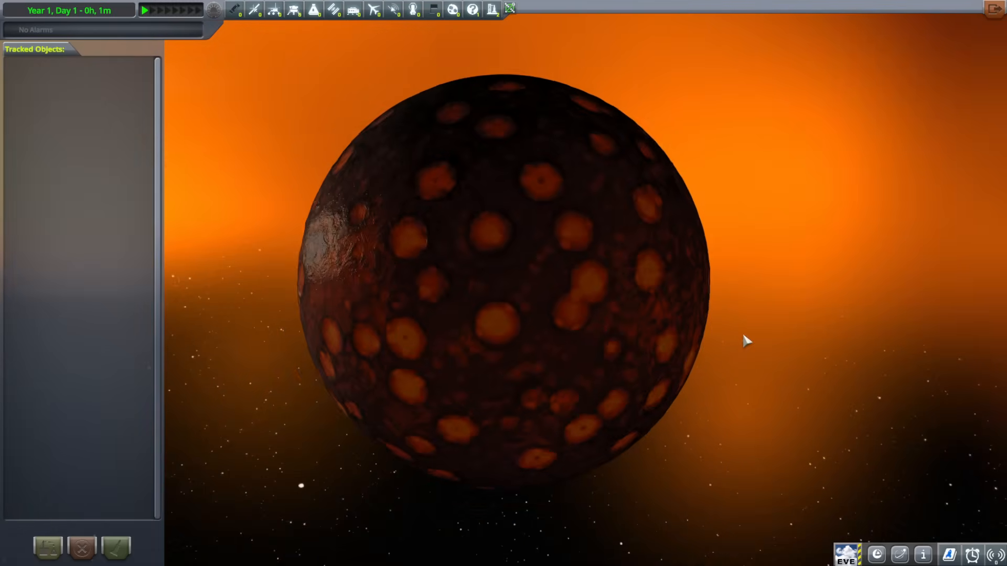
pyautogui.scroll(-3)
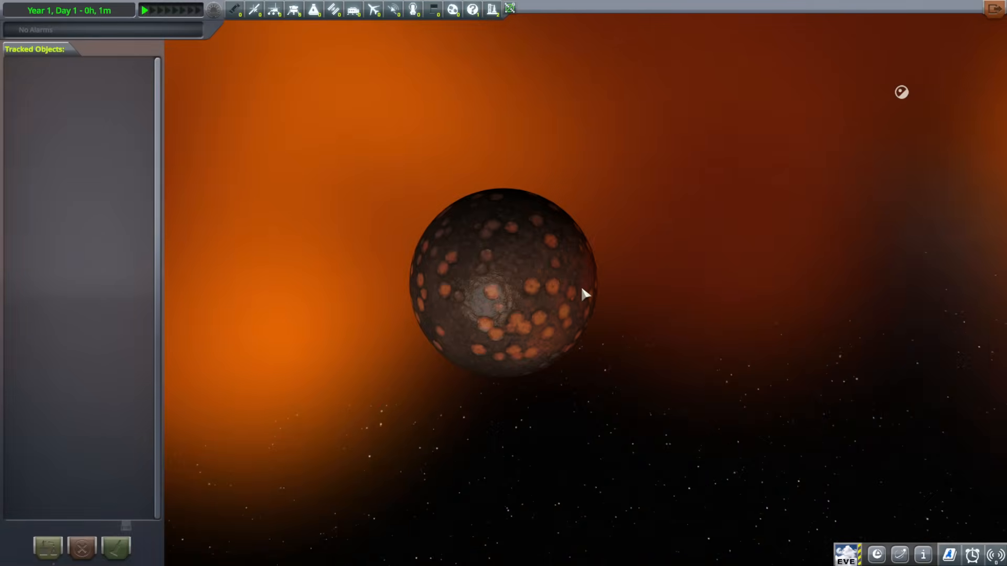
pyautogui.scroll(-3)
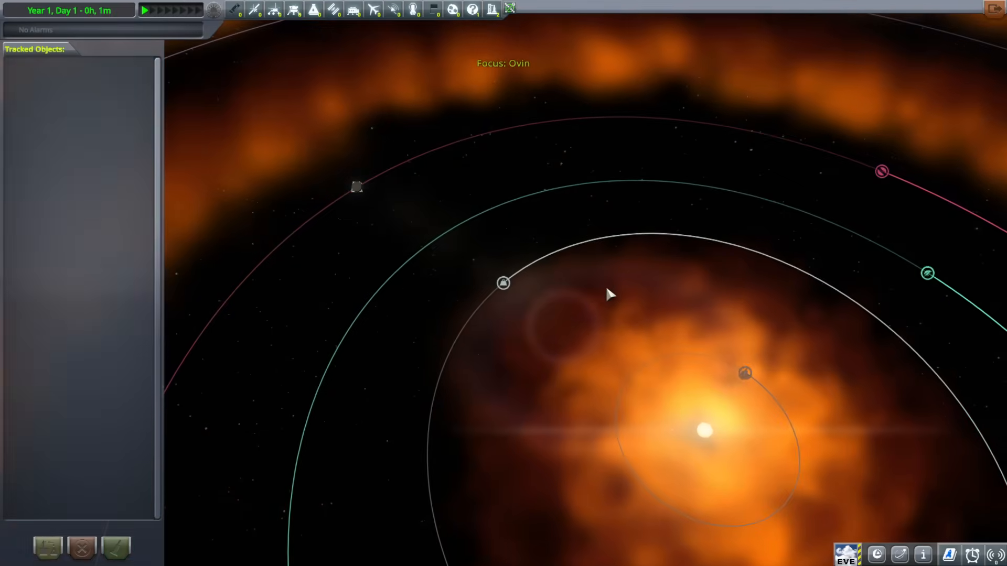
# Zoom in on ringed Ovin and back out, then focus the view on Gurdamma.
pyautogui.scroll(-3)
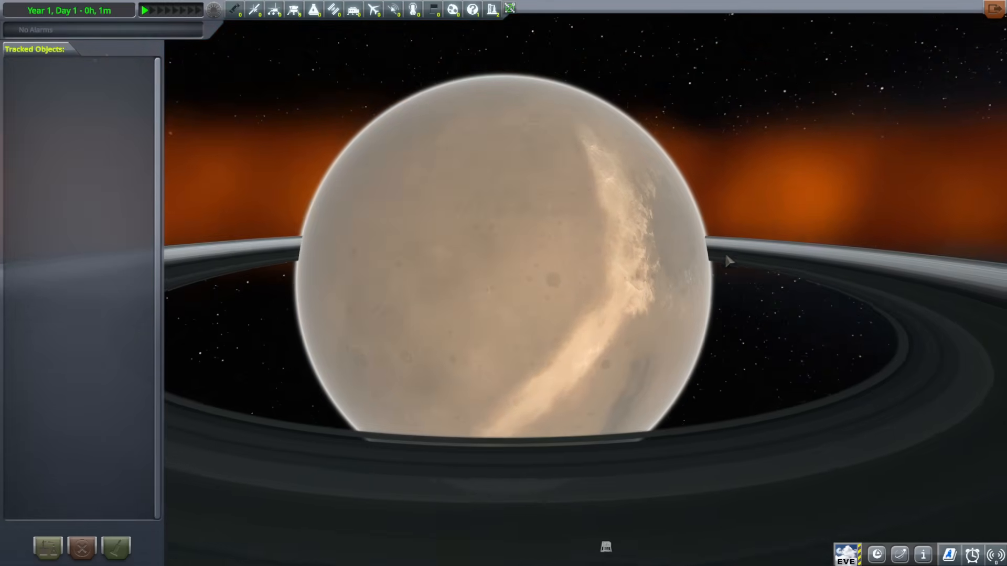
pyautogui.scroll(-3)
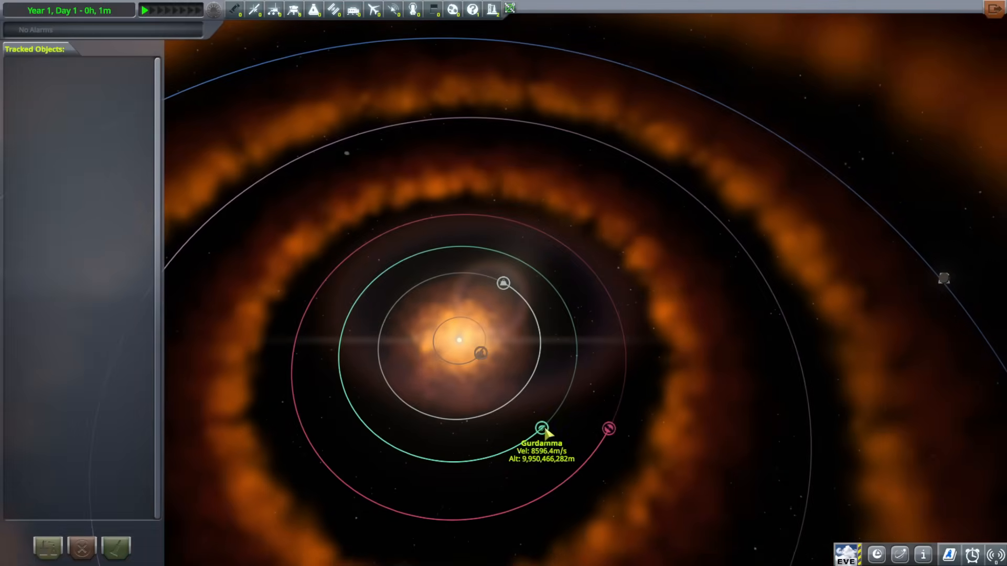
pyautogui.doubleClick(542, 429)
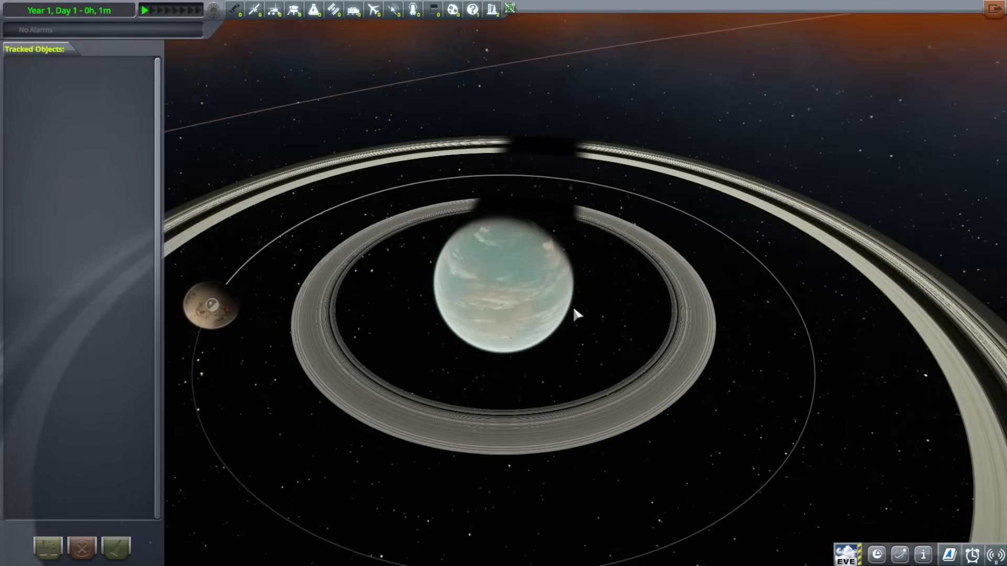
# Zoom around Gurdamma's rings and its cratered moon Donk, then zoom back out.
pyautogui.scroll(3)
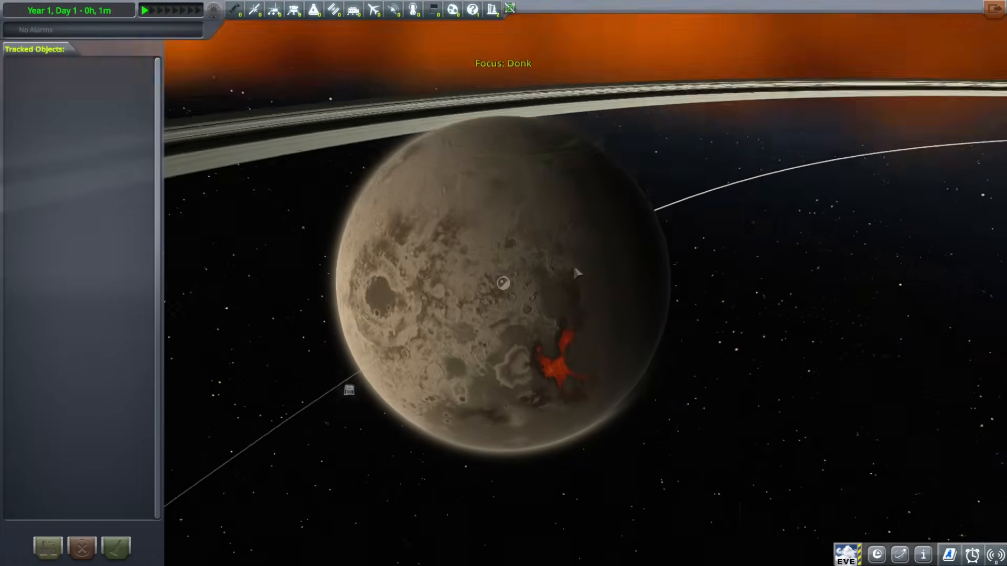
pyautogui.scroll(3)
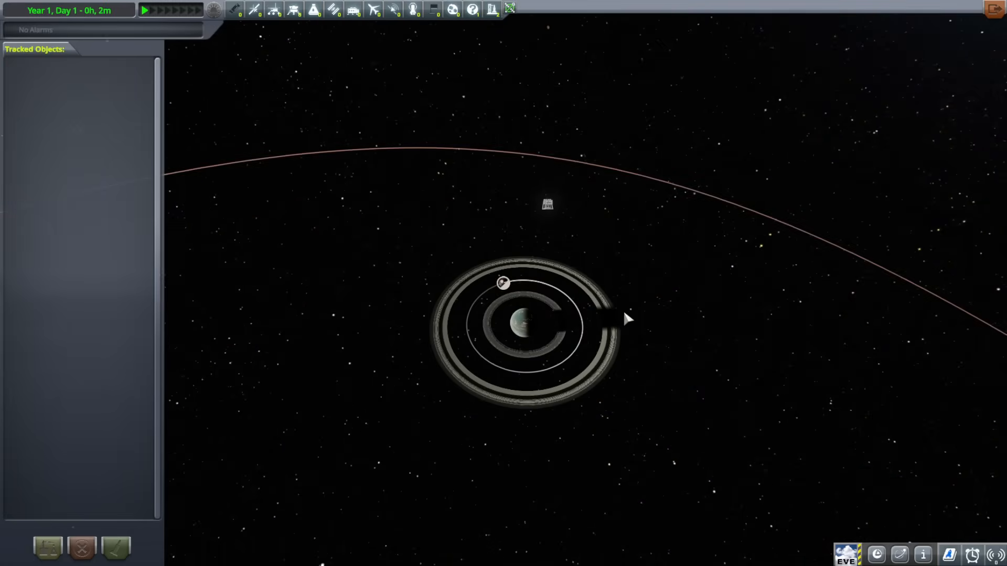
pyautogui.scroll(-3)
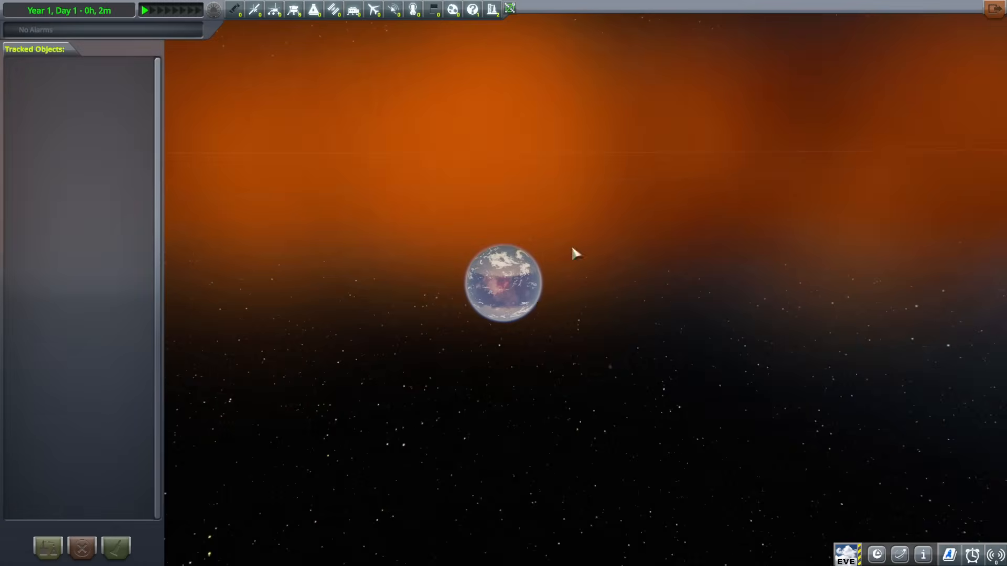
# Zoom in on the cloudy blue planet with reddish land, then out to the orbit lines.
pyautogui.scroll(3)
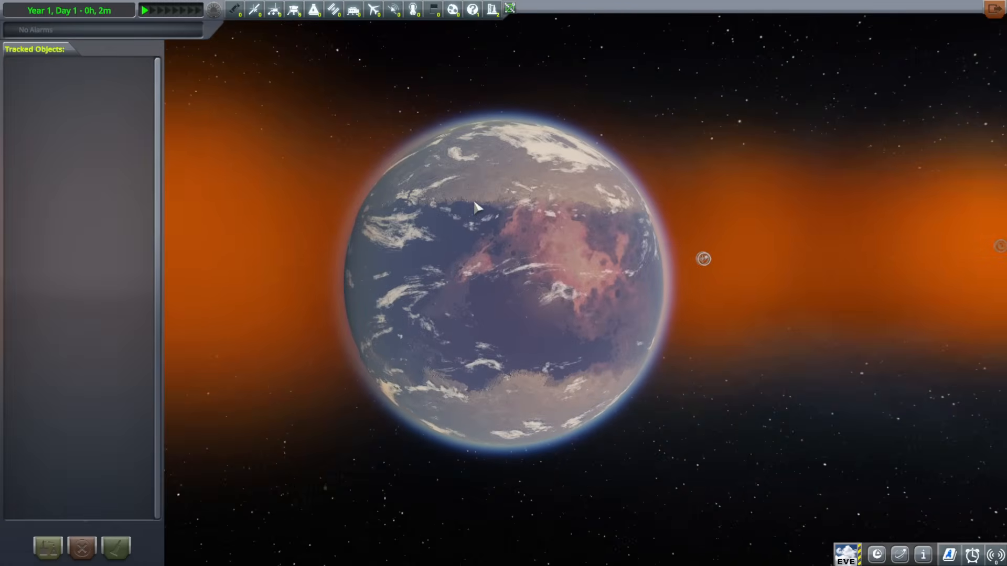
pyautogui.moveTo(454, 328)
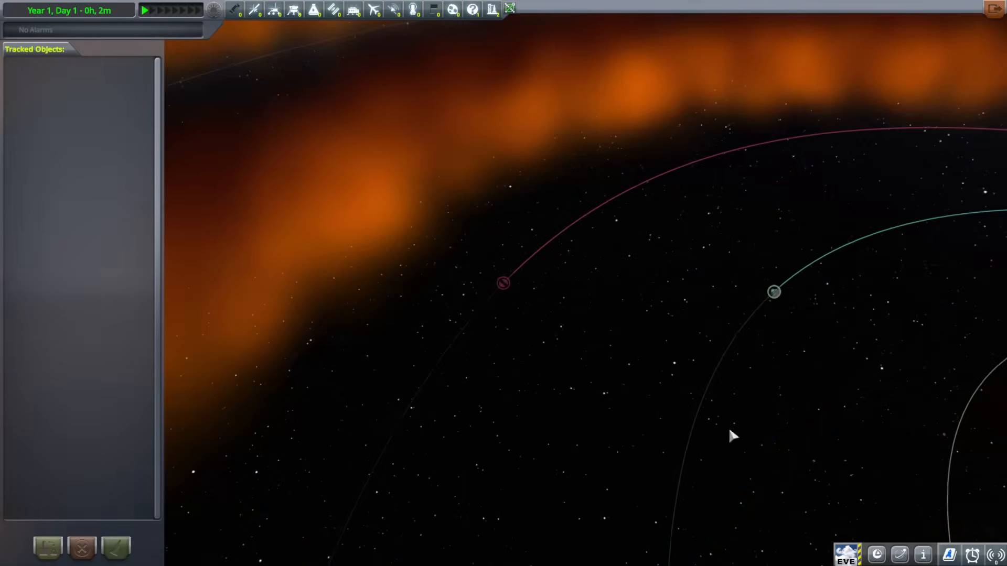
pyautogui.scroll(-3)
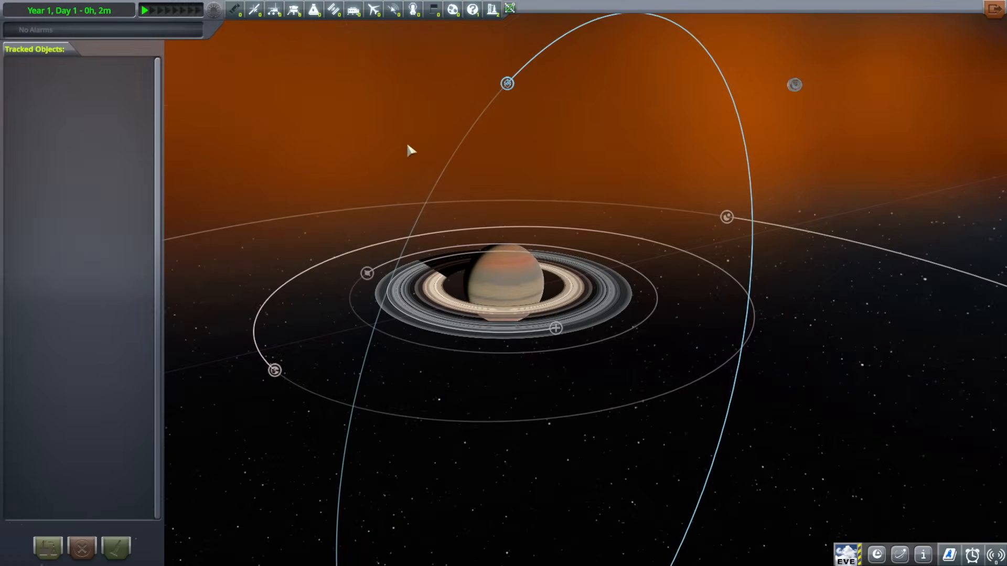
pyautogui.moveTo(556, 328)
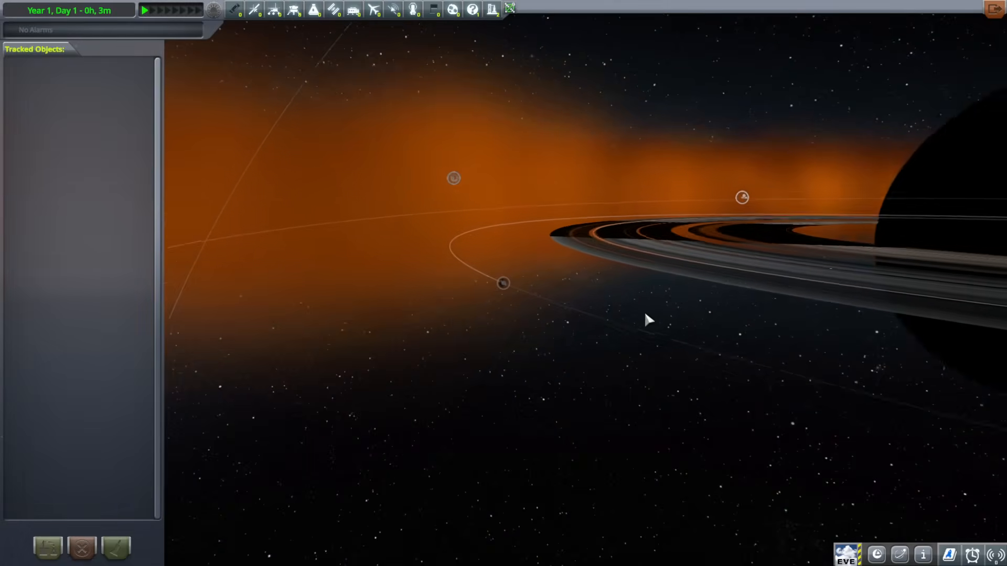
# Zoom along the gas giant's rings onto its brown, cracked moon, then back out.
pyautogui.scroll(-3)
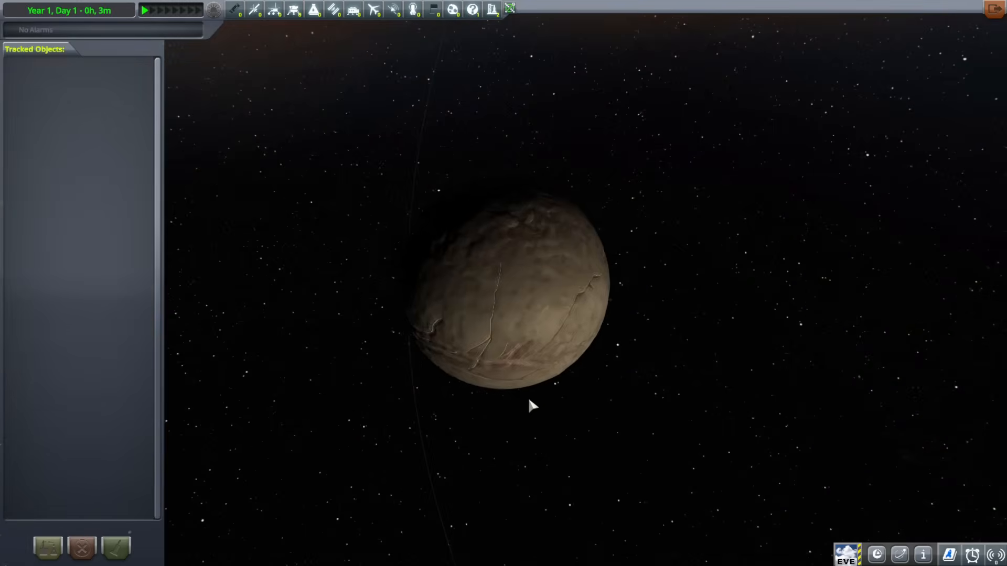
pyautogui.scroll(-3)
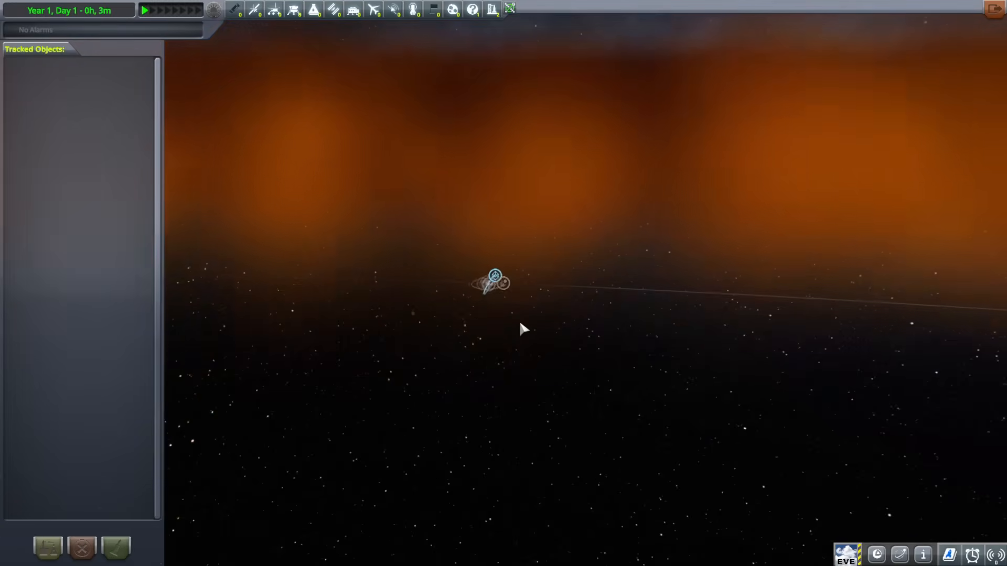
# Zoom out and select Omasa's orbit marker to center the camera on it.
pyautogui.scroll(-3)
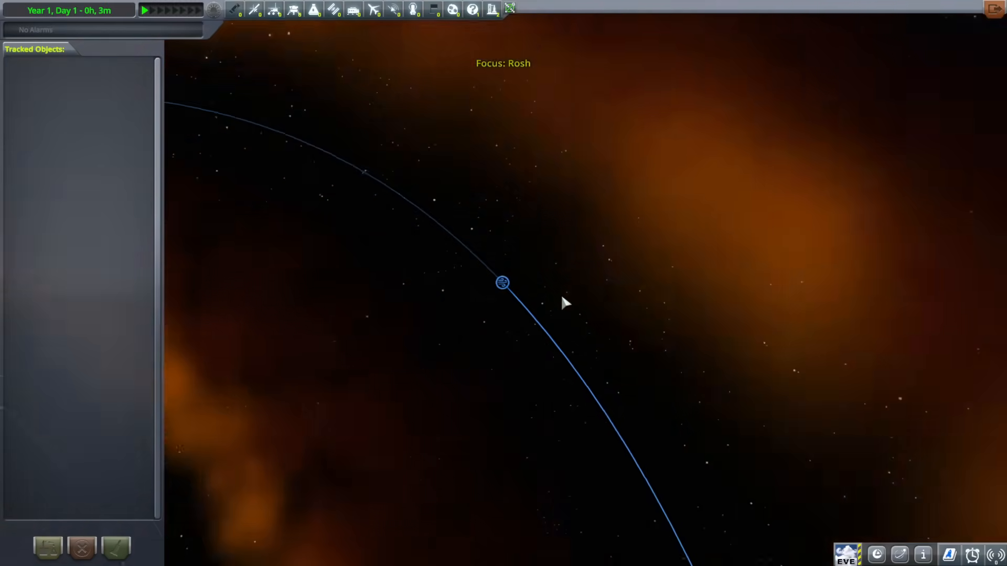
pyautogui.scroll(-3)
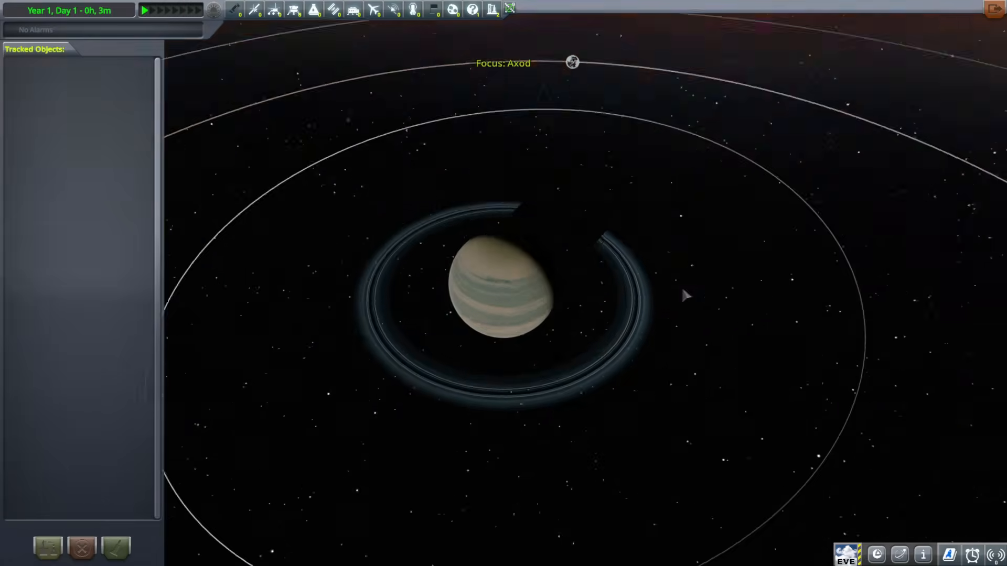
pyautogui.click(784, 451)
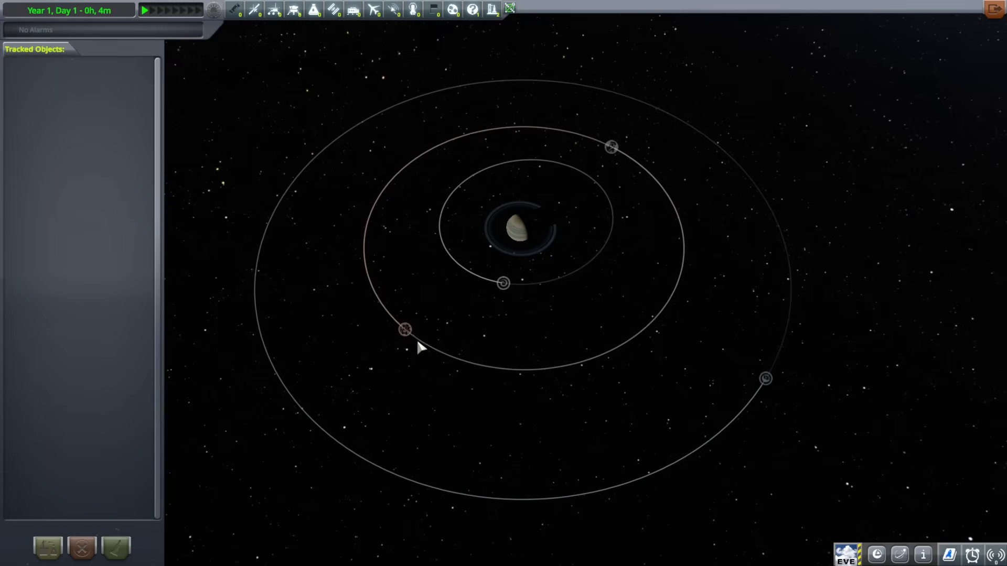
pyautogui.moveTo(615, 147)
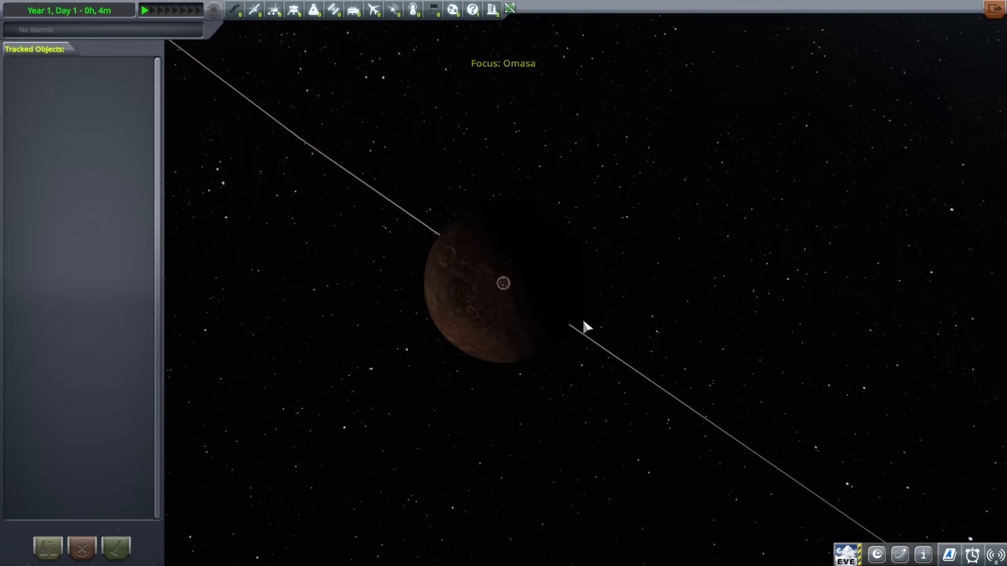
# Zoom past the nebula and a hazy grey moon to the brown, cloud-streaked planet.
pyautogui.scroll(3)
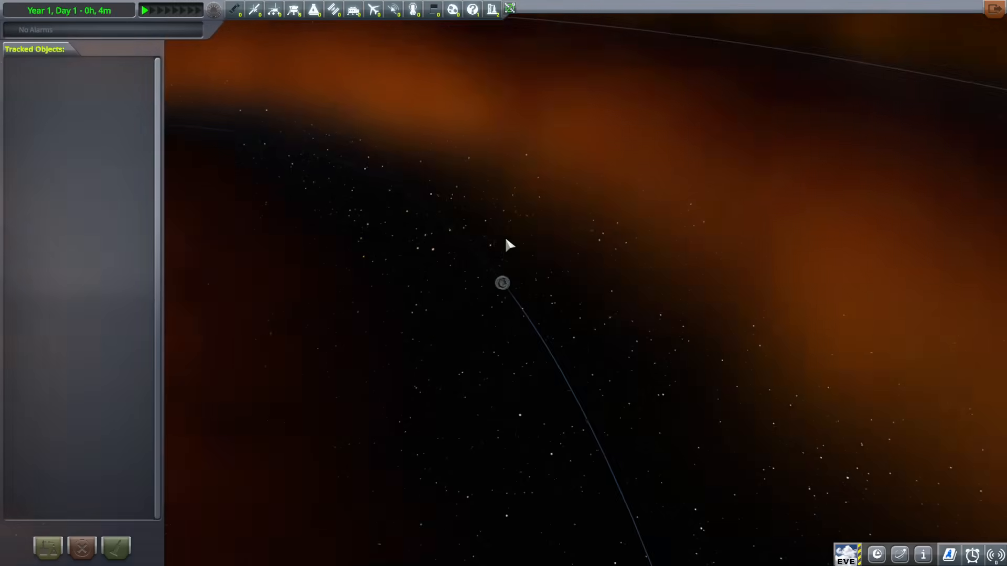
pyautogui.scroll(-3)
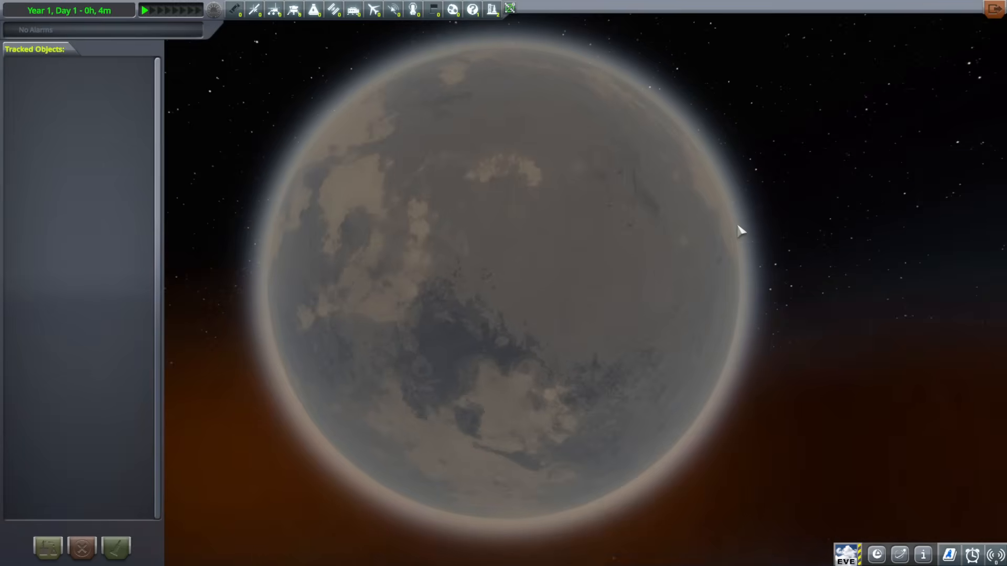
pyautogui.scroll(-3)
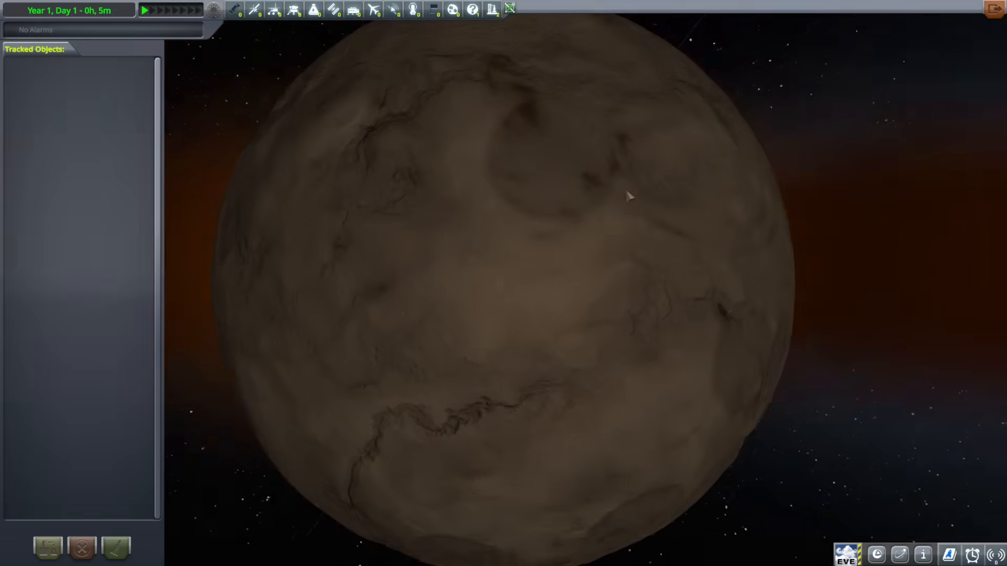
# Zoom the camera fully away from the brown body into empty space.
pyautogui.scroll(-3)
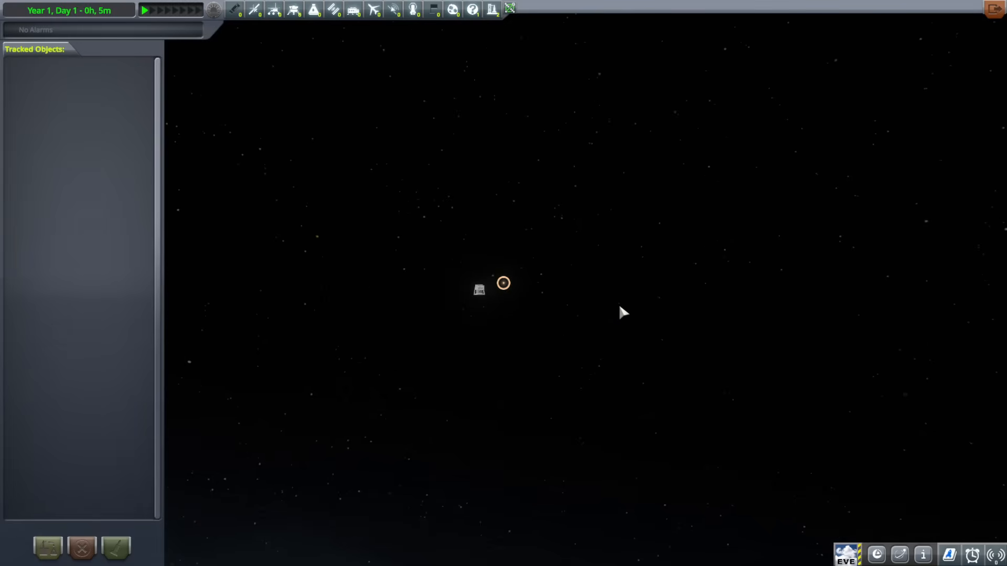
pyautogui.moveTo(626, 306)
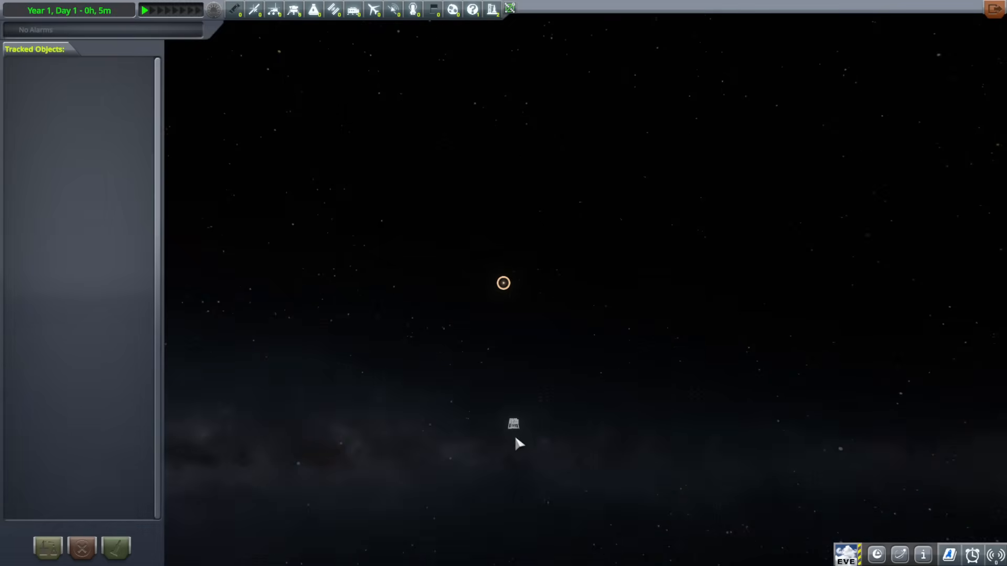
pyautogui.moveTo(569, 292)
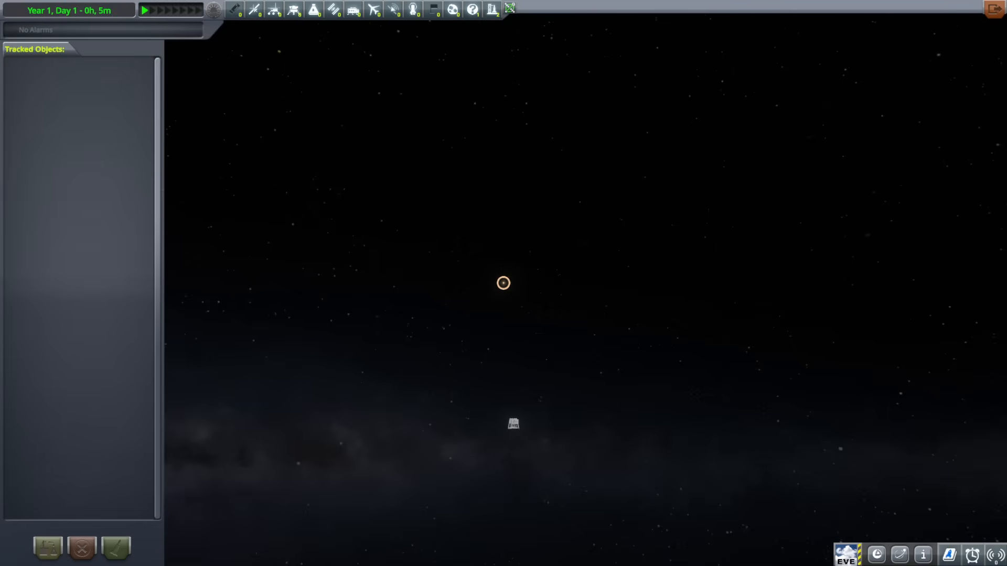
pyautogui.moveTo(564, 312)
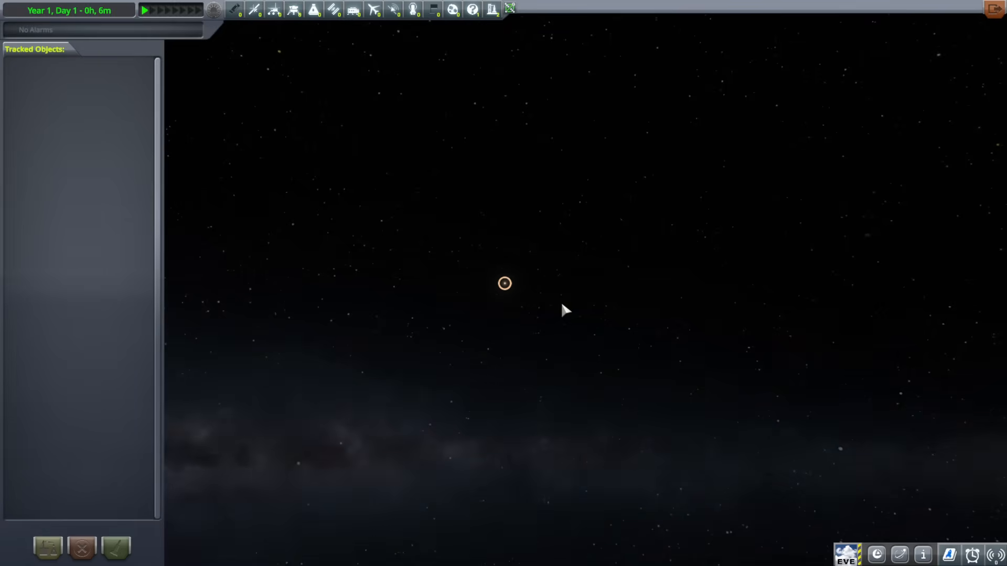
# Focus on the ringed gas giant and zoom in on its moons' orbits.
pyautogui.click(505, 283)
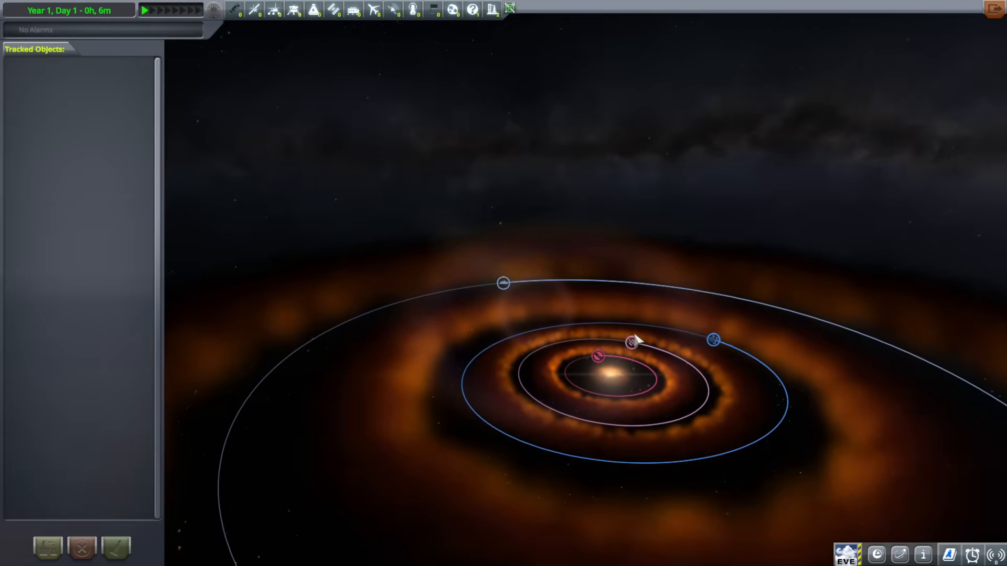
pyautogui.doubleClick(631, 343)
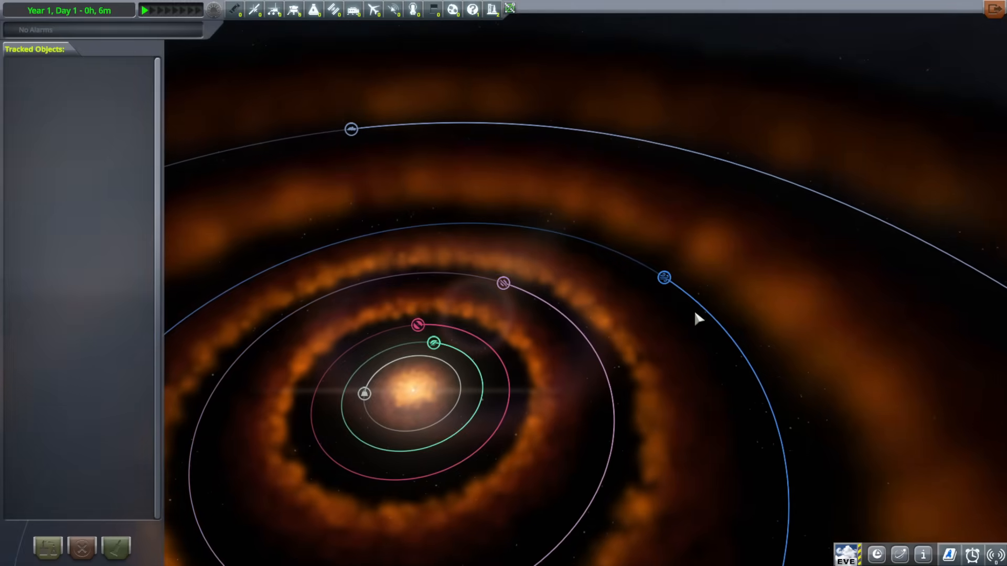
pyautogui.scroll(-3)
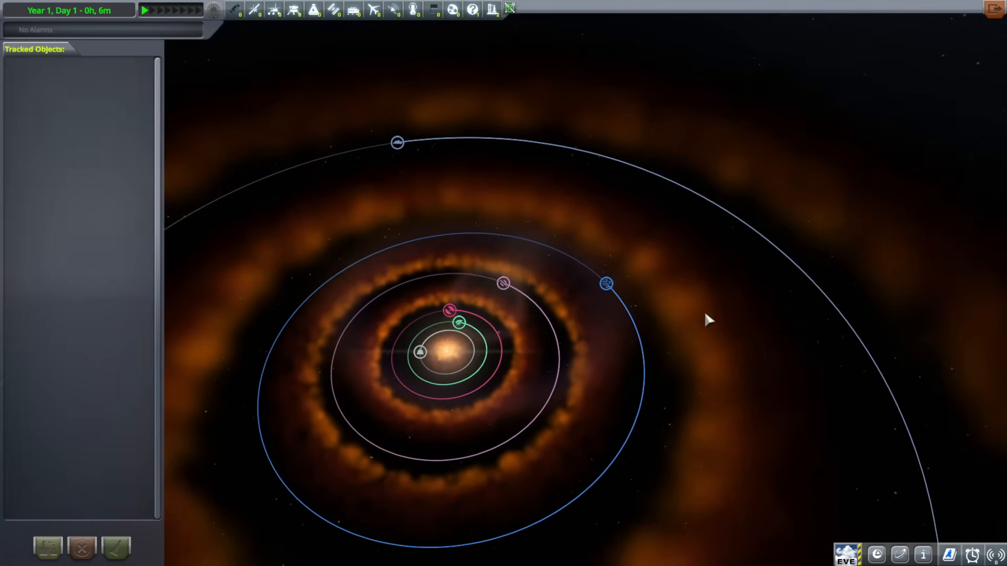
pyautogui.moveTo(709, 328)
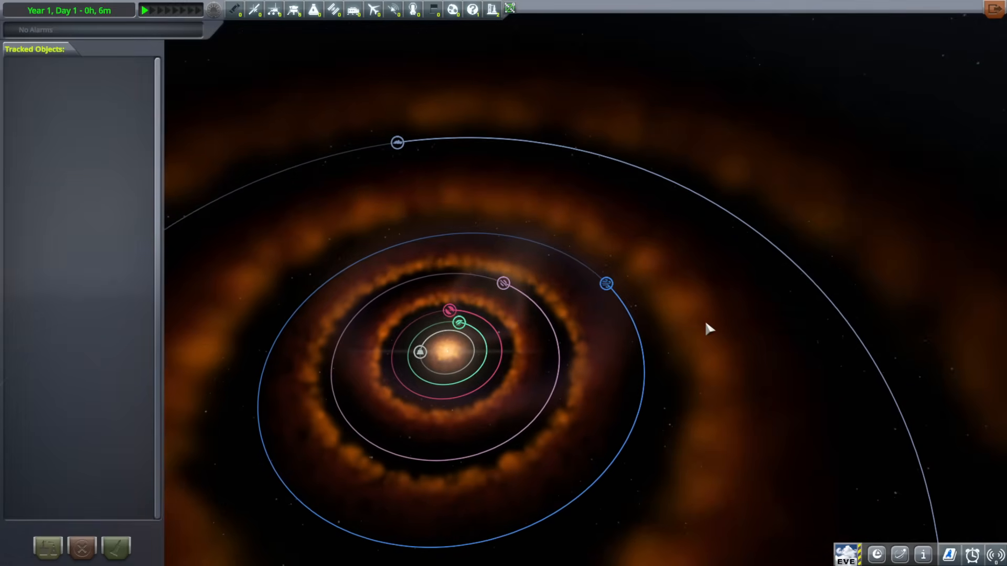
pyautogui.scroll(-3)
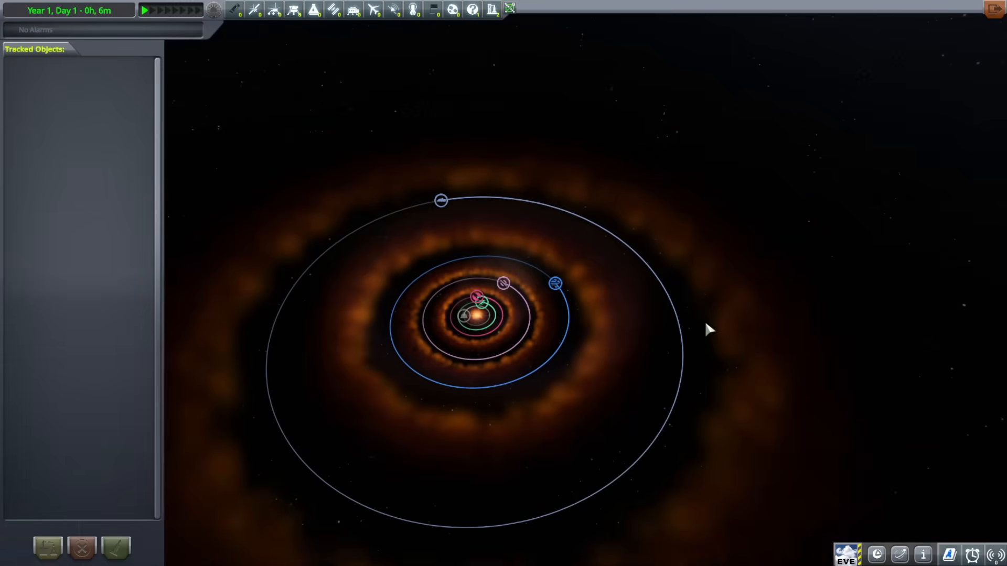
pyautogui.moveTo(582, 395)
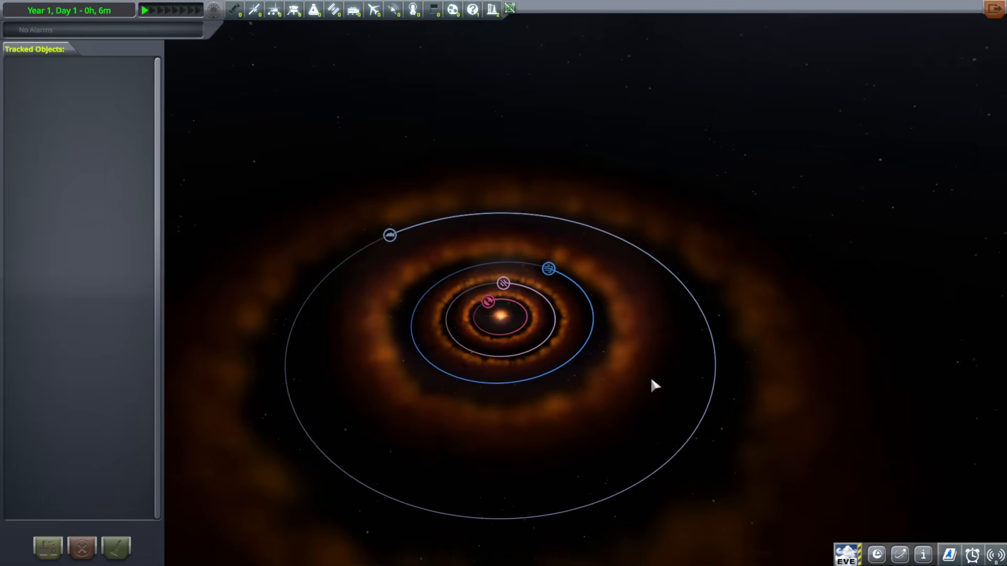
pyautogui.scroll(3)
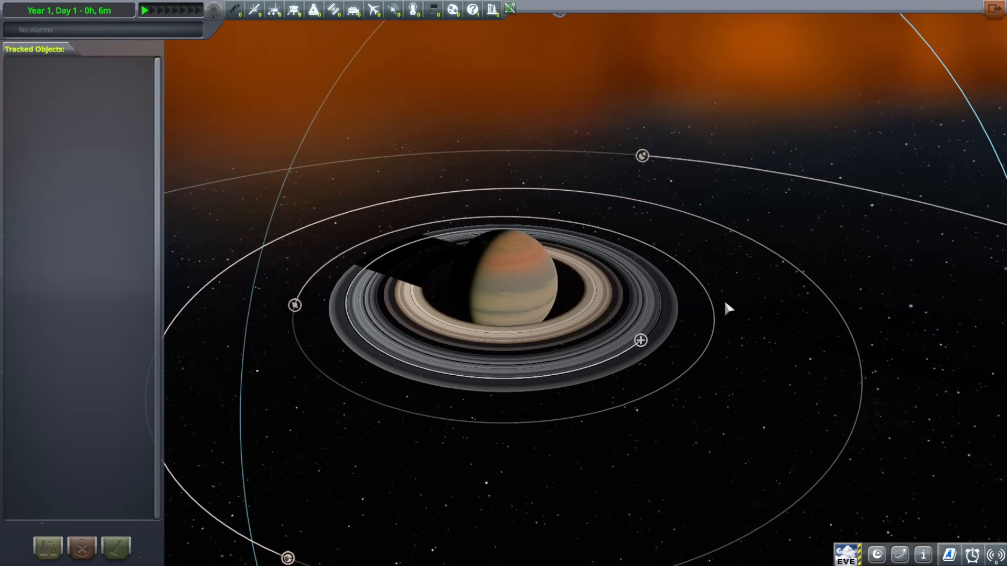
# Zoom out from the gas giant to the full system view with its orange dust disk.
pyautogui.scroll(-3)
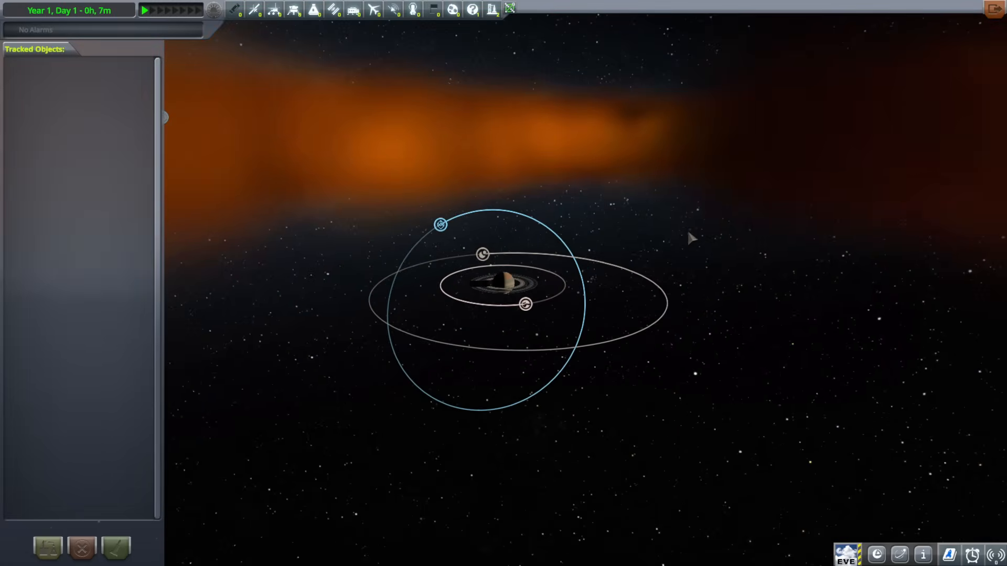
pyautogui.moveTo(691, 237)
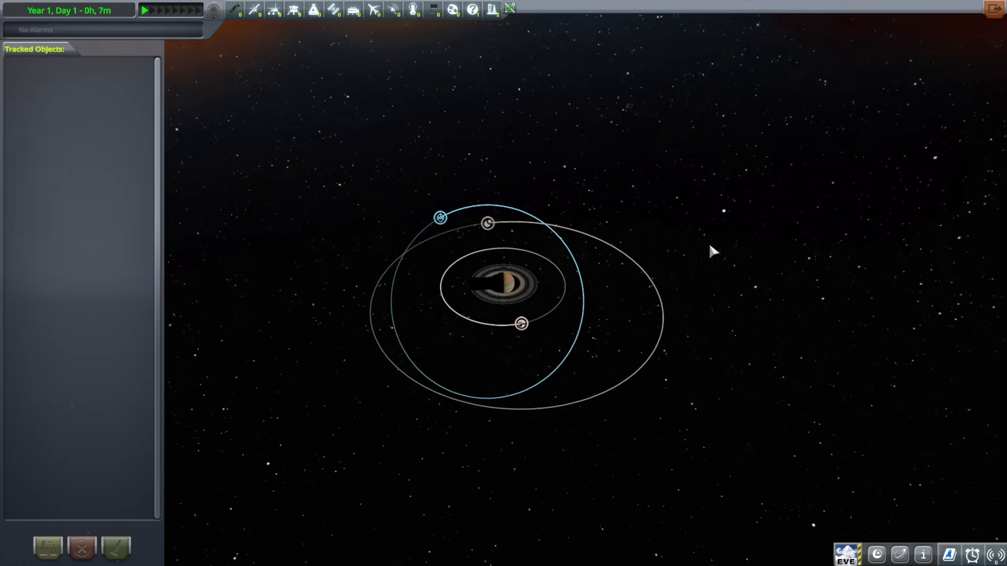
pyautogui.scroll(-3)
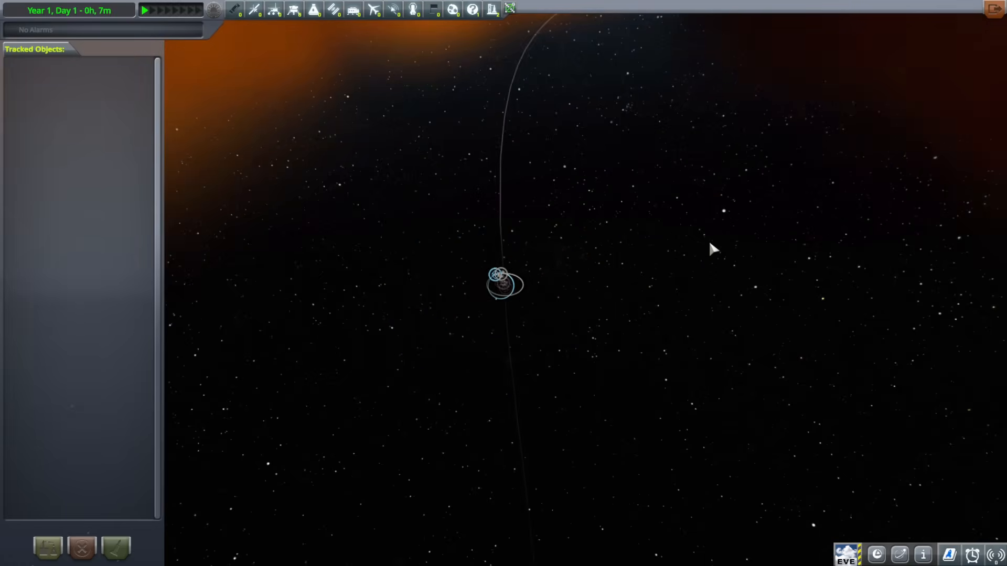
pyautogui.scroll(-3)
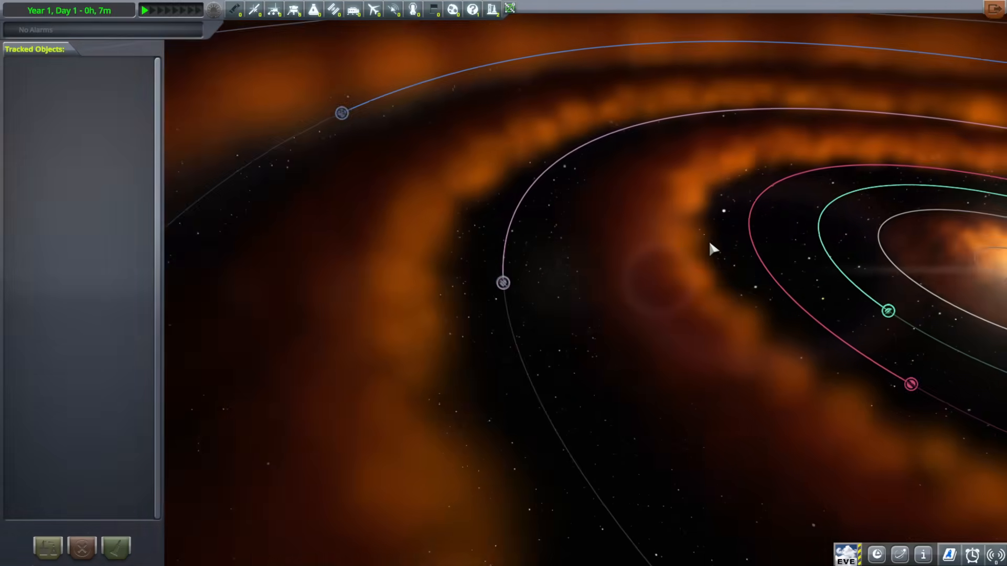
pyautogui.scroll(-3)
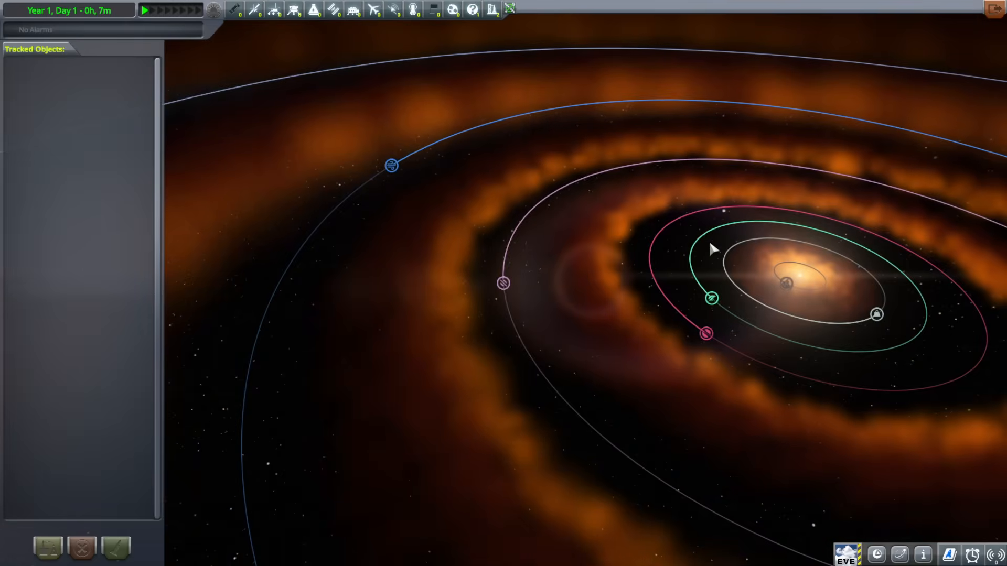
pyautogui.scroll(-3)
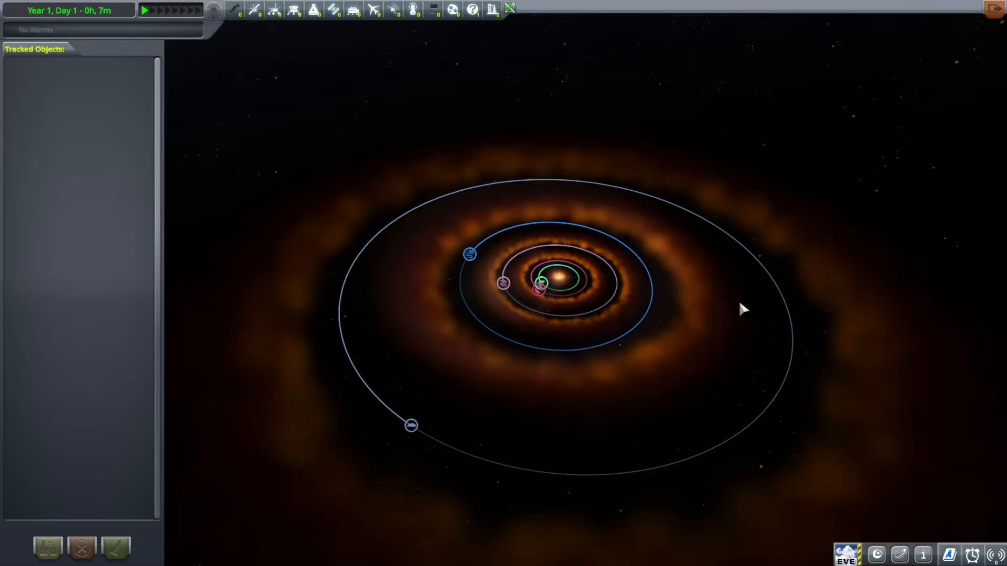
pyautogui.scroll(-3)
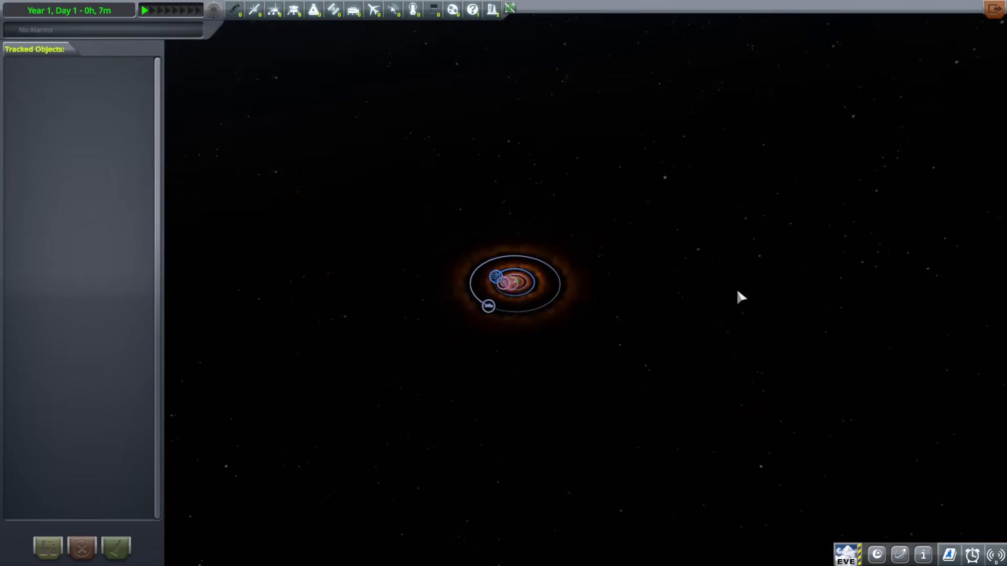
pyautogui.scroll(-3)
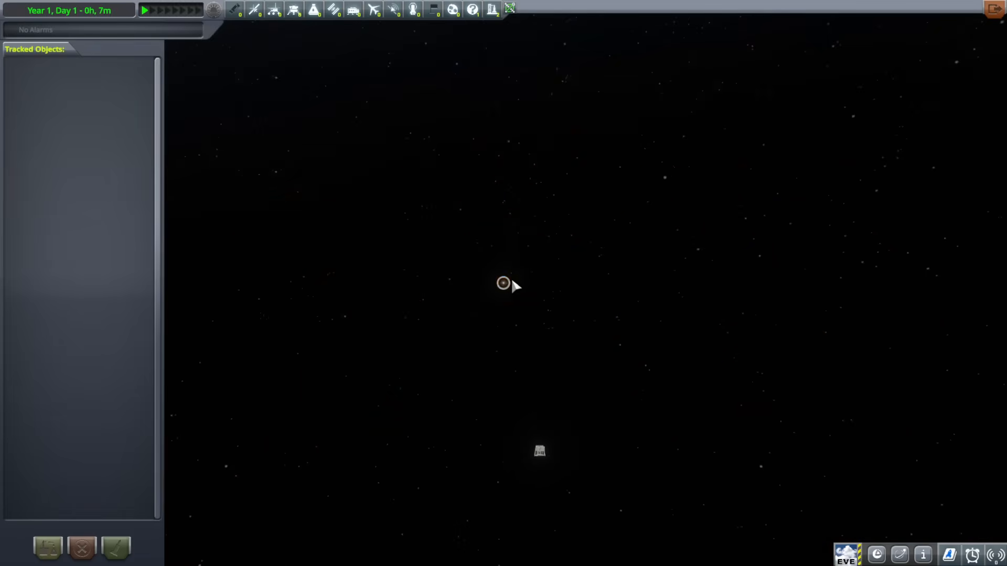
pyautogui.moveTo(554, 441)
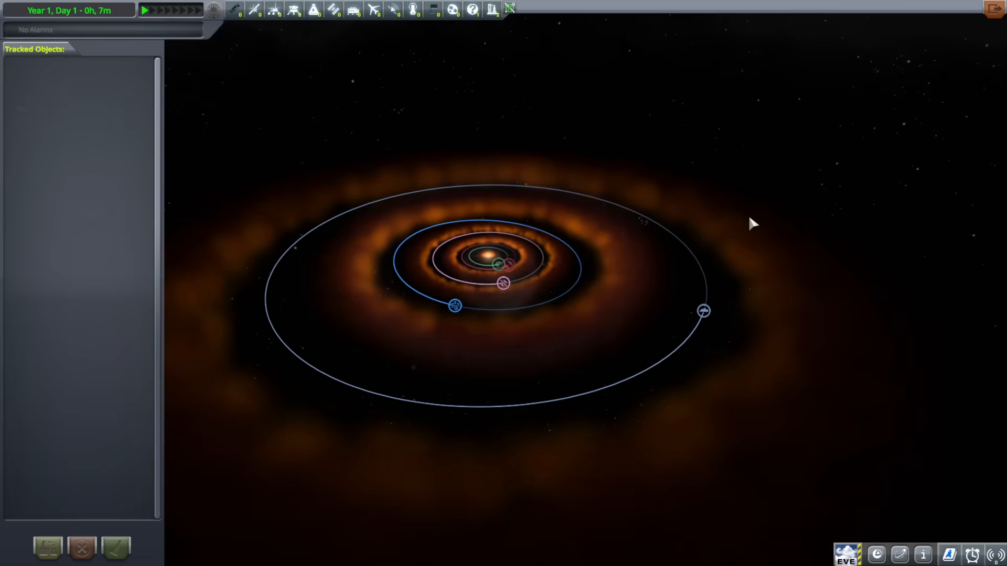
pyautogui.scroll(-3)
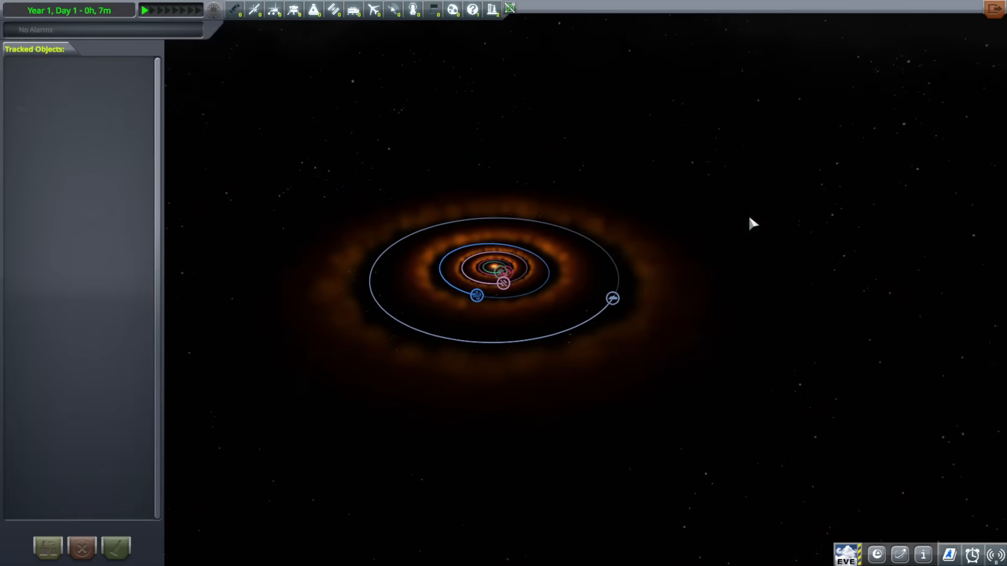